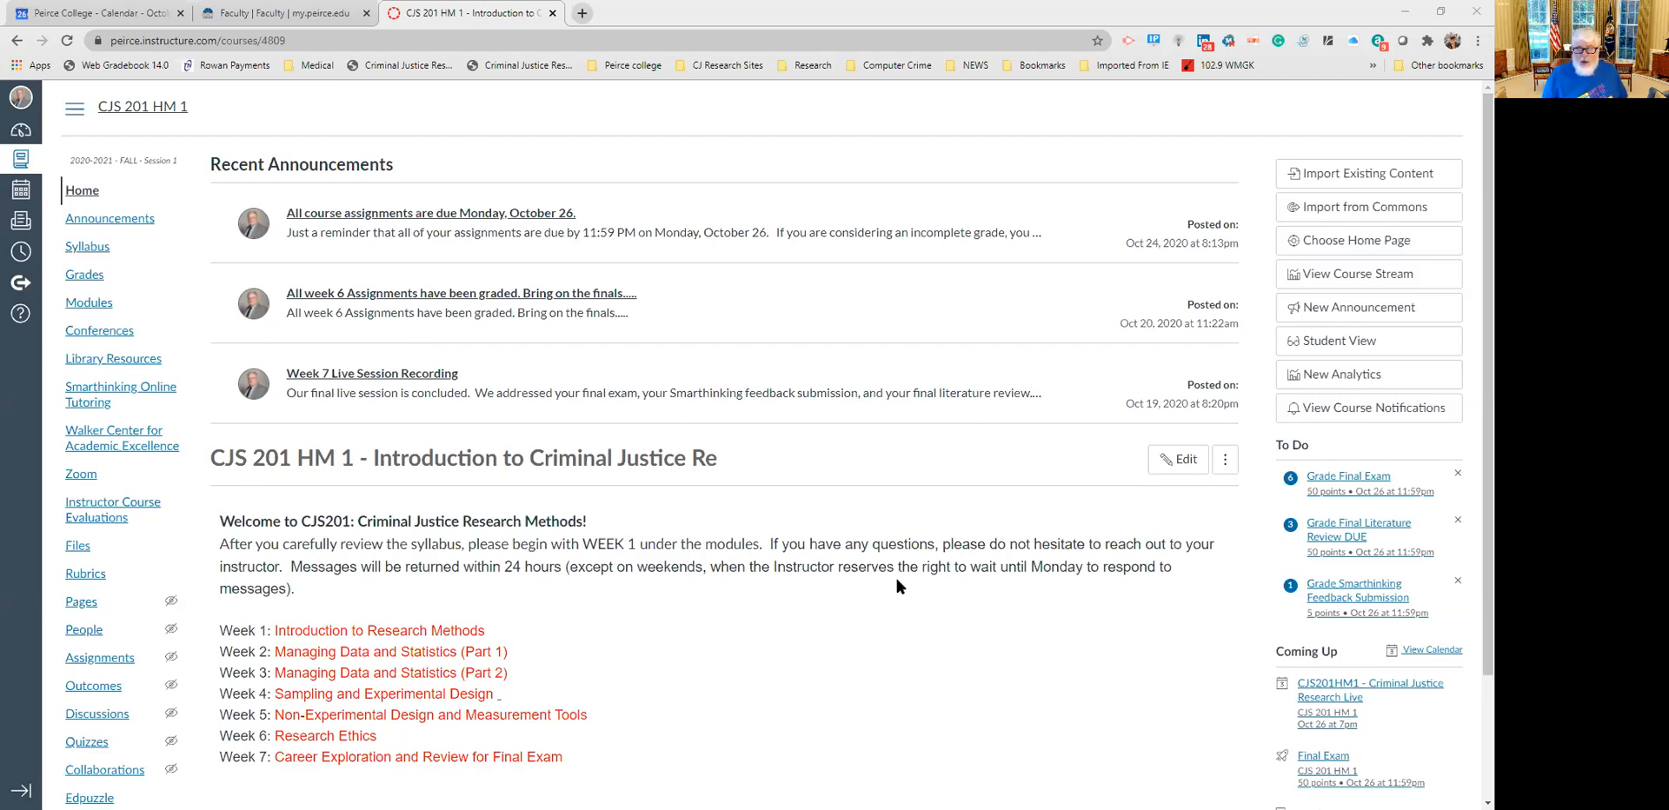
{"action": "mouse_move", "coordinate": [81, 190]}
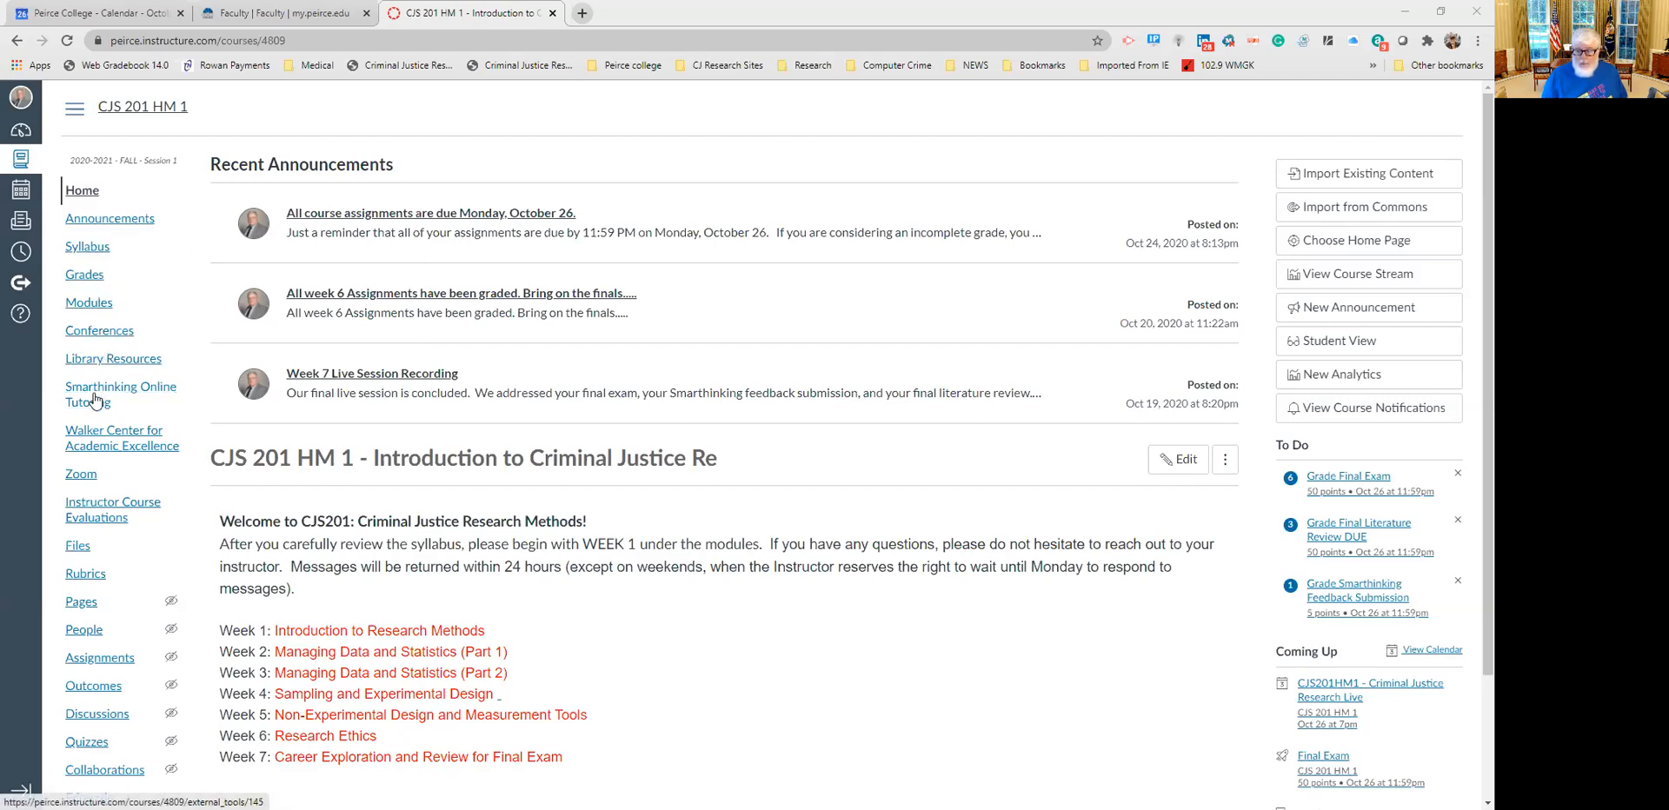
{"action": "mouse_move", "coordinate": [115, 396]}
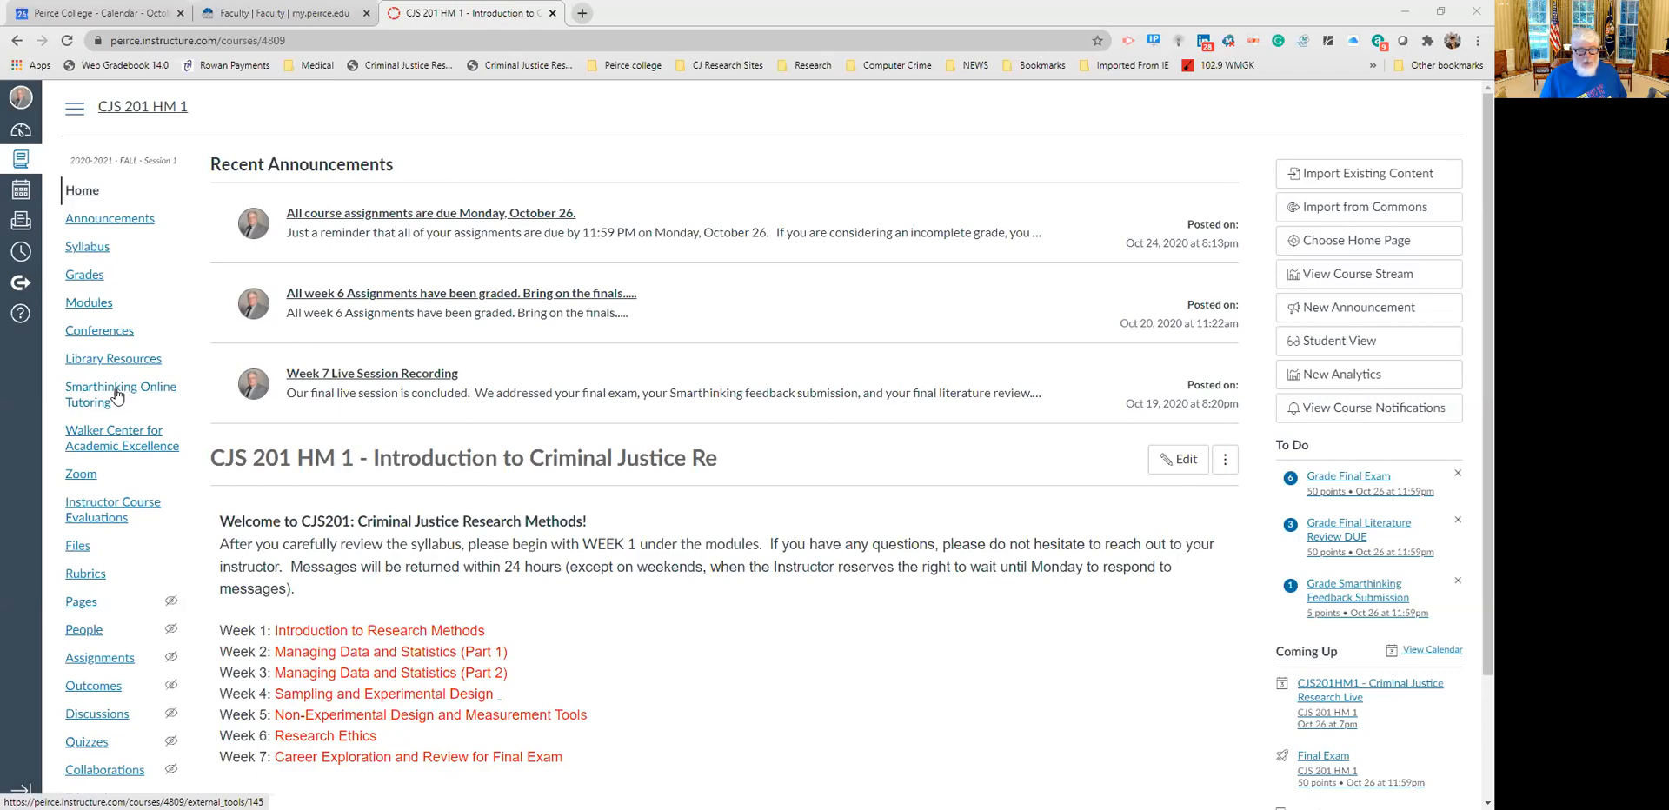
Launch Smarthinking Online Tutoring from the CJS 201 course navigation.
{"action": "left_click", "coordinate": [120, 395]}
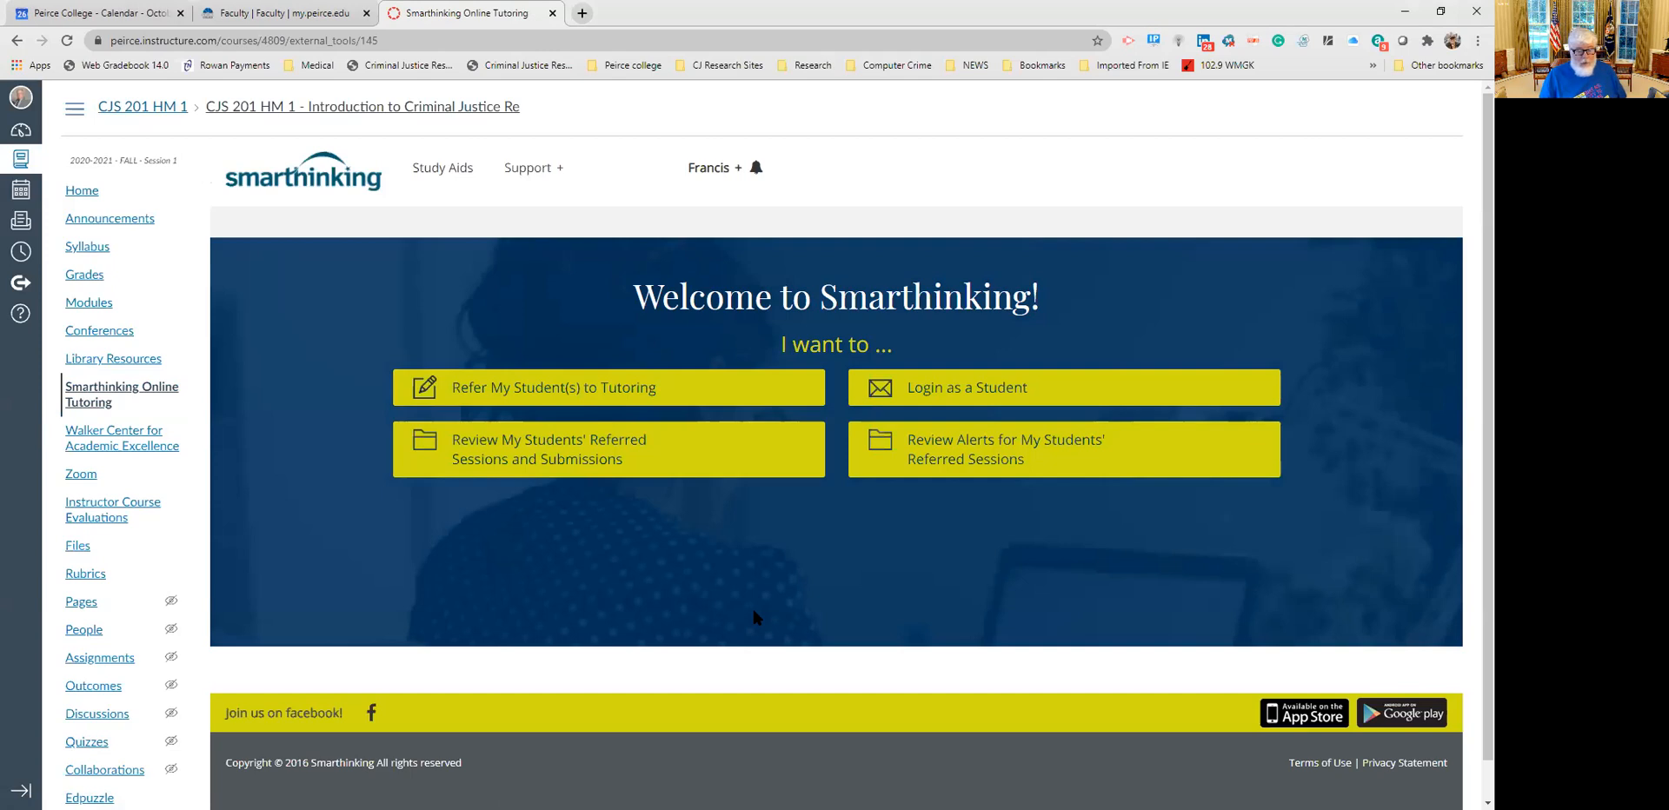
{"action": "mouse_move", "coordinate": [856, 567]}
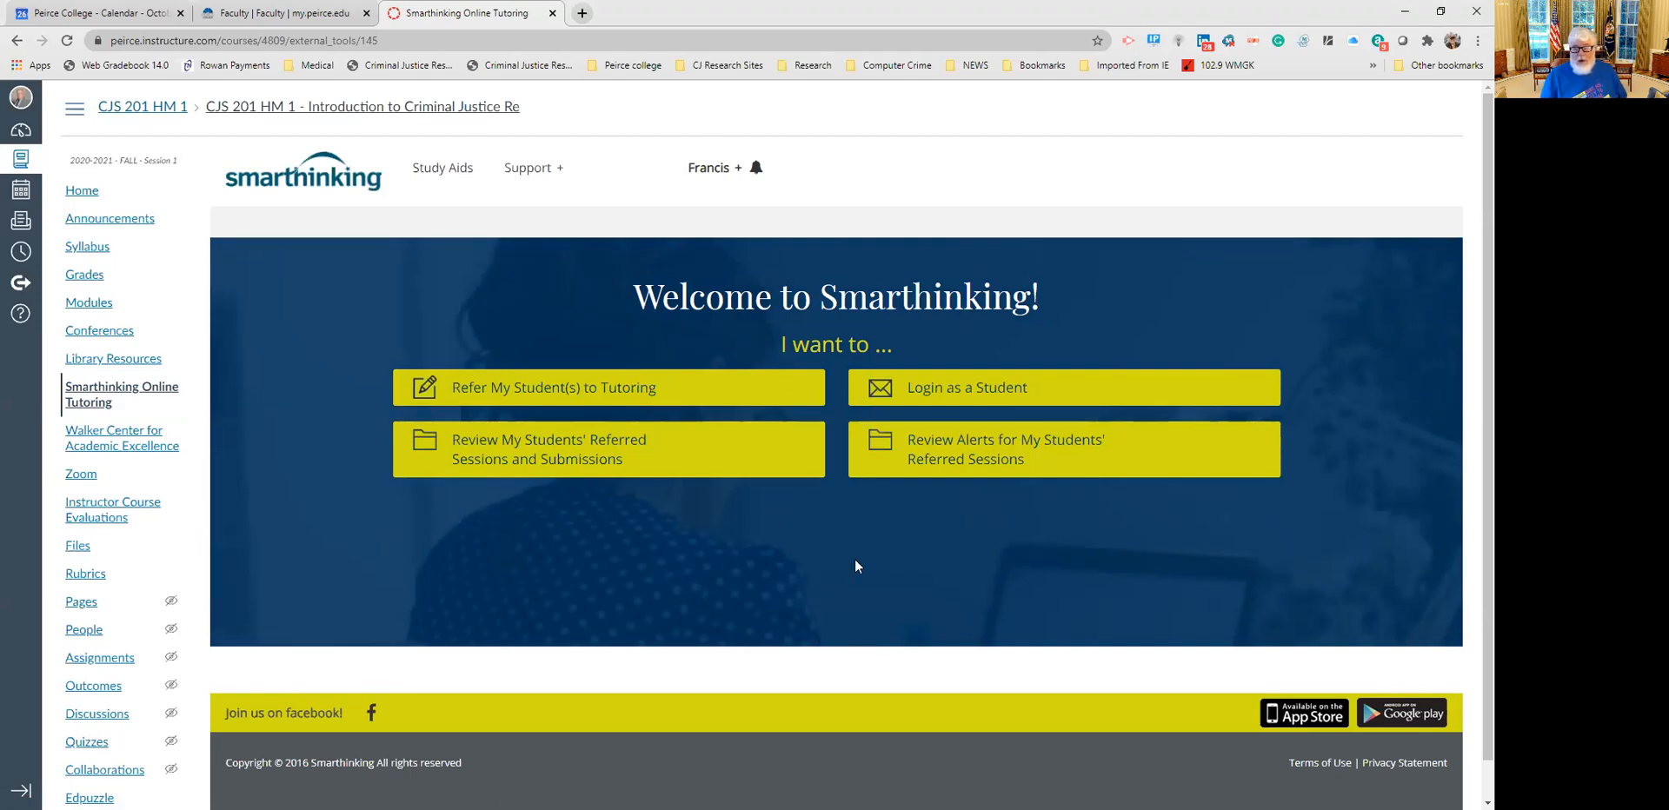
{"action": "mouse_move", "coordinate": [865, 591]}
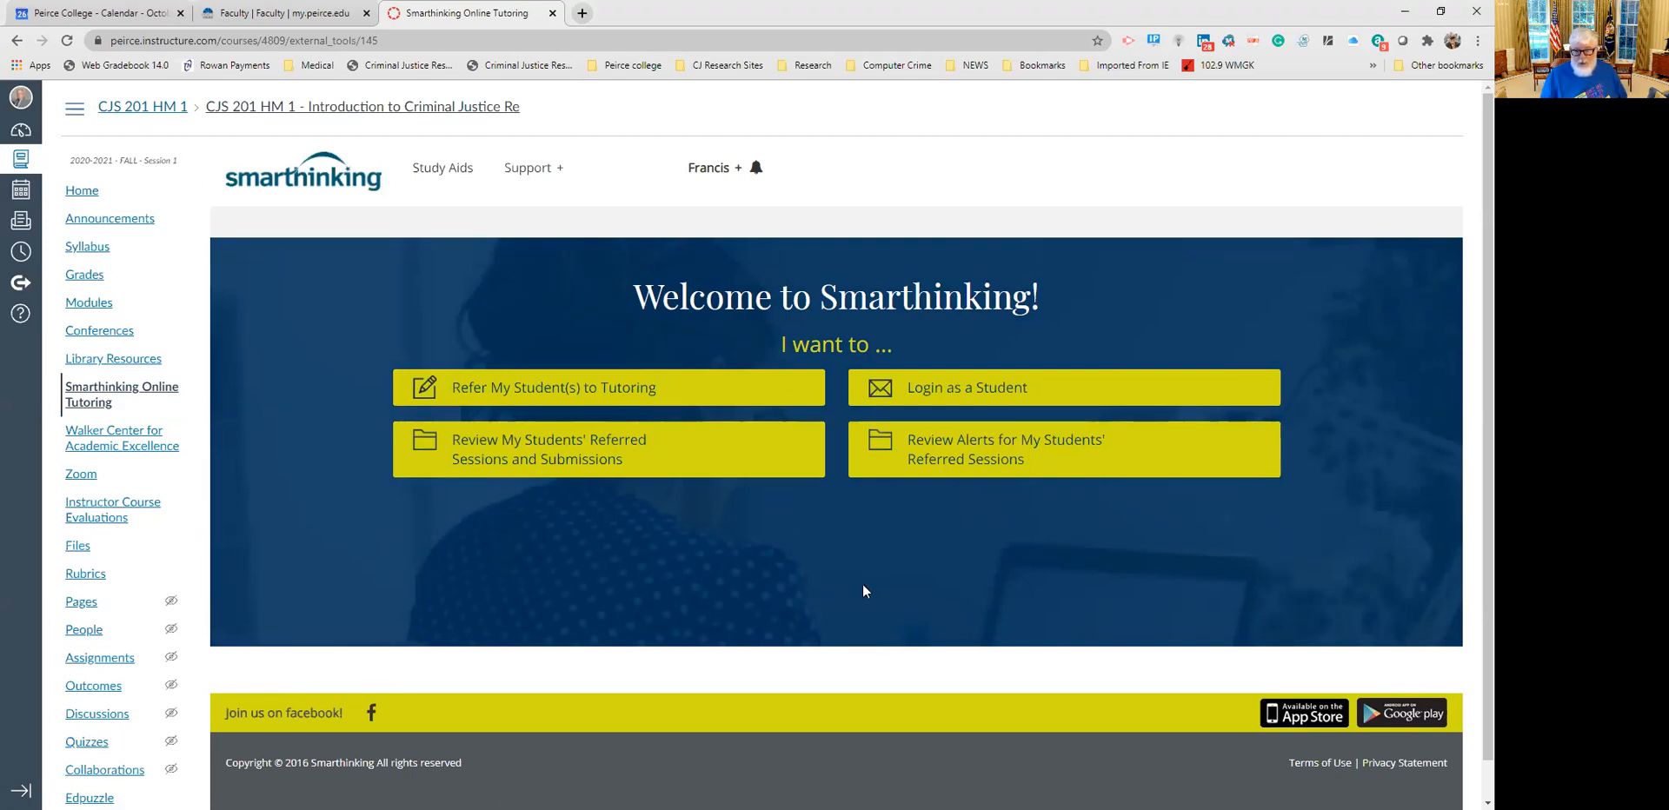
{"action": "mouse_move", "coordinate": [936, 402]}
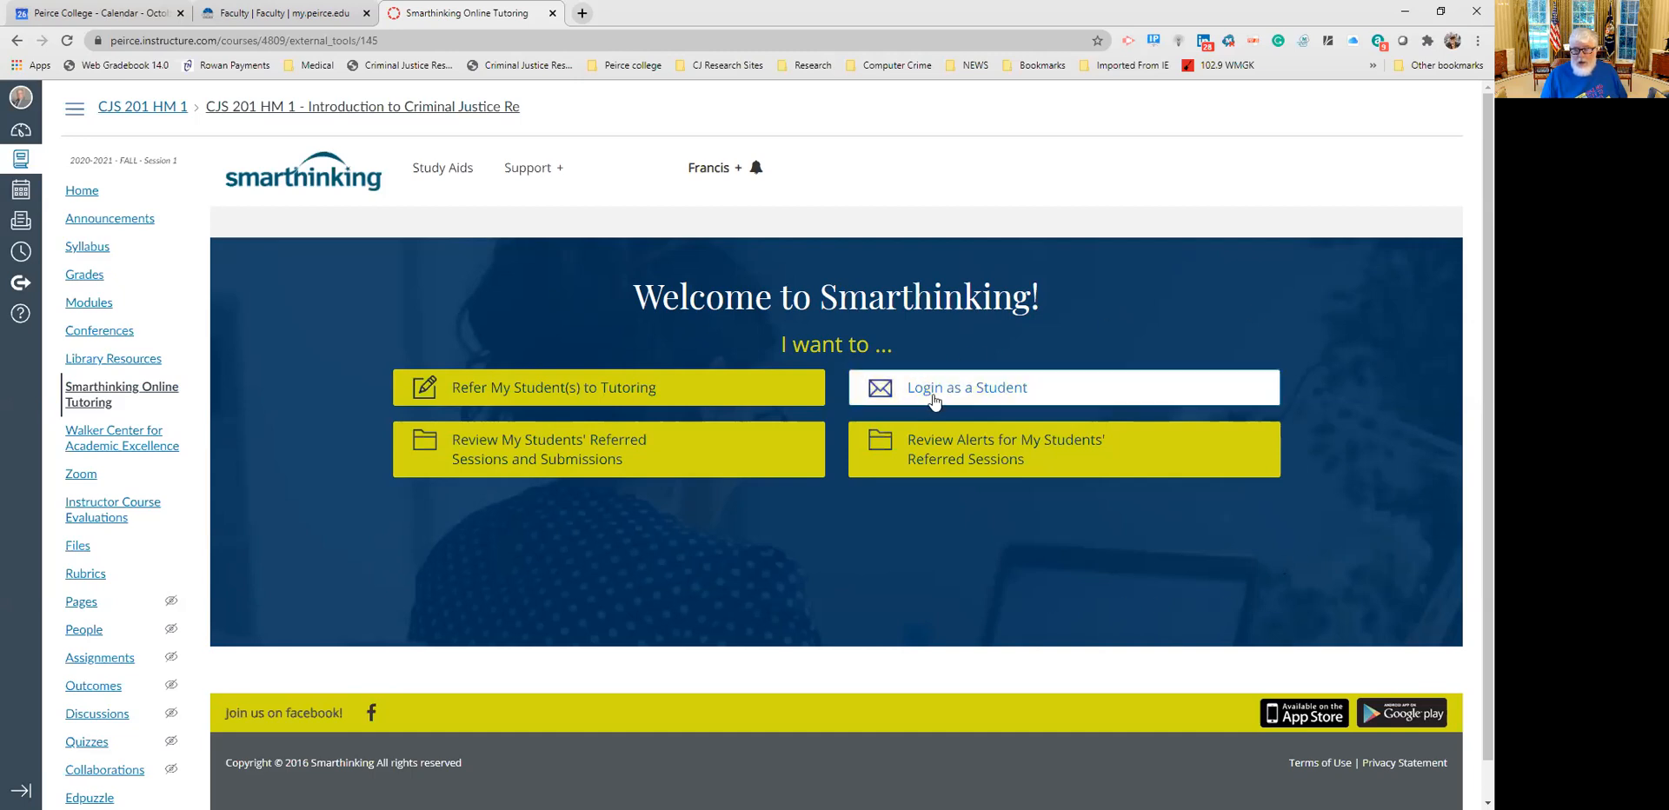
Log in to Smarthinking as a student, reaching the mobile-app Token ID prompt.
{"action": "left_click", "coordinate": [965, 386]}
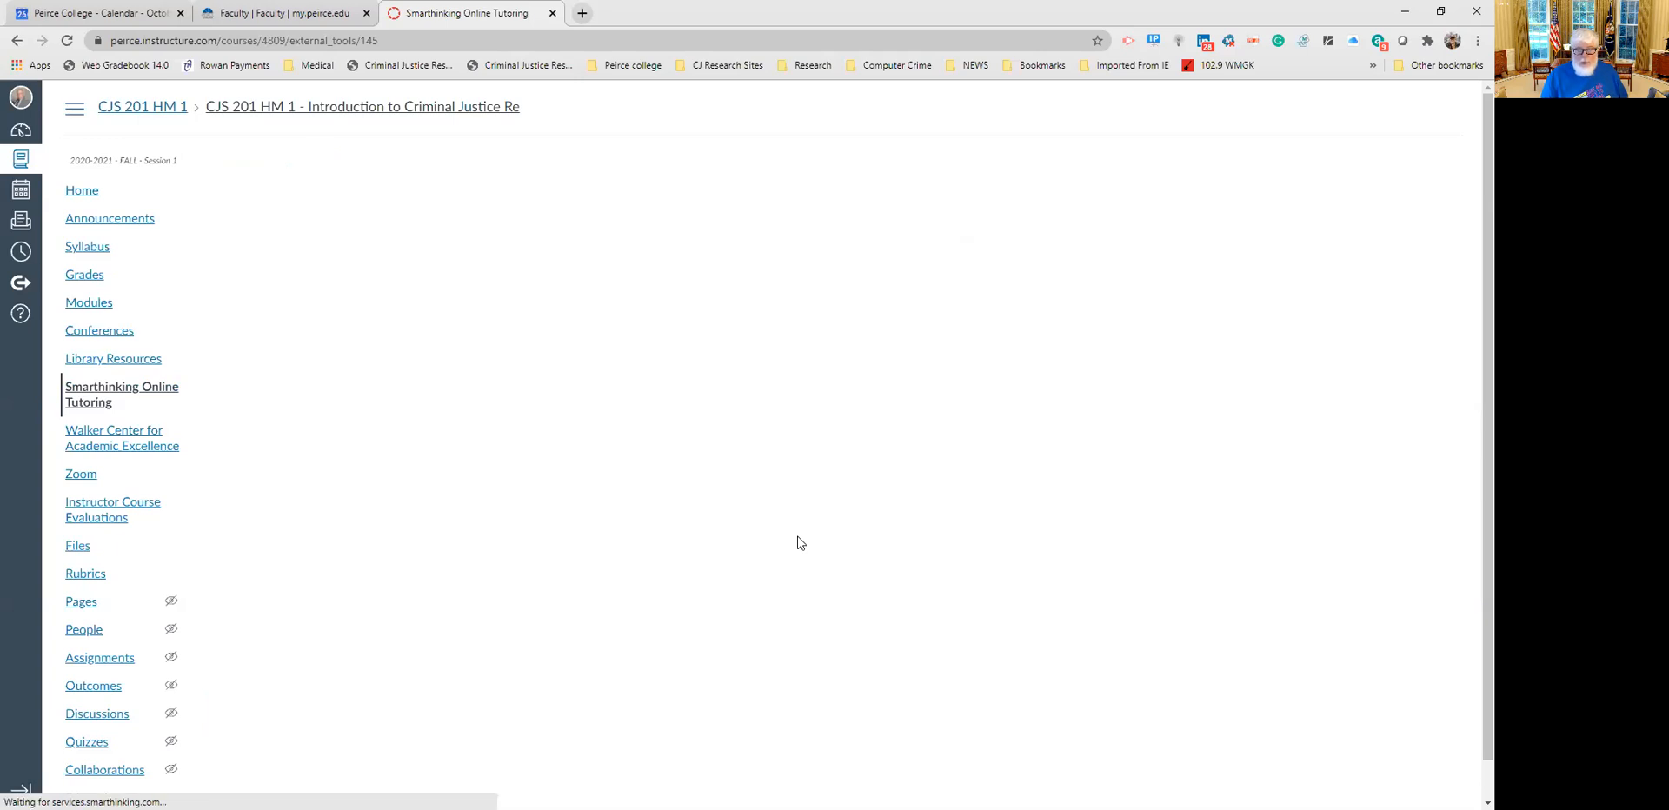
{"action": "left_click", "coordinate": [122, 395]}
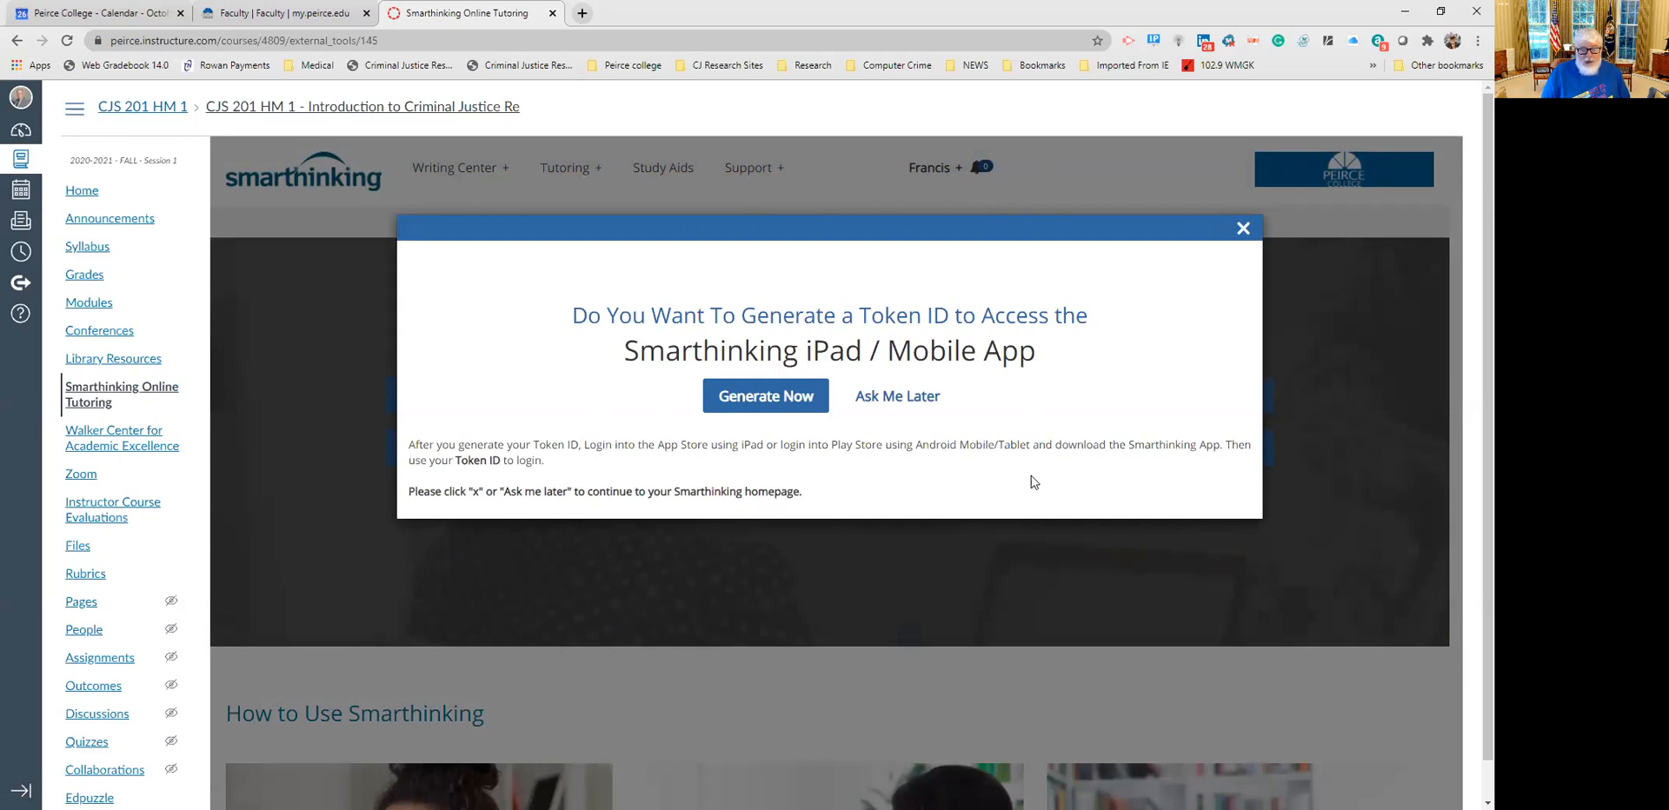
{"action": "mouse_move", "coordinate": [960, 405]}
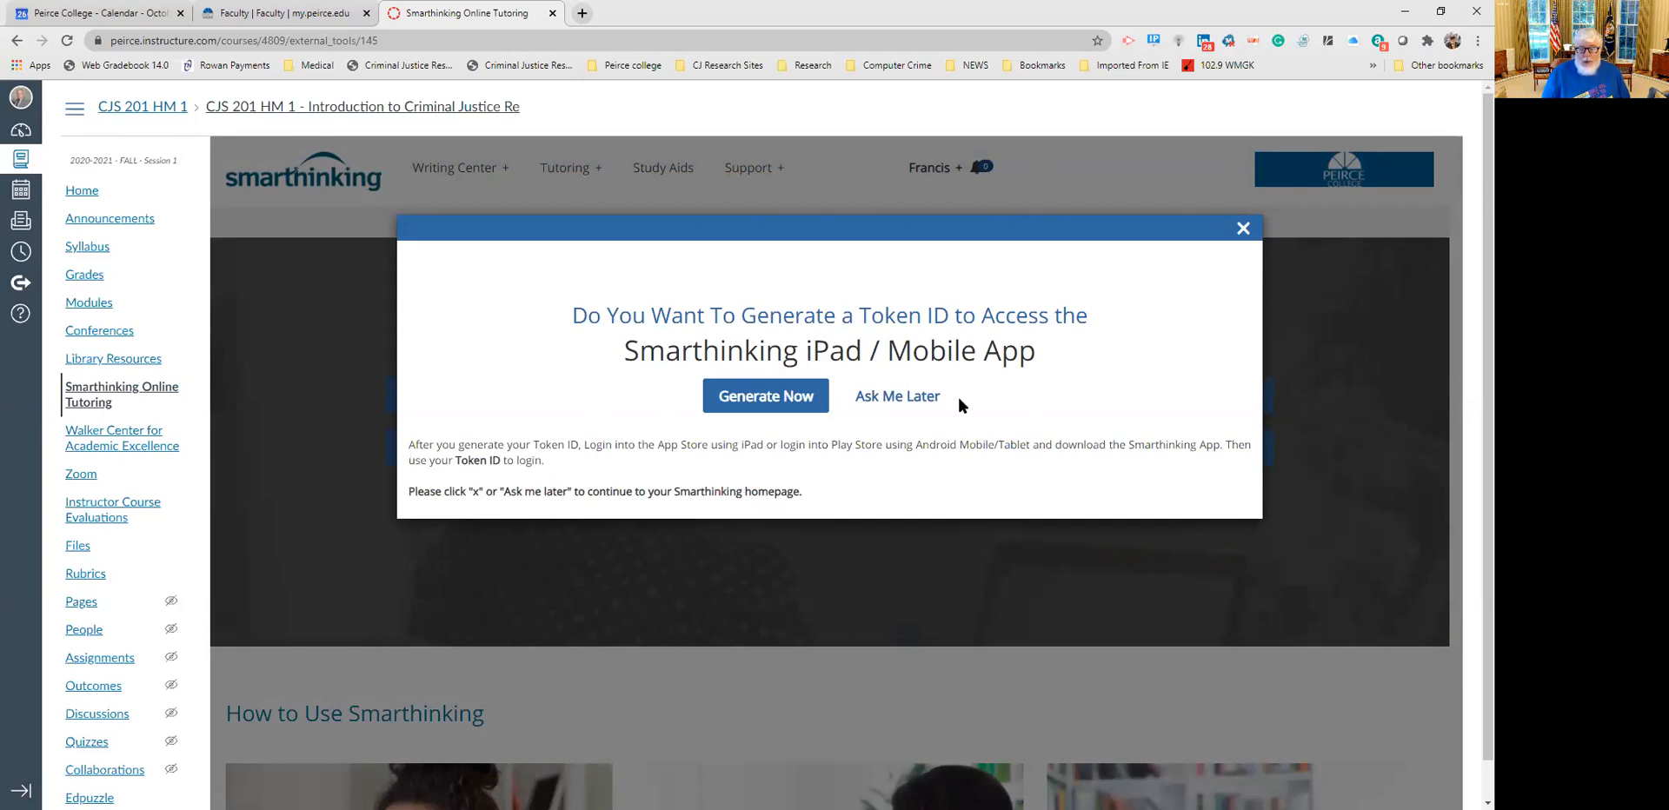
Dismiss the Token ID prompt with Ask Me Later to reach the student welcome page.
{"action": "left_click", "coordinate": [897, 395]}
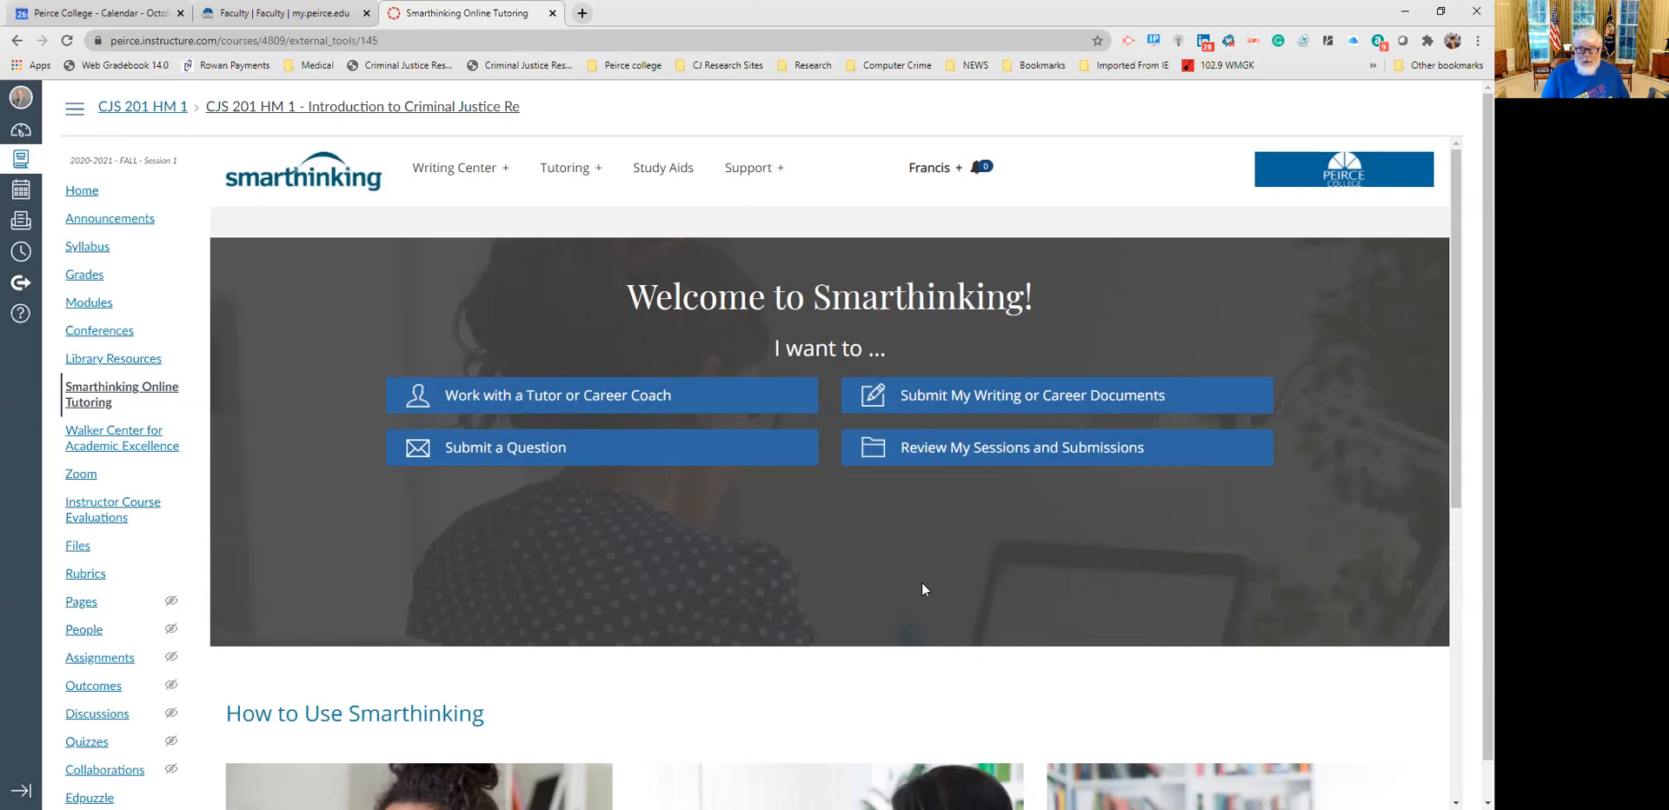
{"action": "mouse_move", "coordinate": [972, 638]}
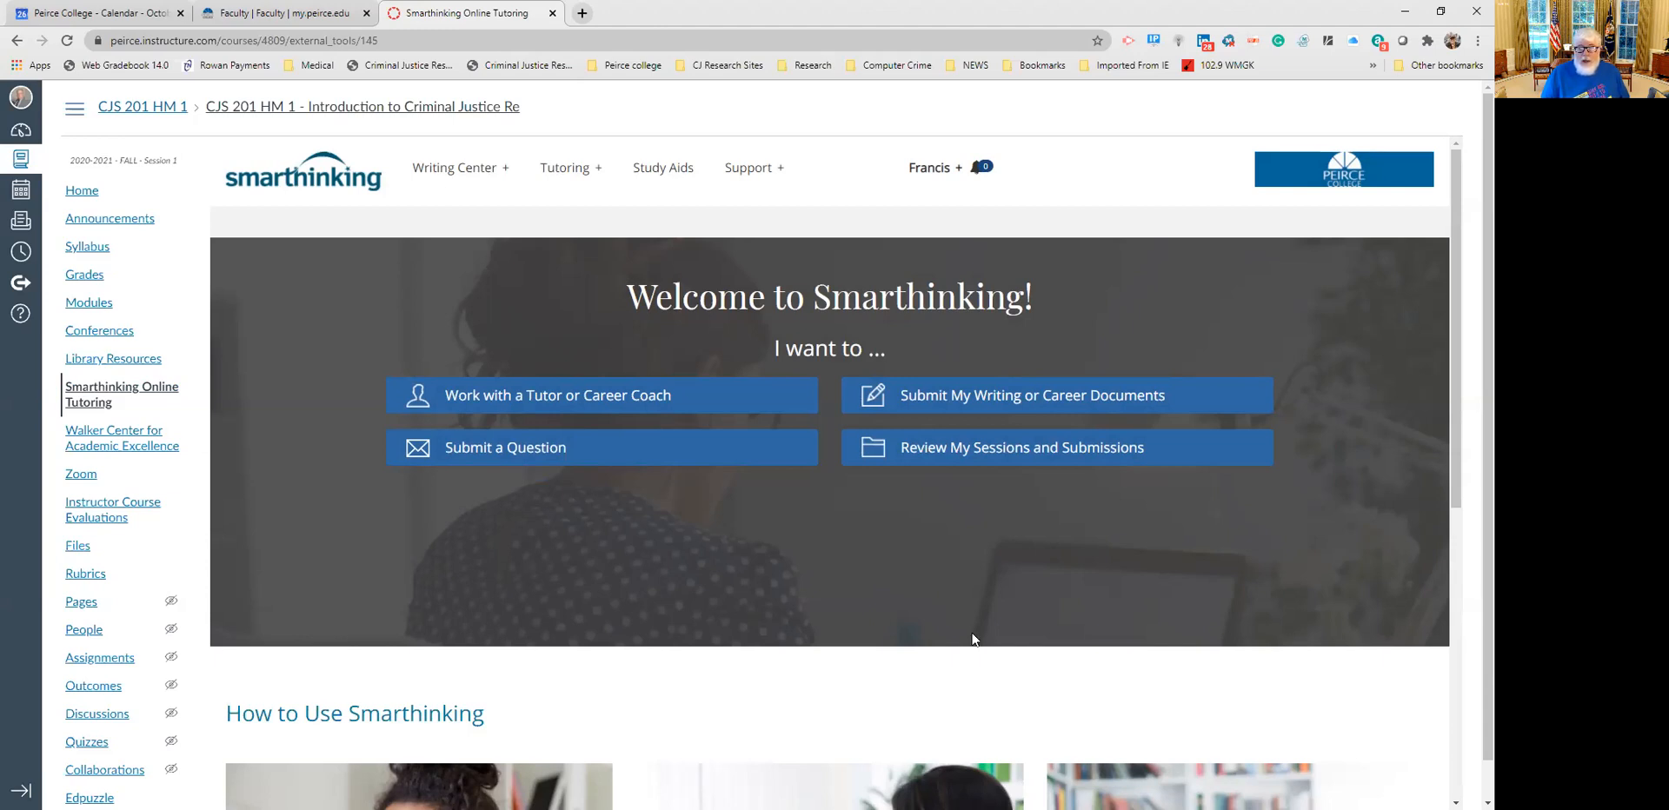
{"action": "mouse_move", "coordinate": [1204, 546]}
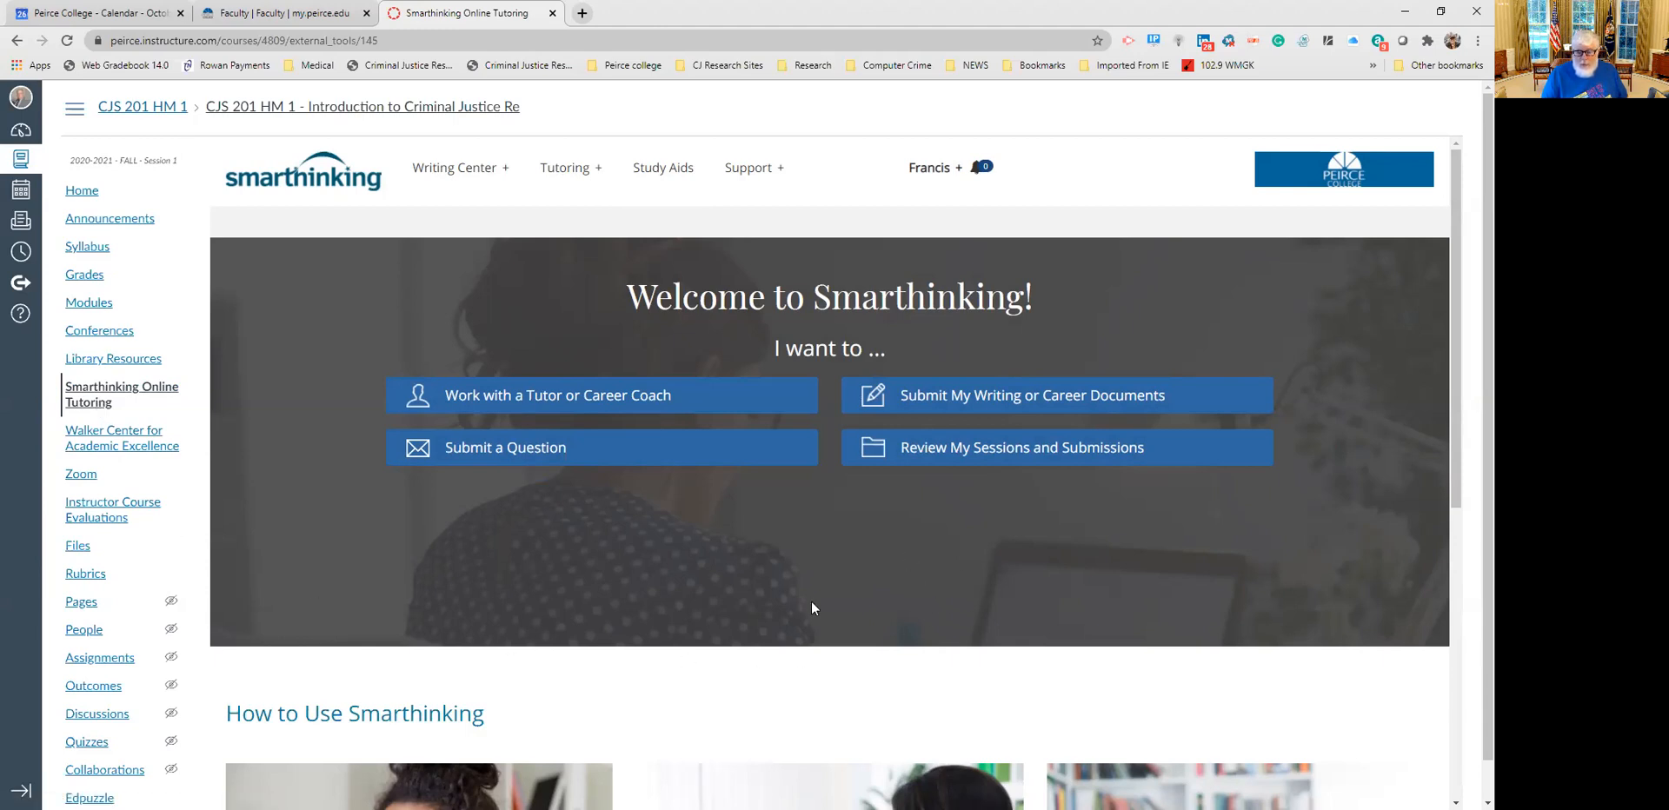
{"action": "mouse_move", "coordinate": [1052, 597]}
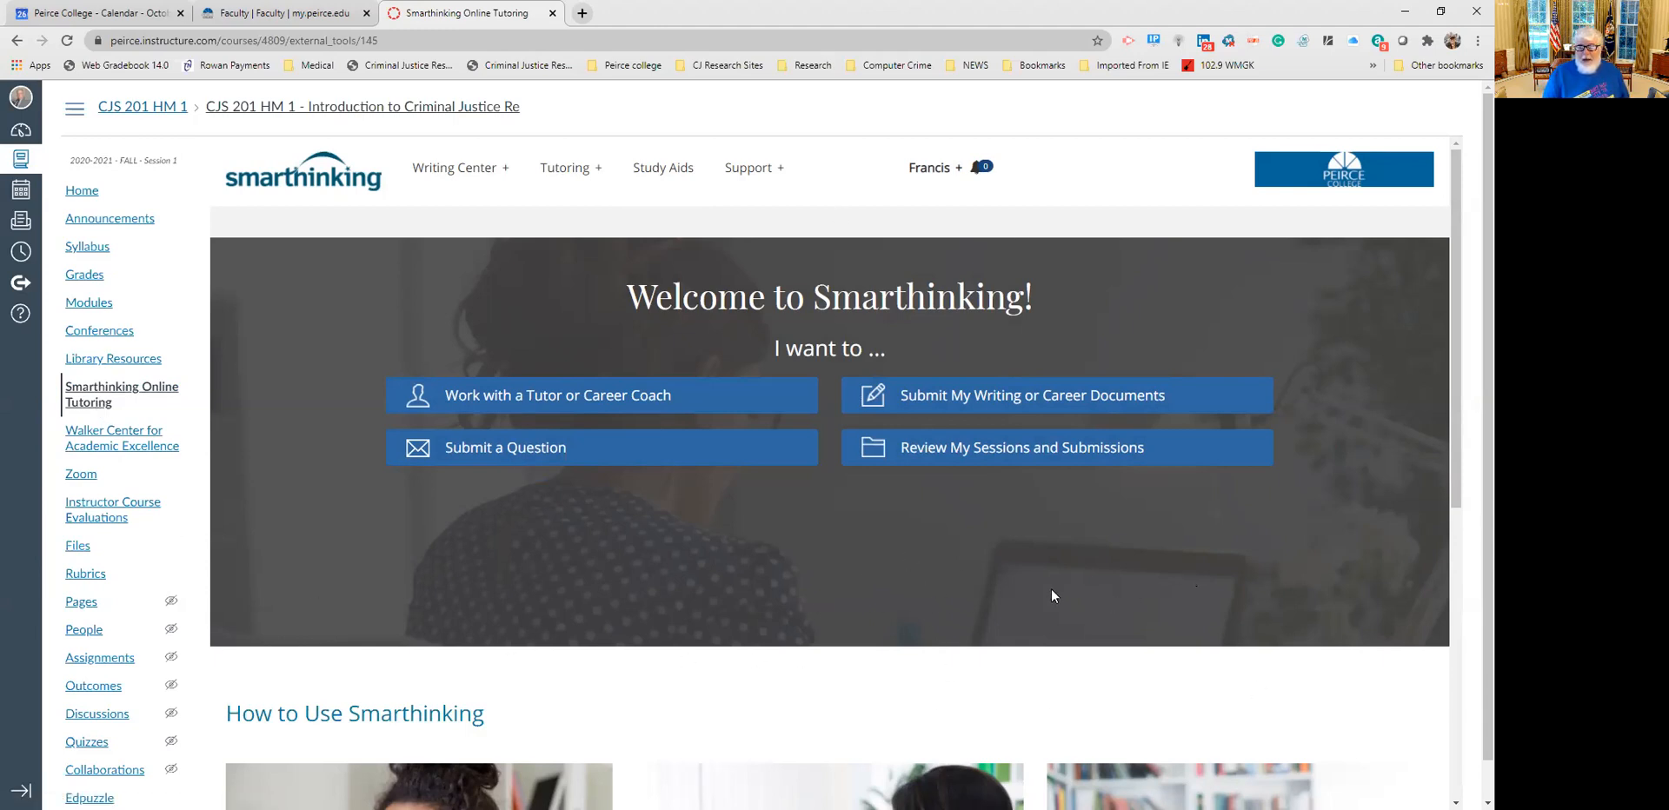
{"action": "mouse_move", "coordinate": [814, 643]}
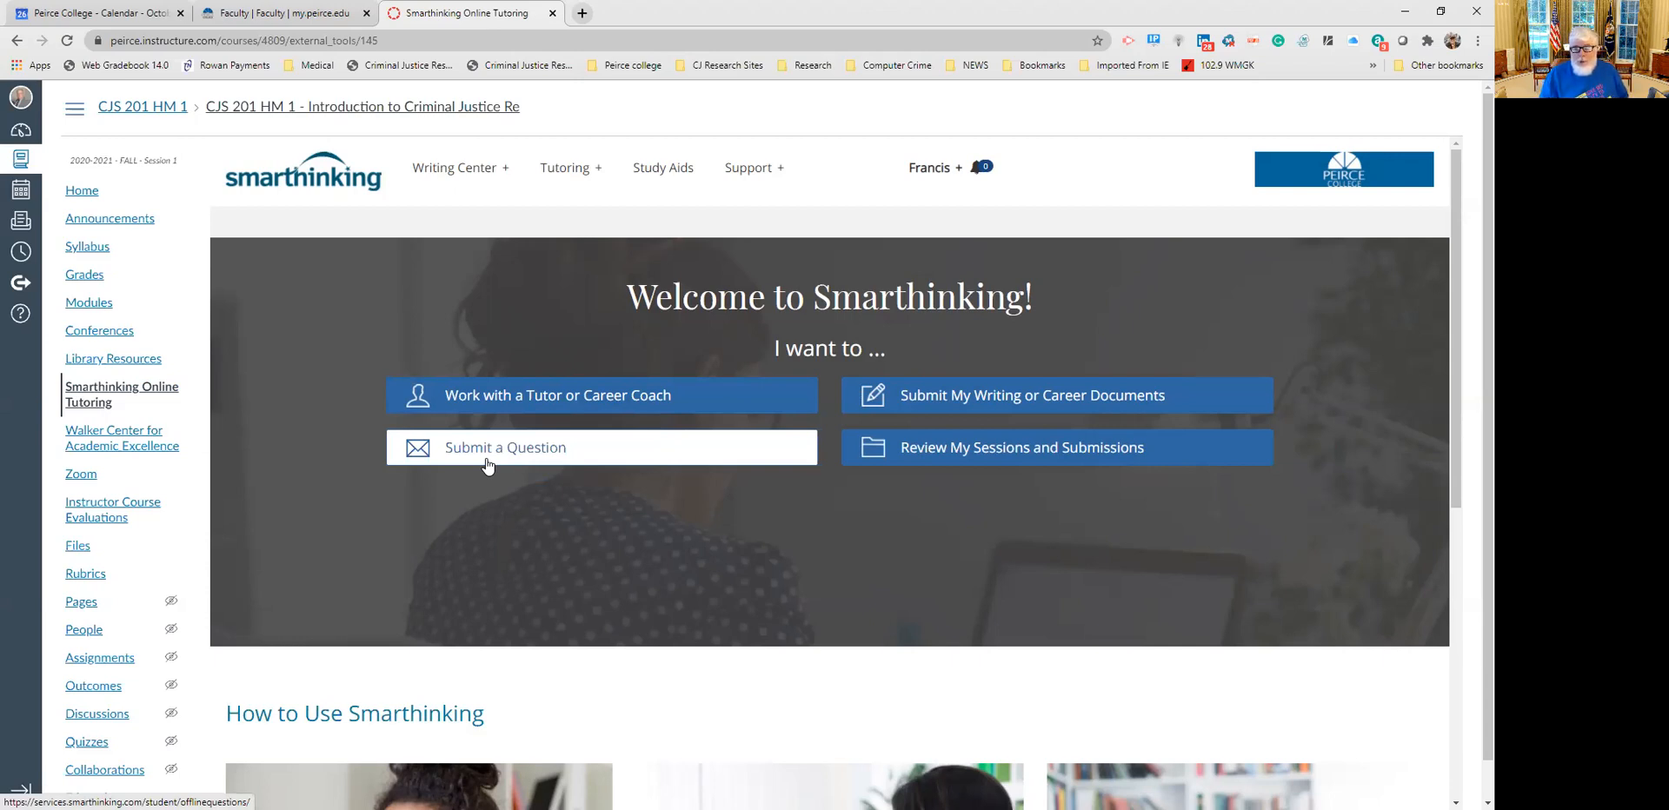
{"action": "mouse_move", "coordinate": [1021, 395]}
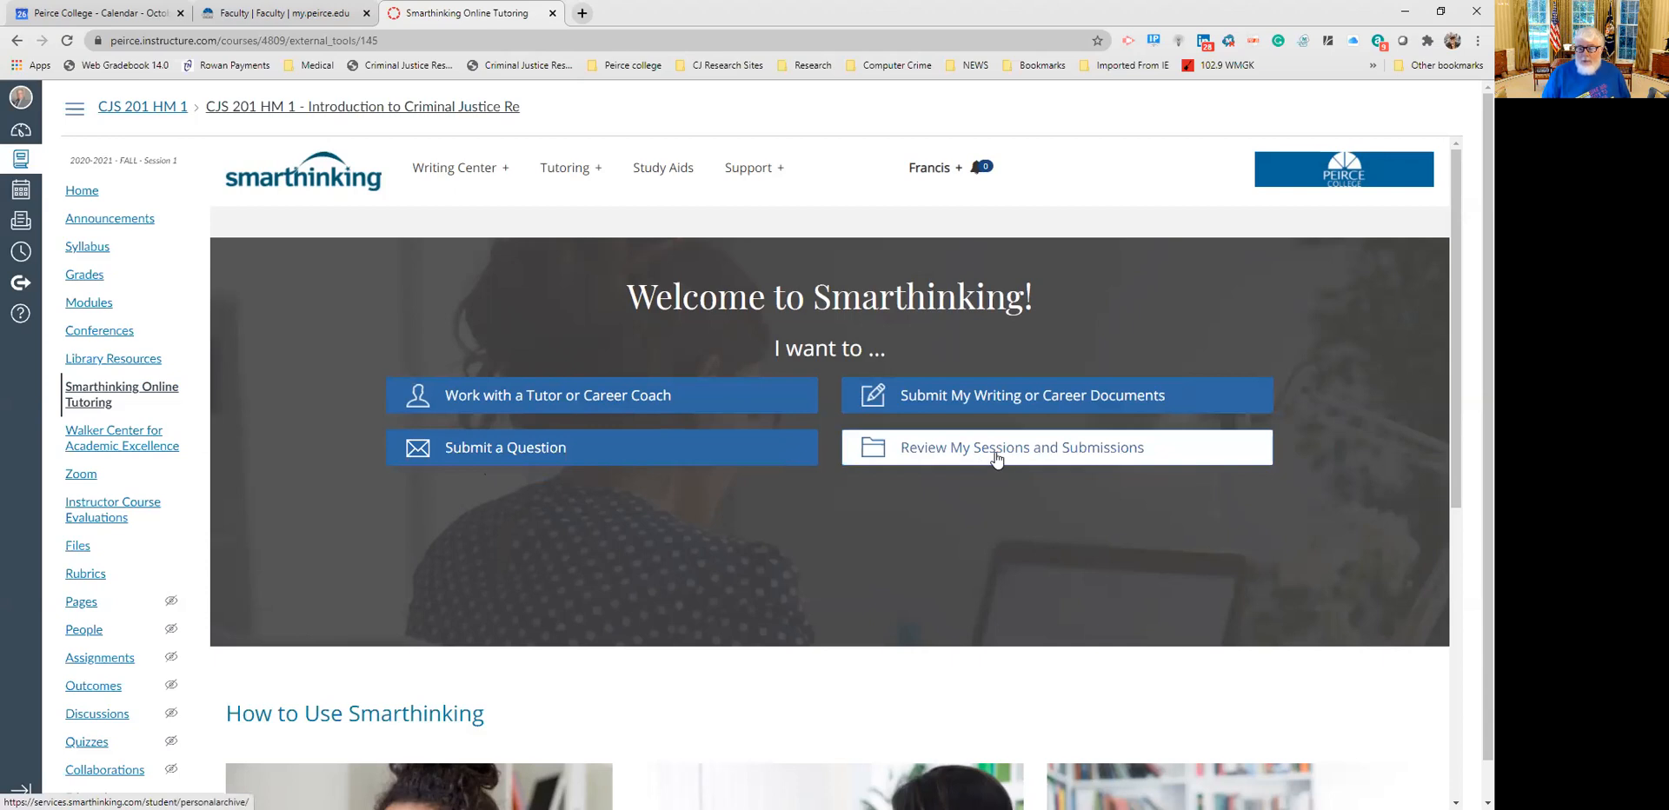
{"action": "mouse_move", "coordinate": [1002, 459]}
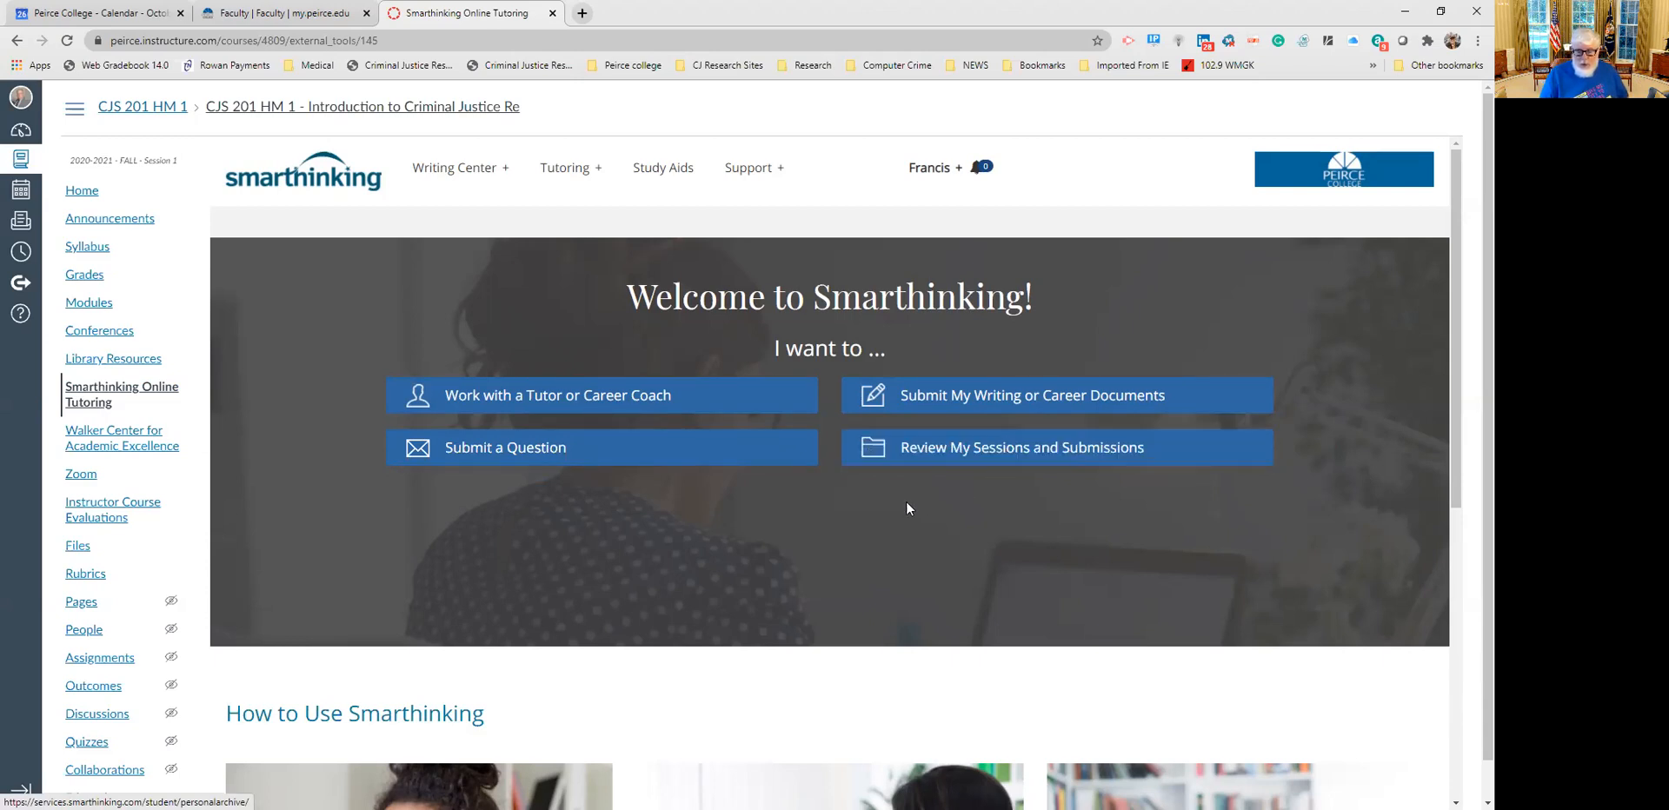
{"action": "scroll", "scroll_direction": "down", "scroll_amount": 3}
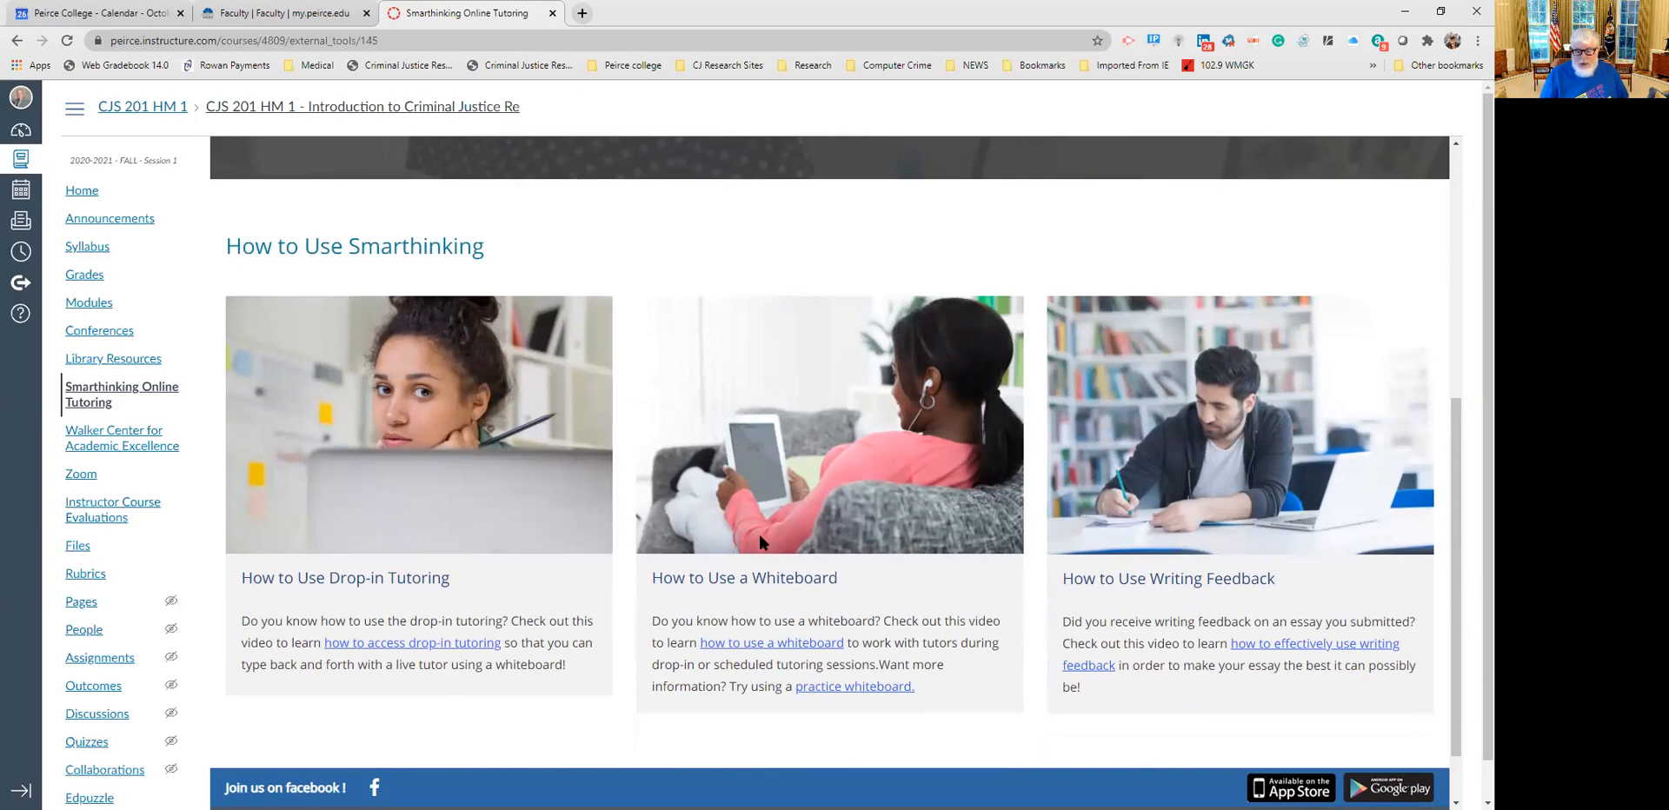
{"action": "mouse_move", "coordinate": [1133, 610]}
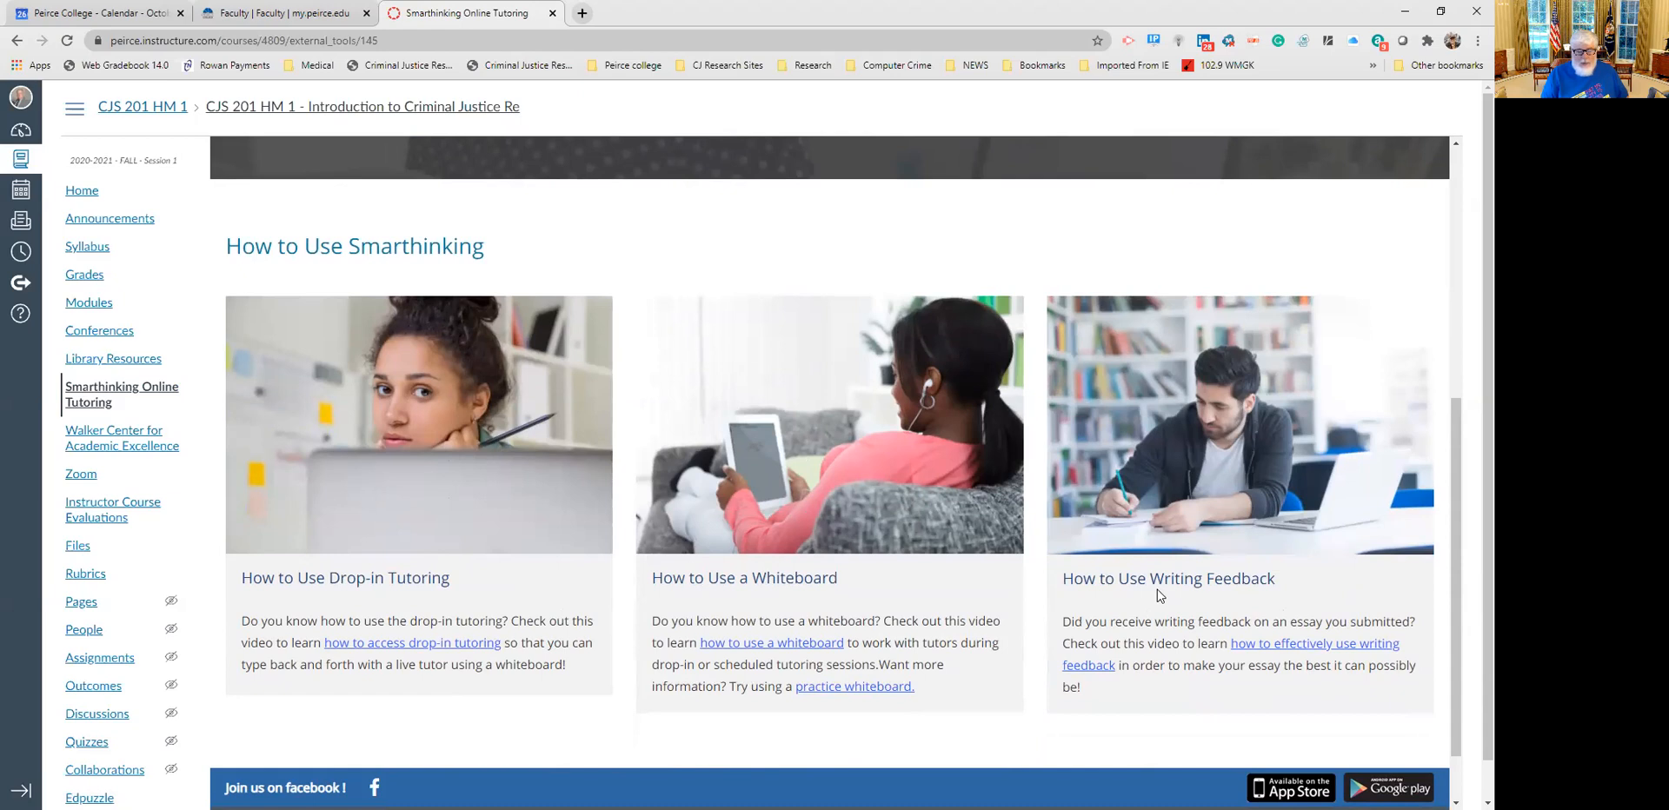
{"action": "scroll", "scroll_direction": "up", "scroll_amount": 3}
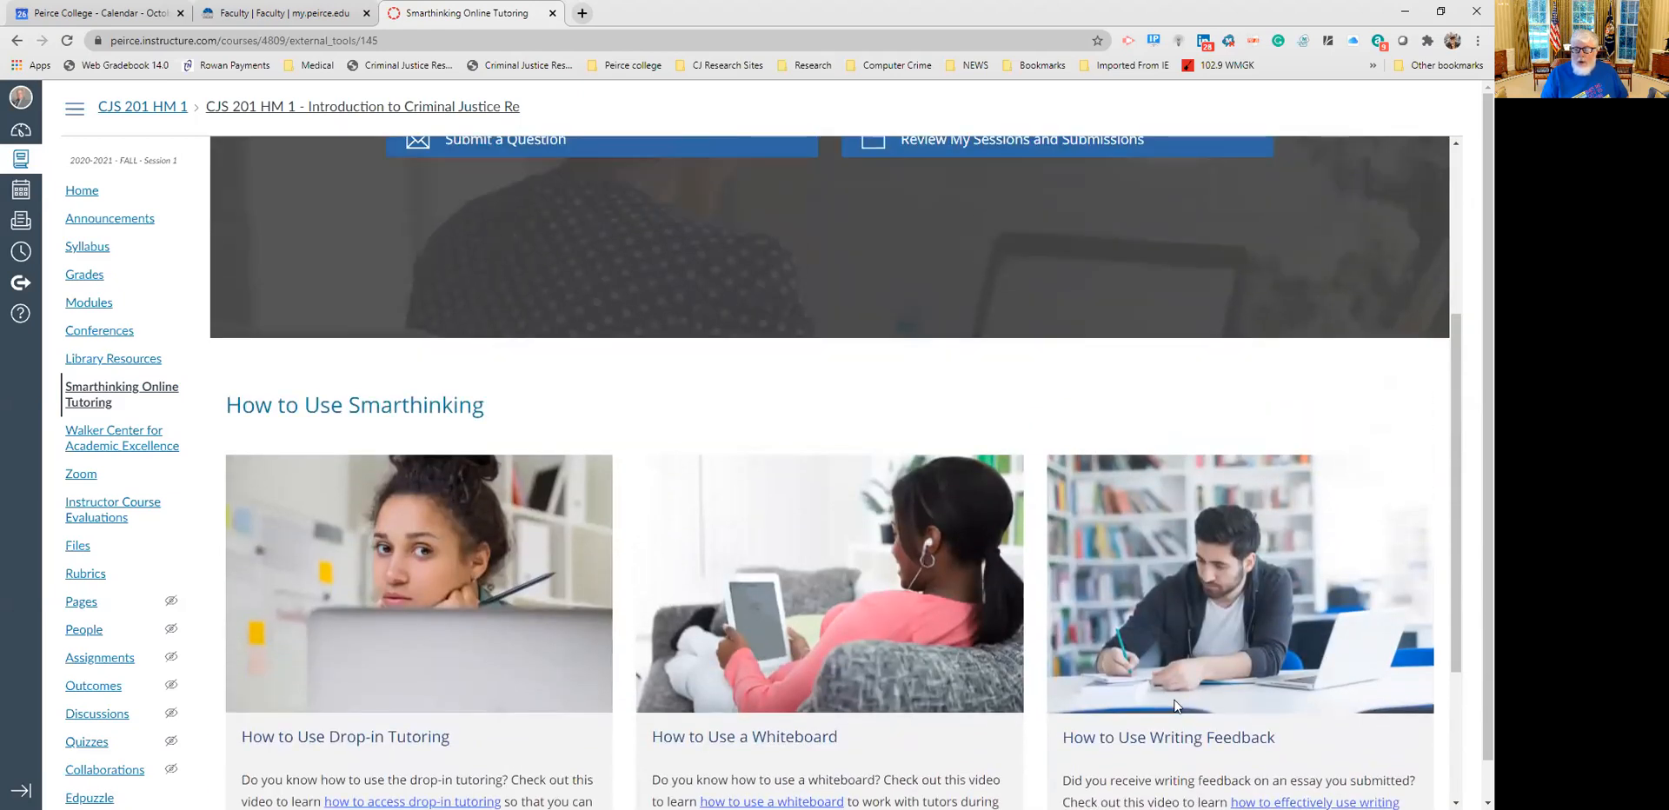
{"action": "mouse_move", "coordinate": [1198, 646]}
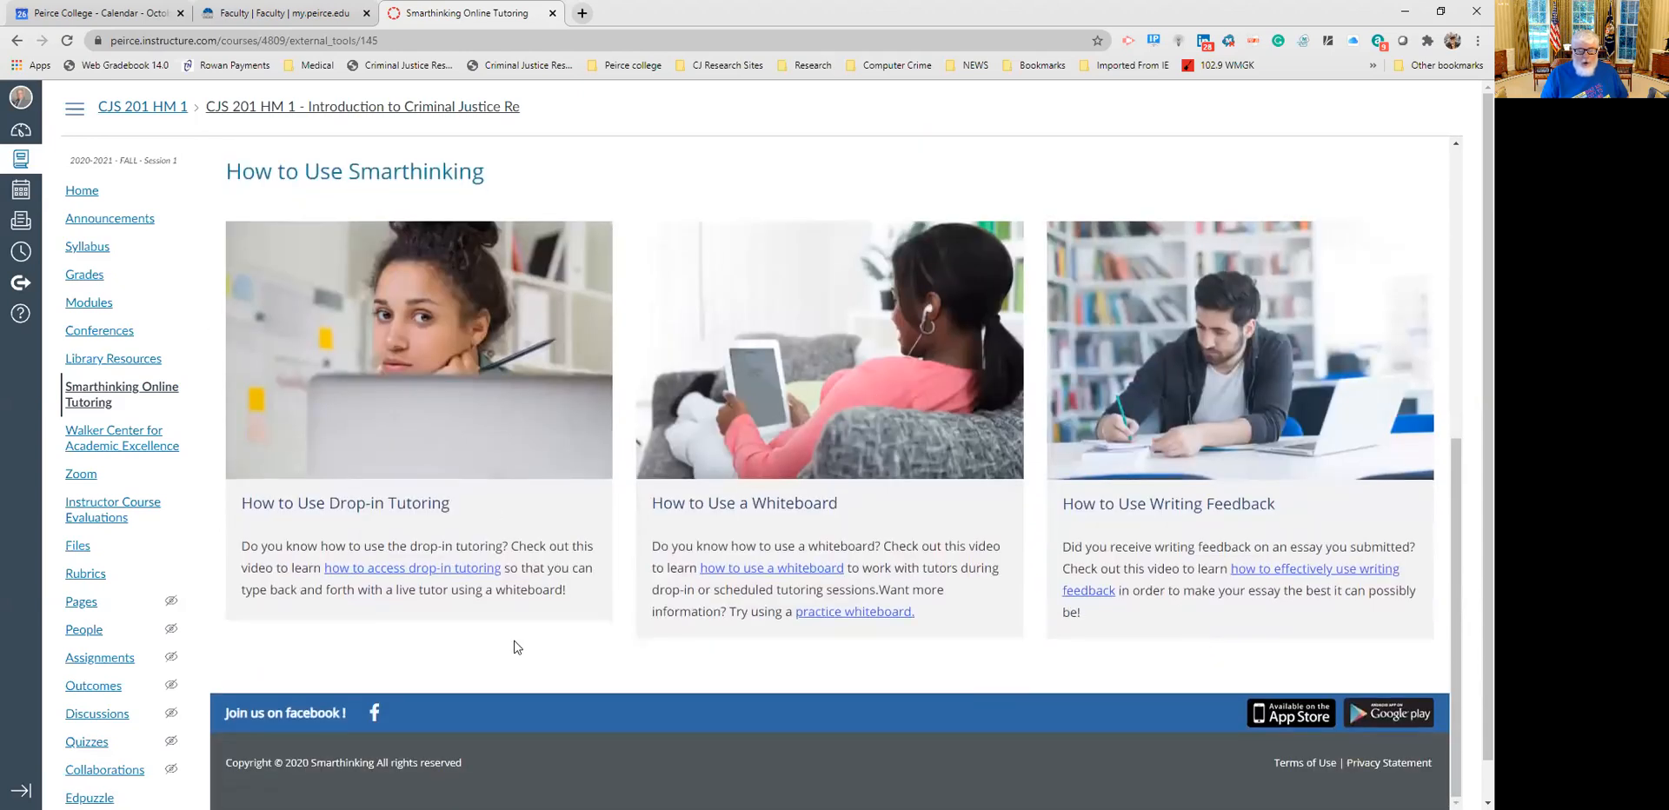
{"action": "mouse_move", "coordinate": [425, 626]}
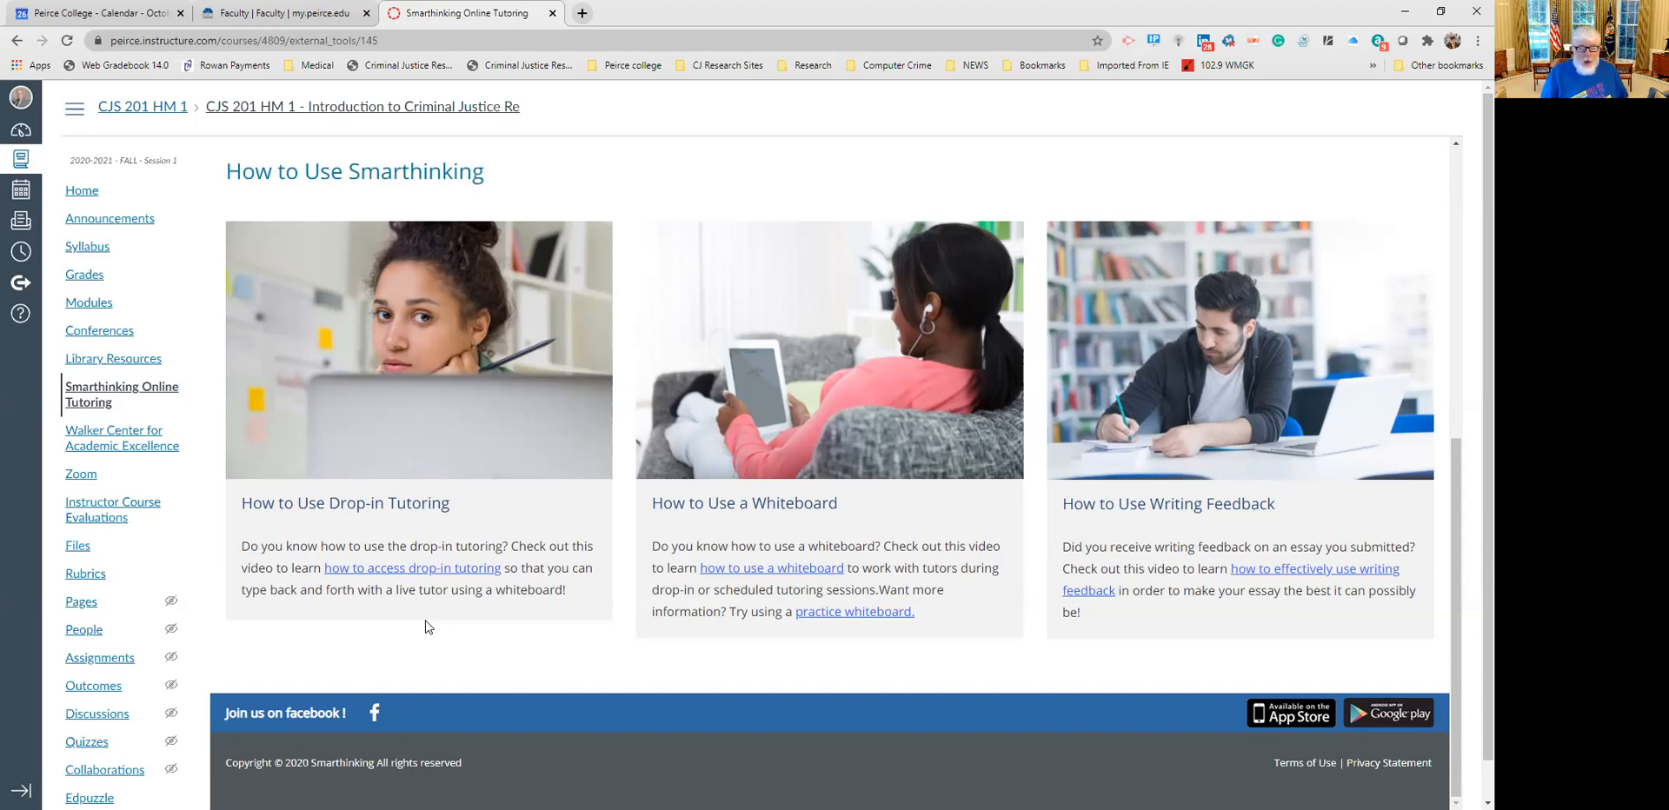
{"action": "mouse_move", "coordinate": [205, 433]}
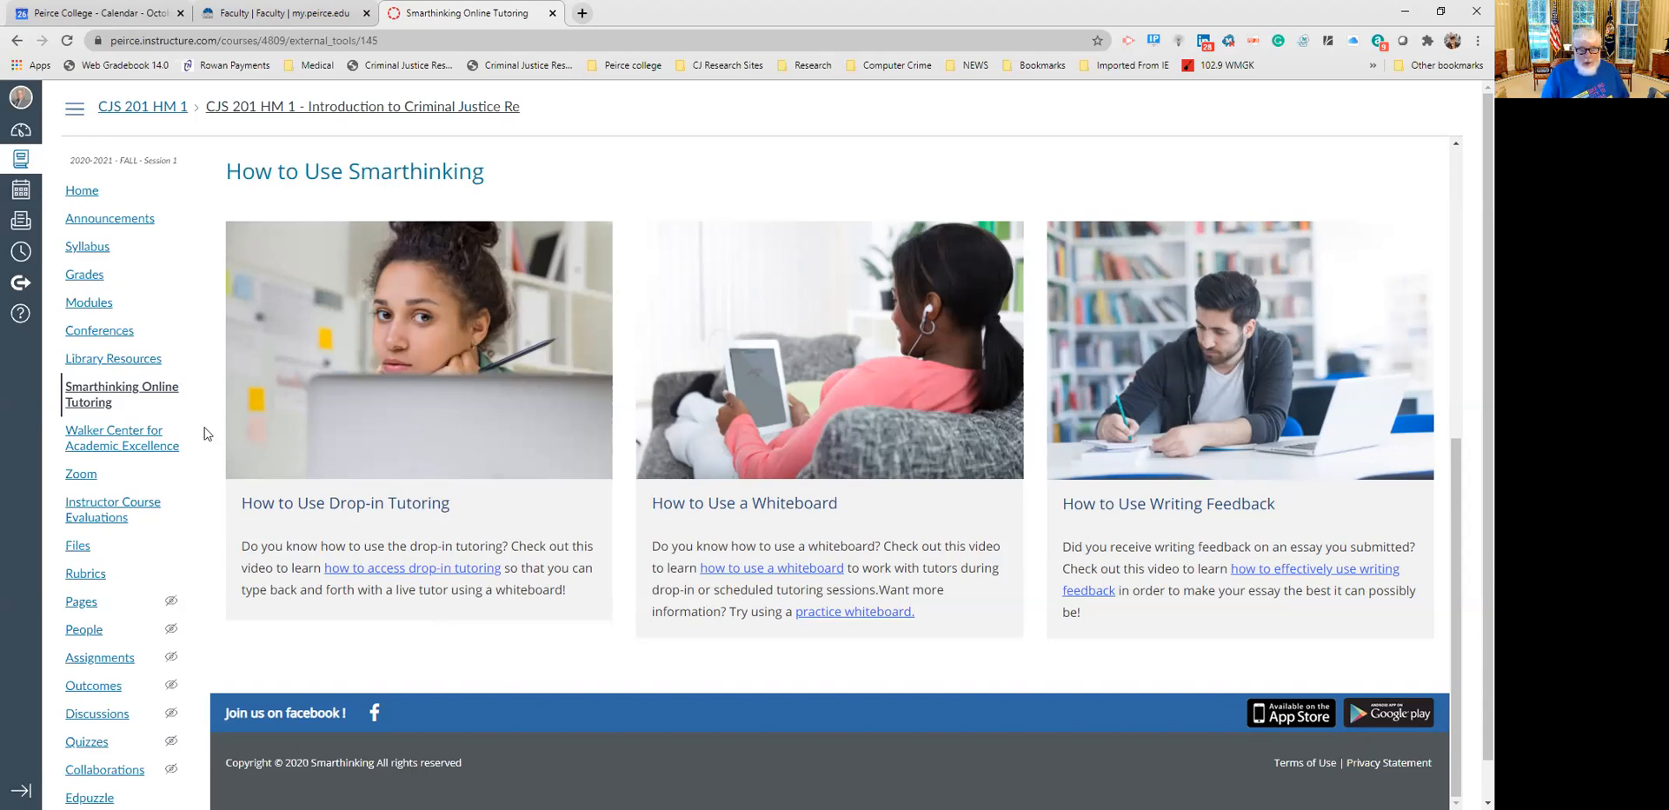
{"action": "mouse_move", "coordinate": [413, 567]}
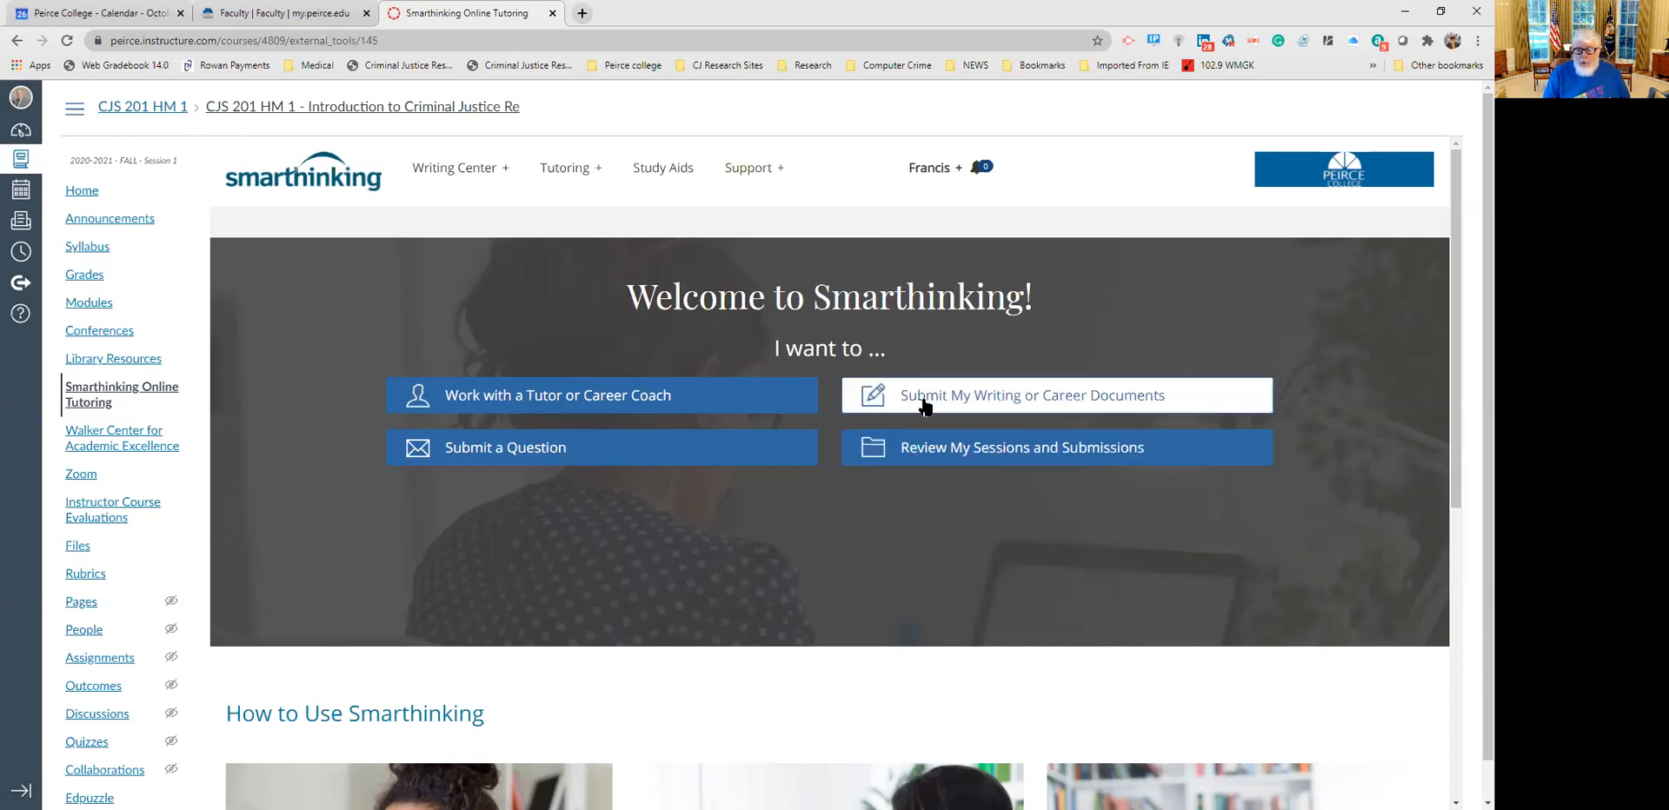
Show the Submit My Writing or Career Documents subject list, including Essay Center and Paragraph Submission.
{"action": "left_click", "coordinate": [1032, 395]}
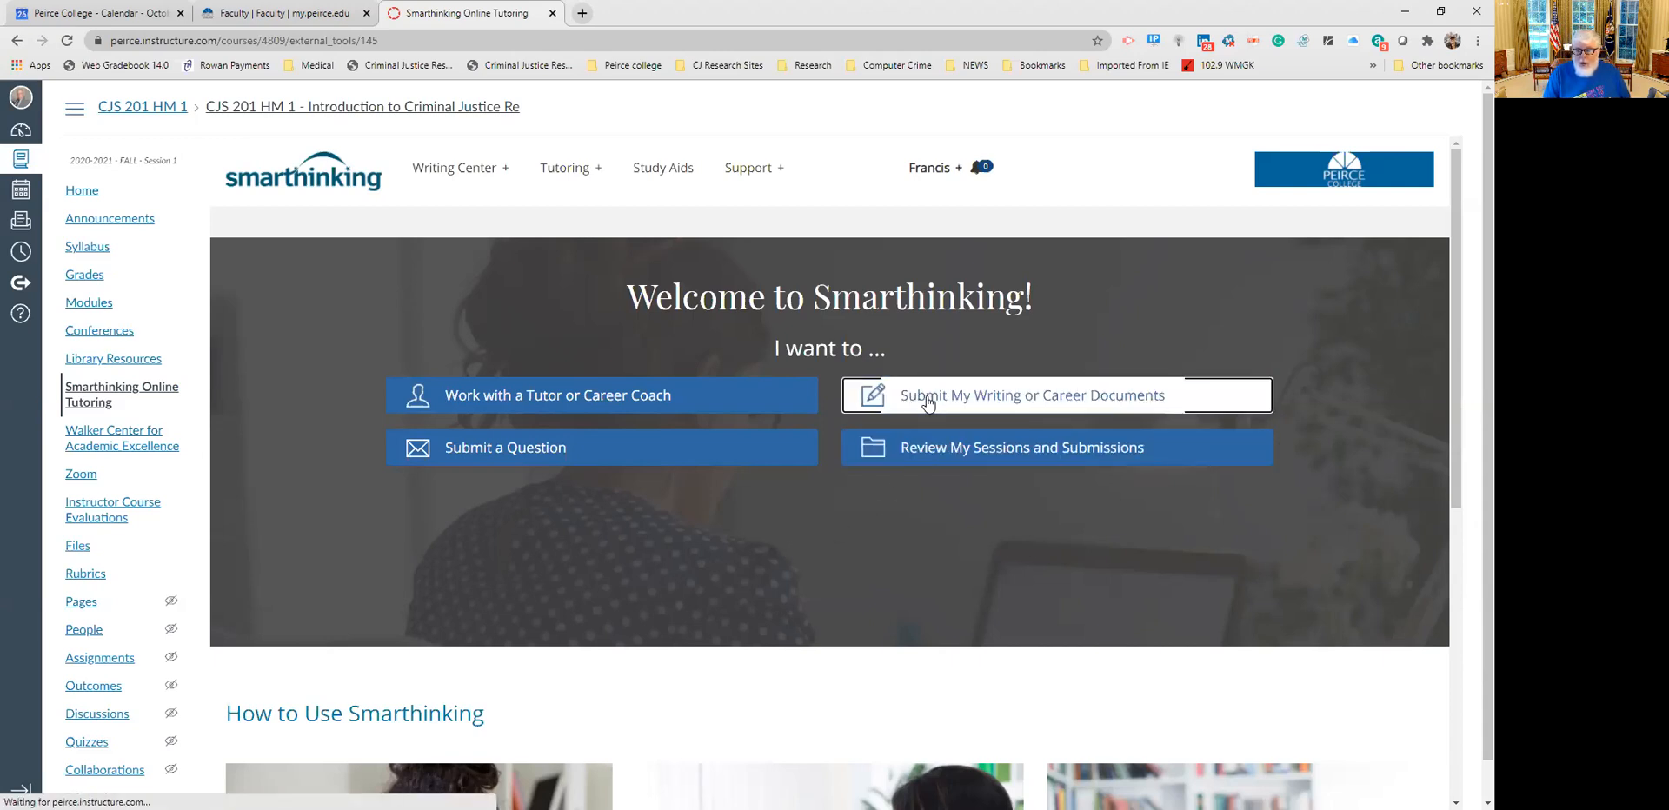
{"action": "left_click", "coordinate": [1031, 395]}
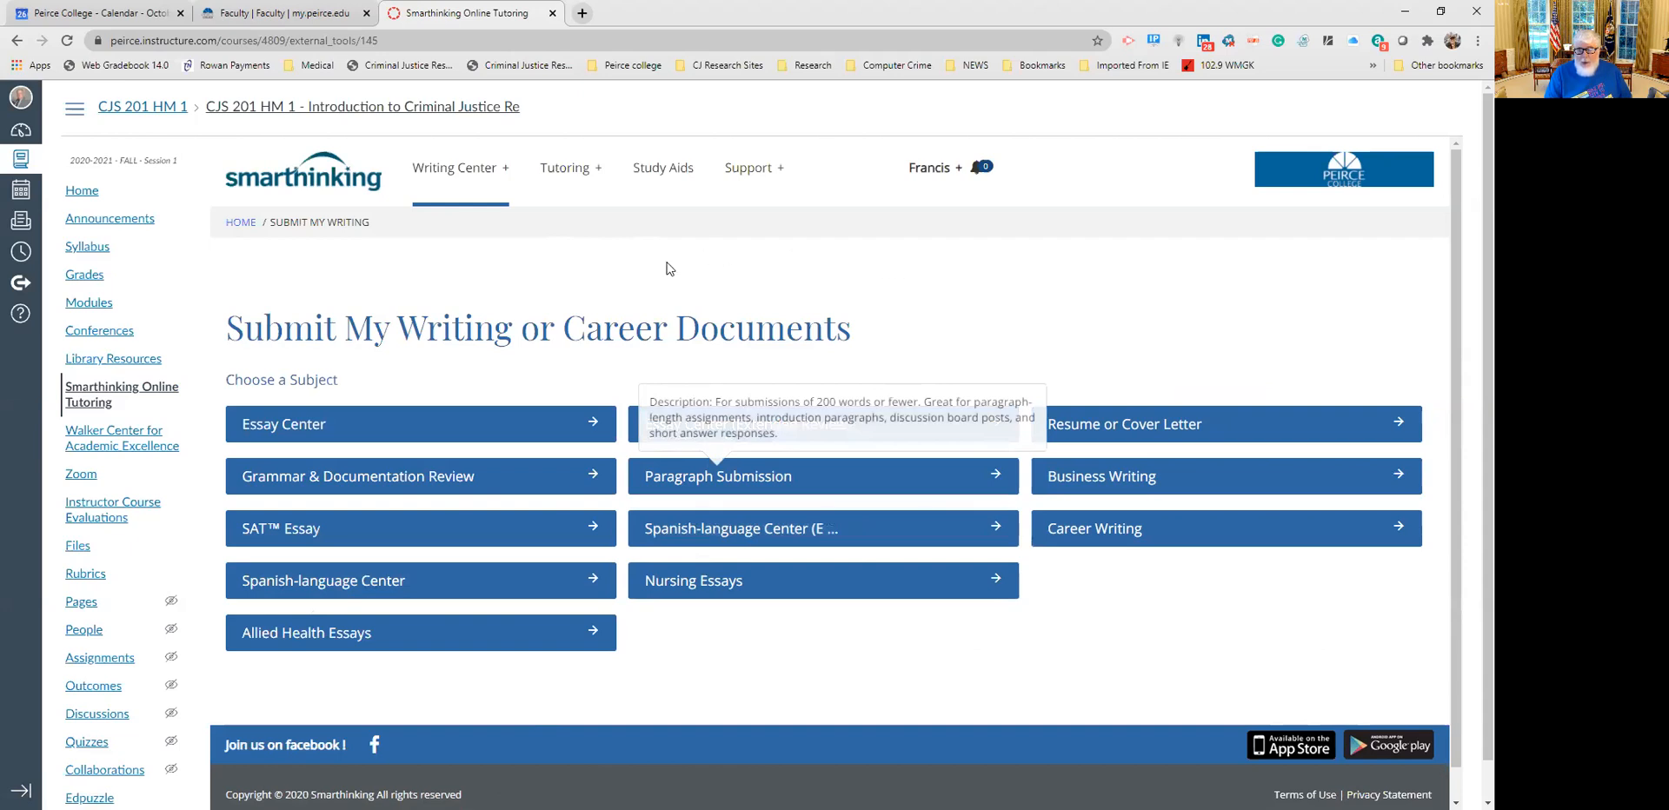
{"action": "mouse_move", "coordinate": [584, 275]}
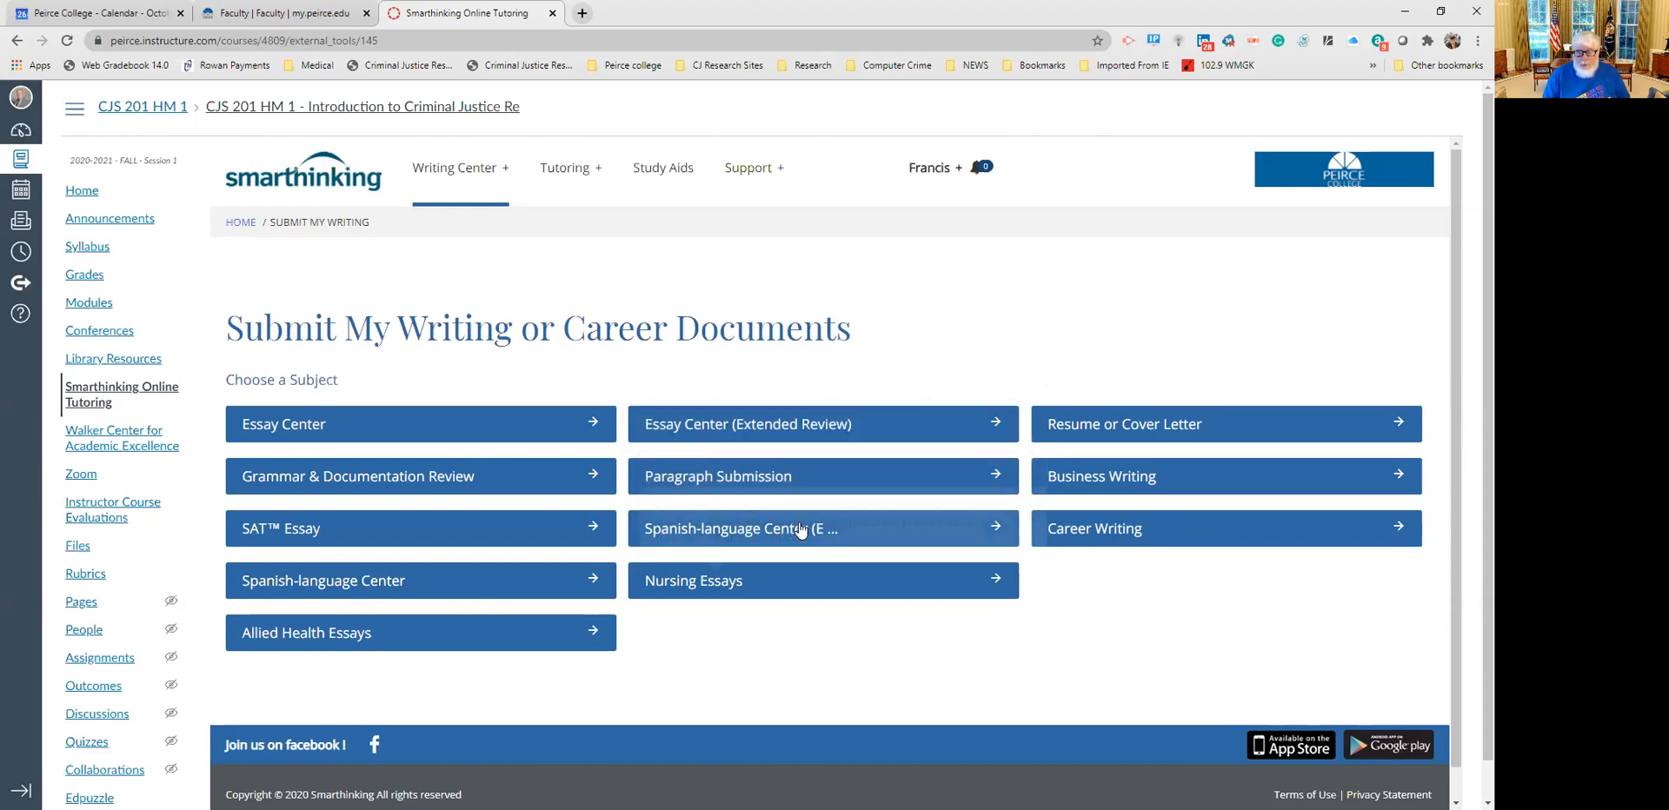
{"action": "mouse_move", "coordinate": [801, 672]}
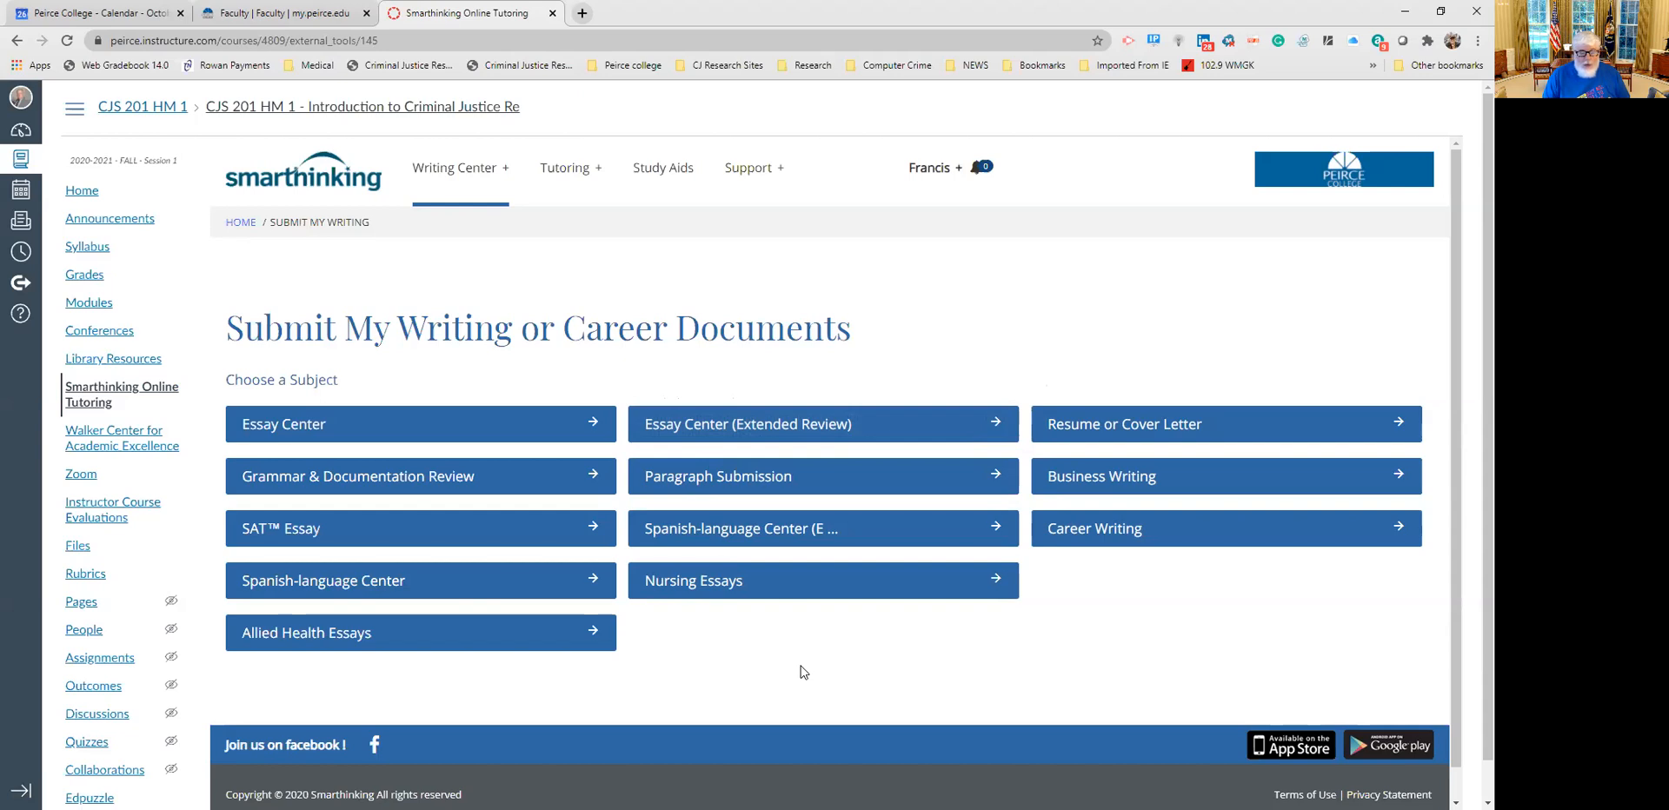
{"action": "mouse_move", "coordinate": [421, 477]}
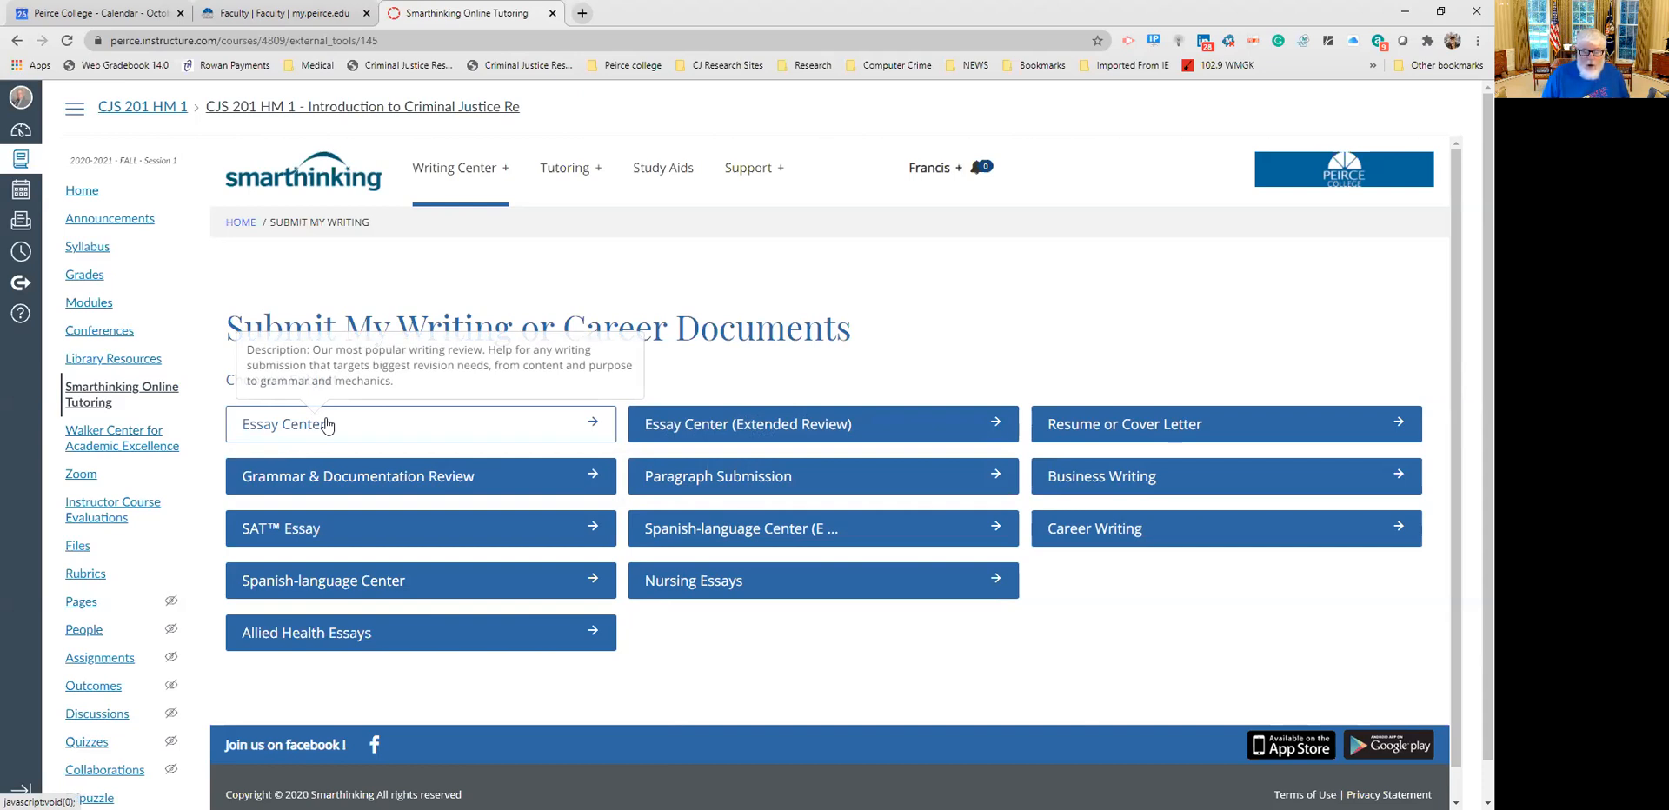
{"action": "mouse_move", "coordinate": [330, 485]}
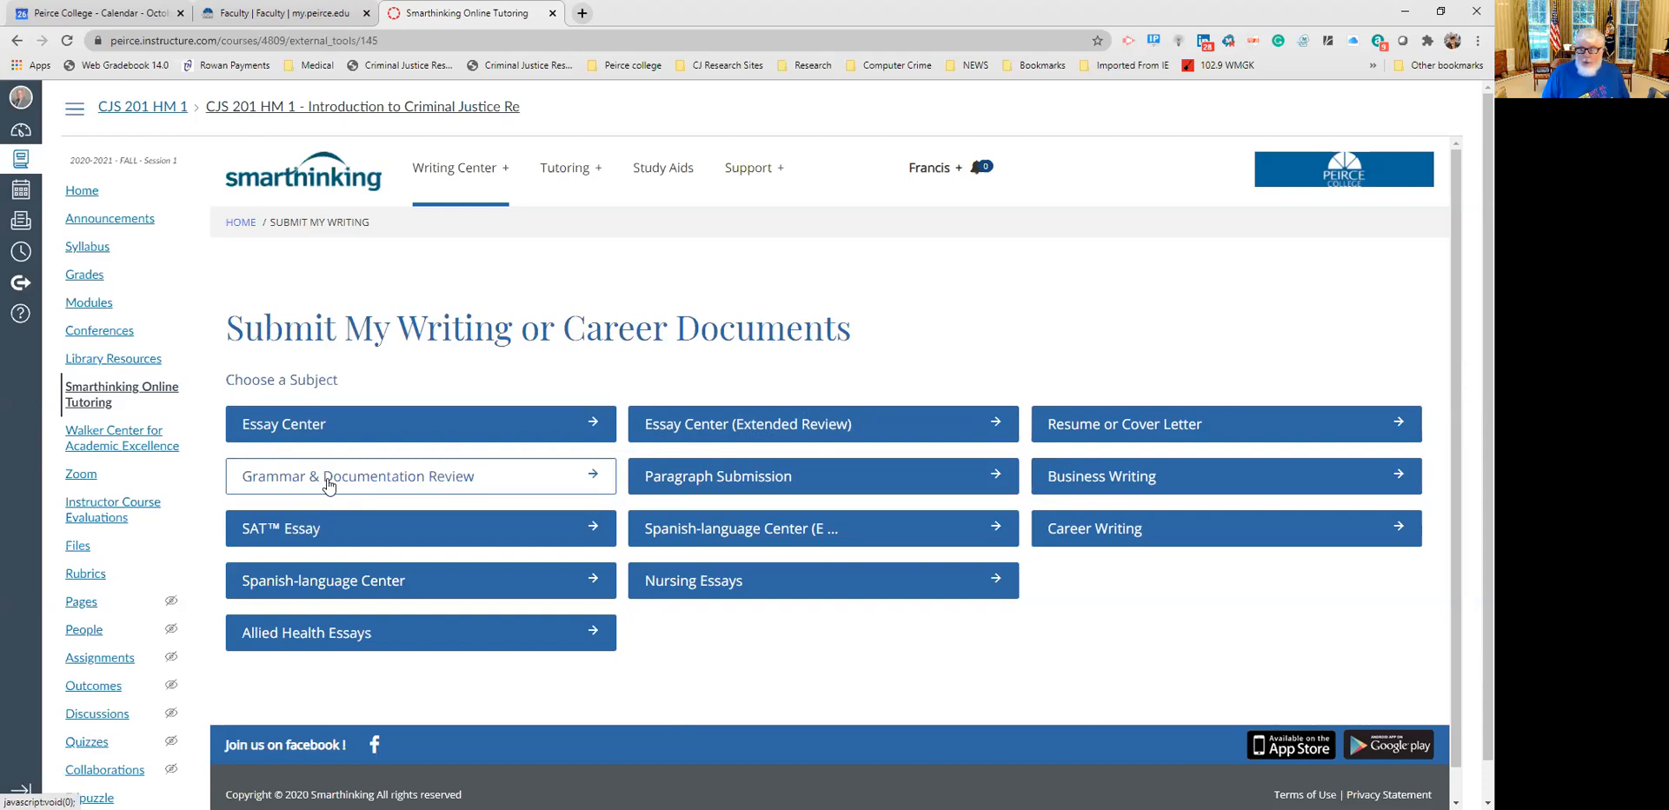
{"action": "mouse_move", "coordinate": [1028, 289]}
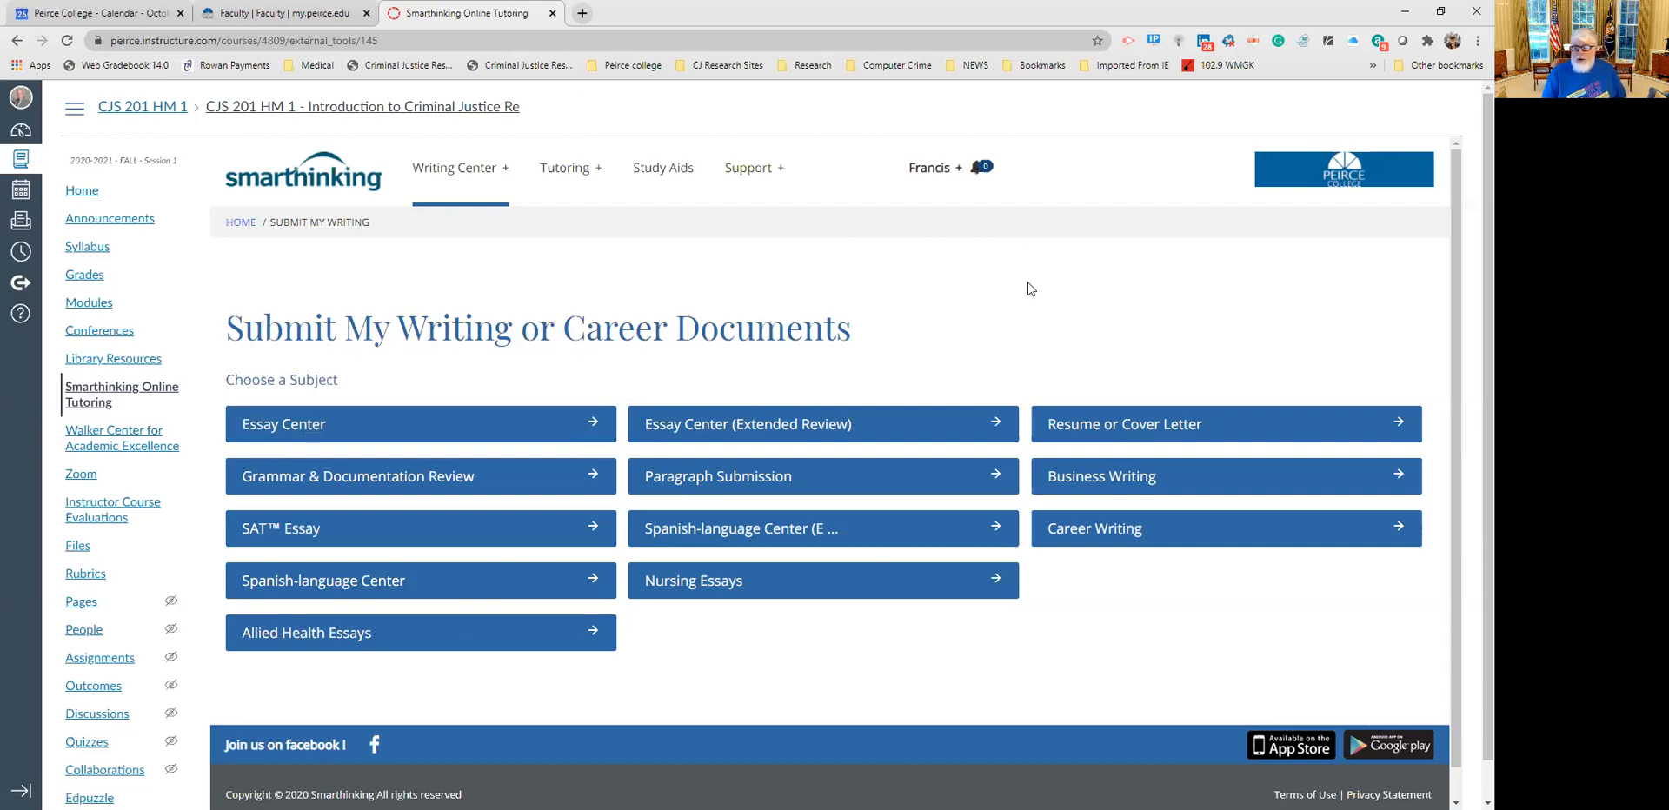
{"action": "mouse_move", "coordinate": [1124, 424]}
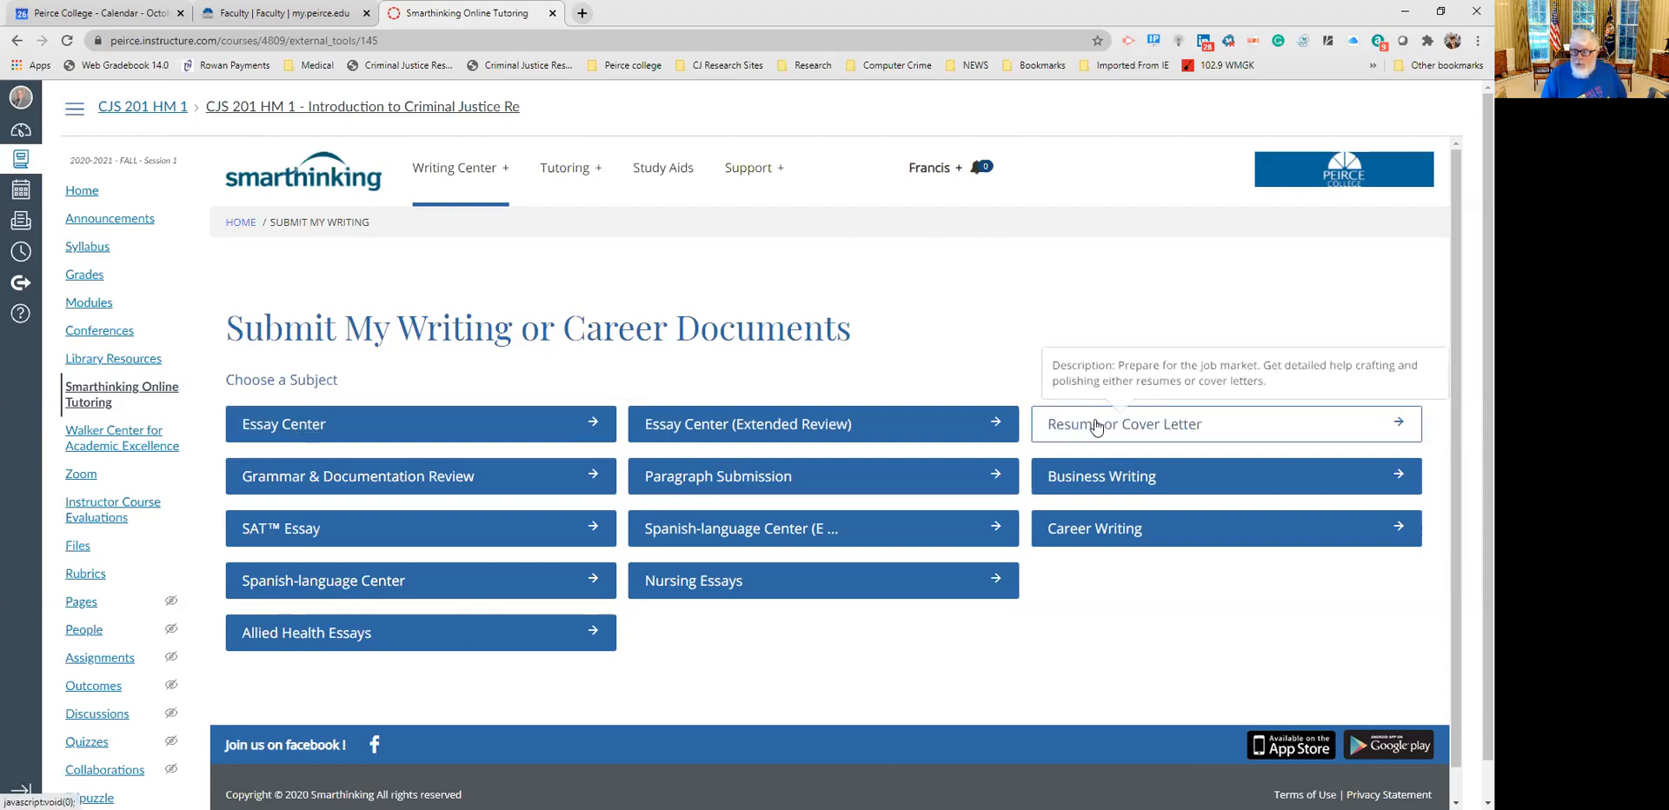
{"action": "mouse_move", "coordinate": [1099, 491]}
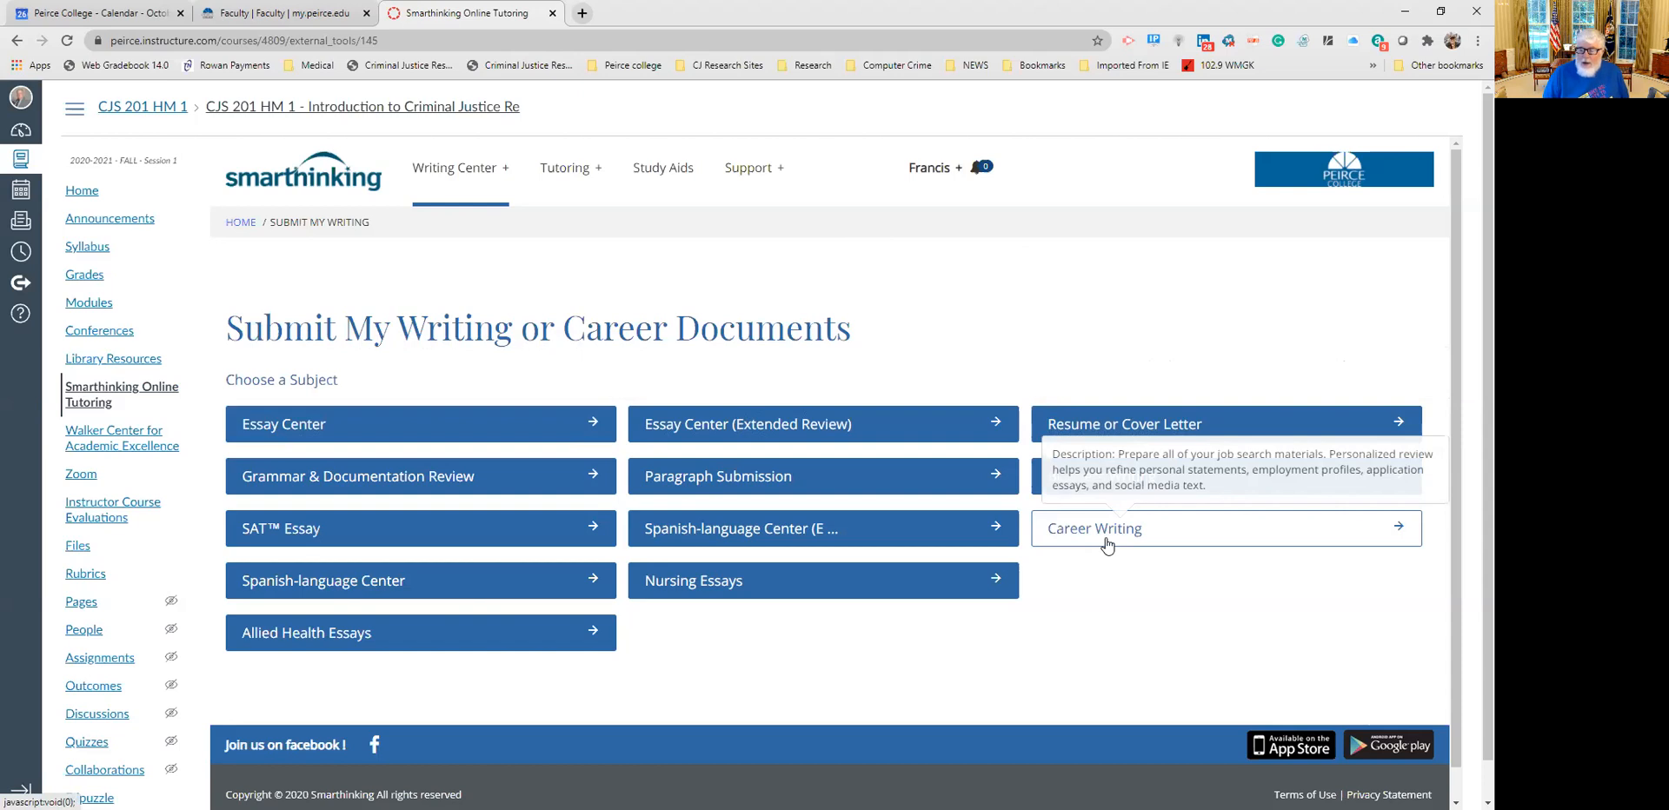
{"action": "mouse_move", "coordinate": [1108, 546]}
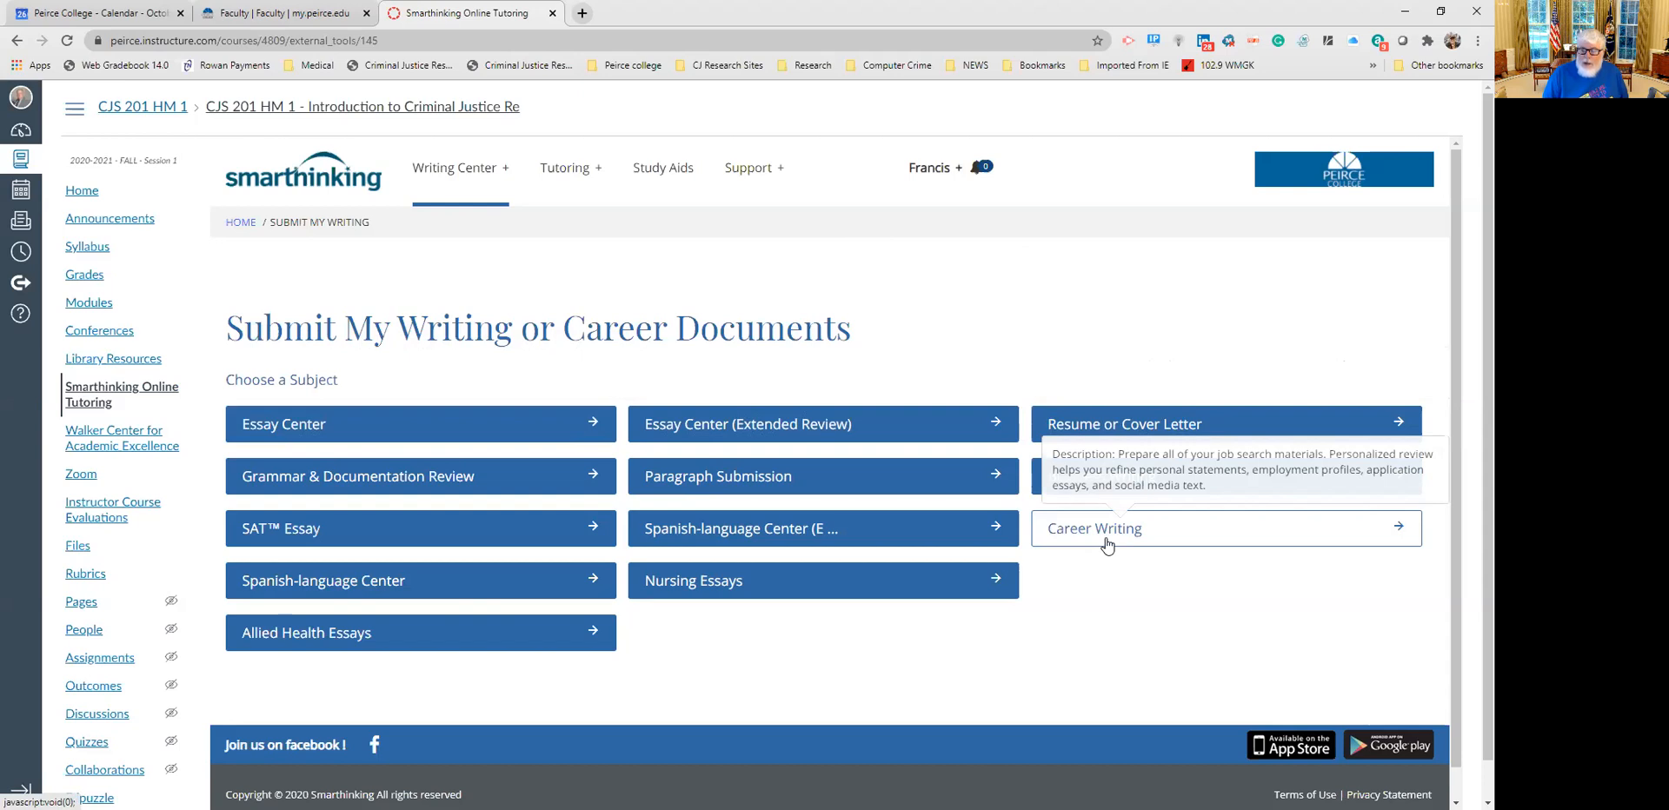
{"action": "mouse_move", "coordinate": [1123, 424]}
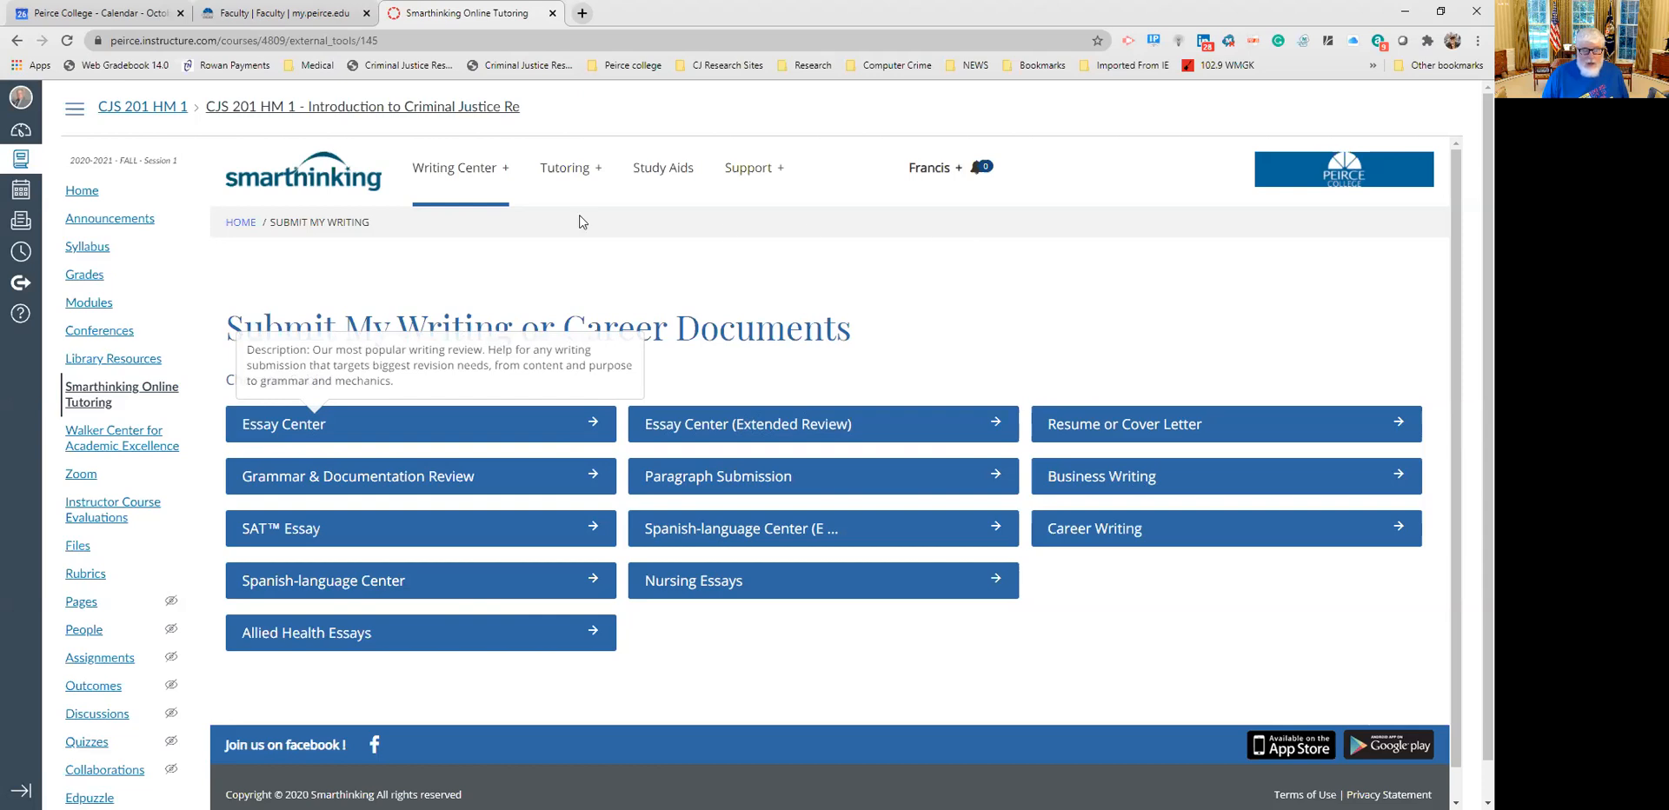
{"action": "mouse_move", "coordinate": [923, 362]}
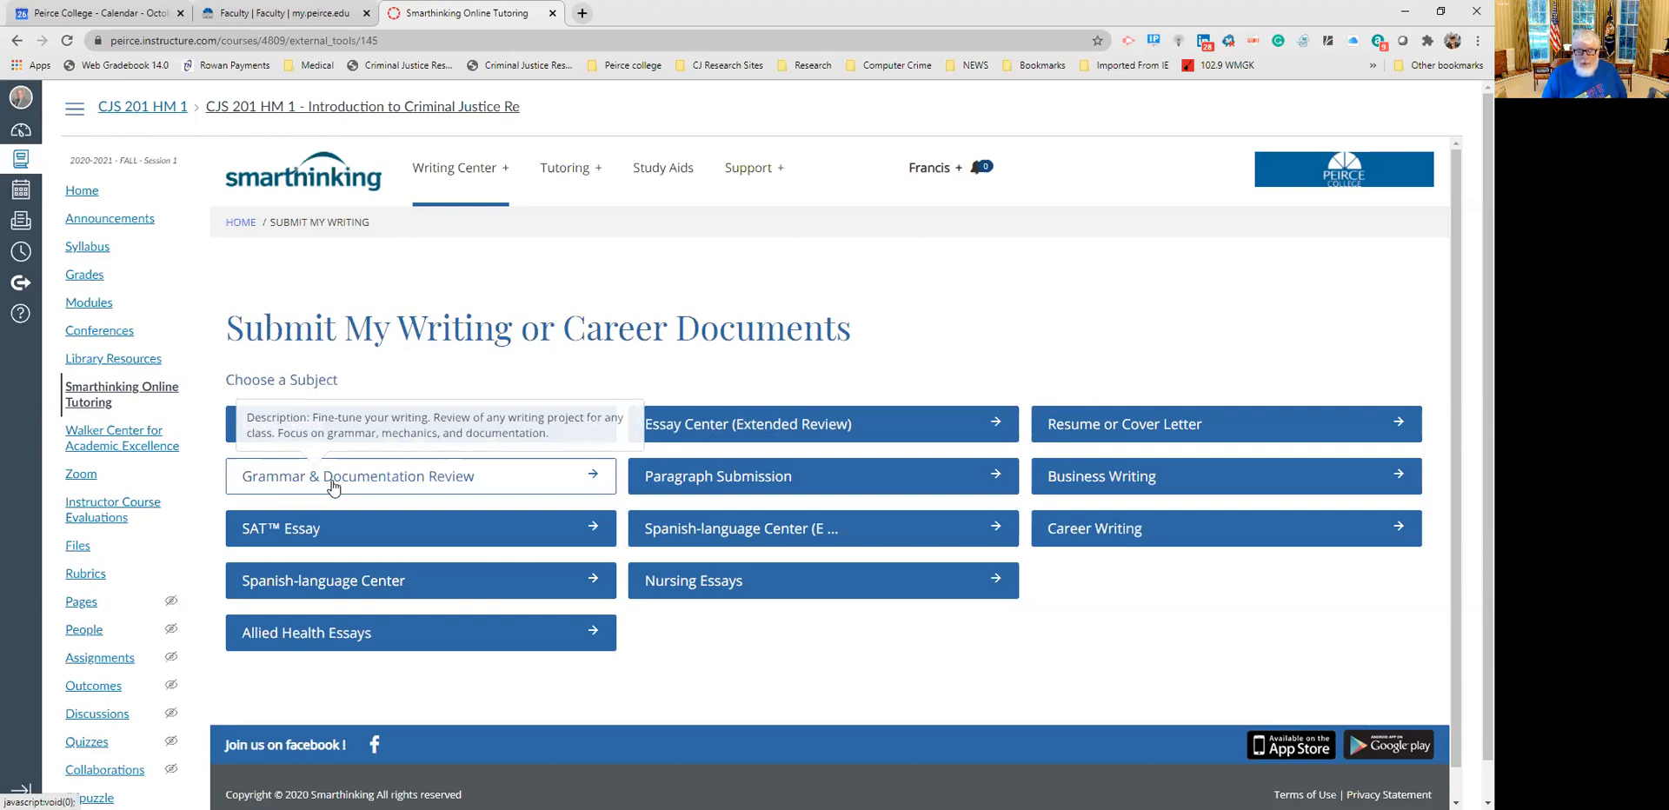
Choose the Grammar & Documentation Review subject and focus the empty Course Level/Title field.
{"action": "left_click", "coordinate": [356, 477]}
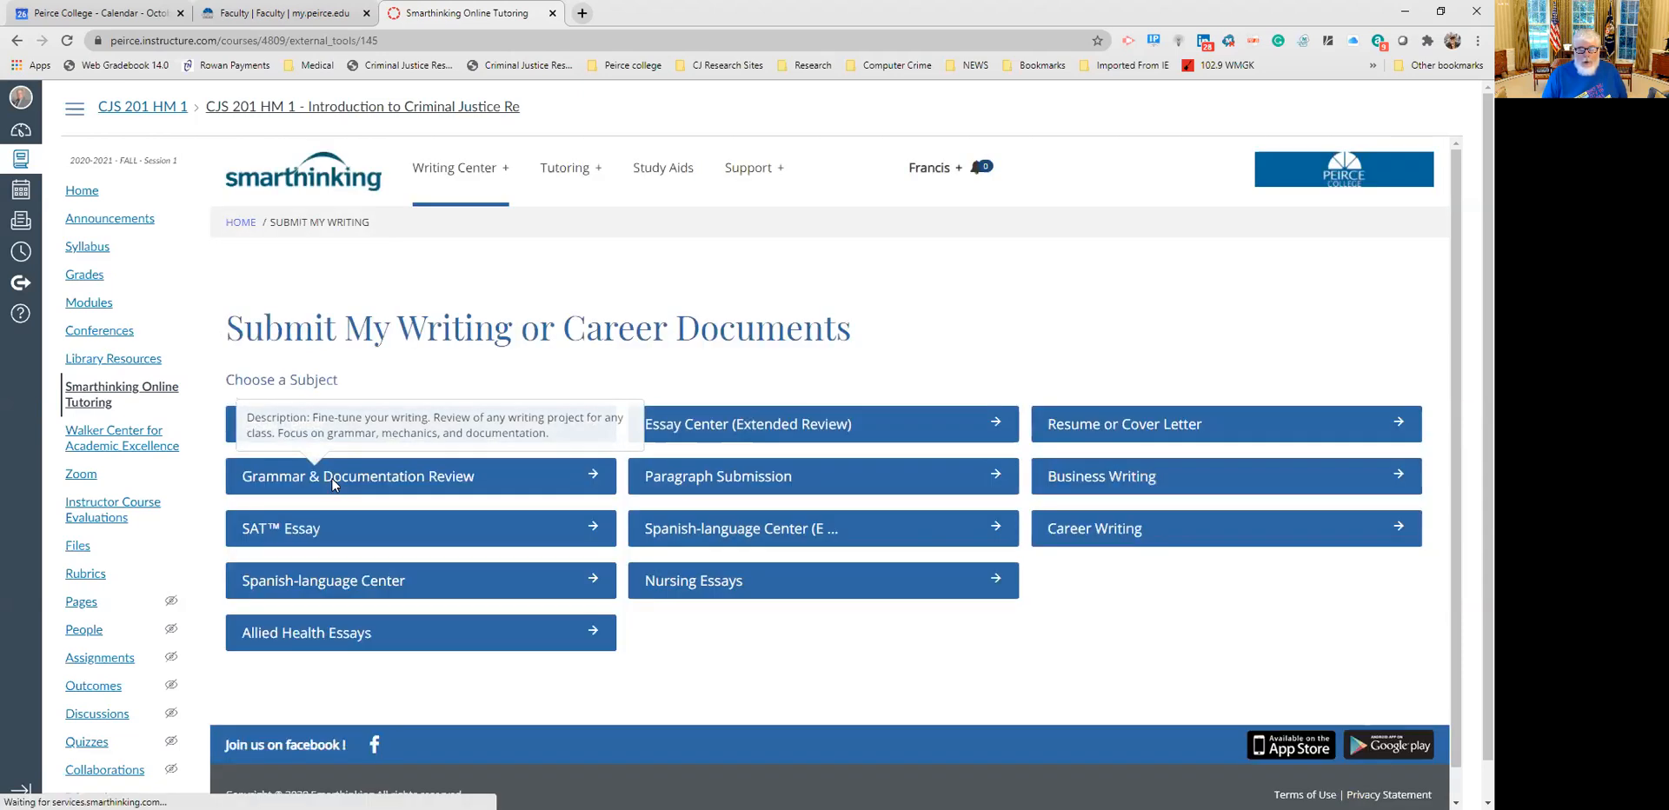
{"action": "left_click", "coordinate": [358, 476]}
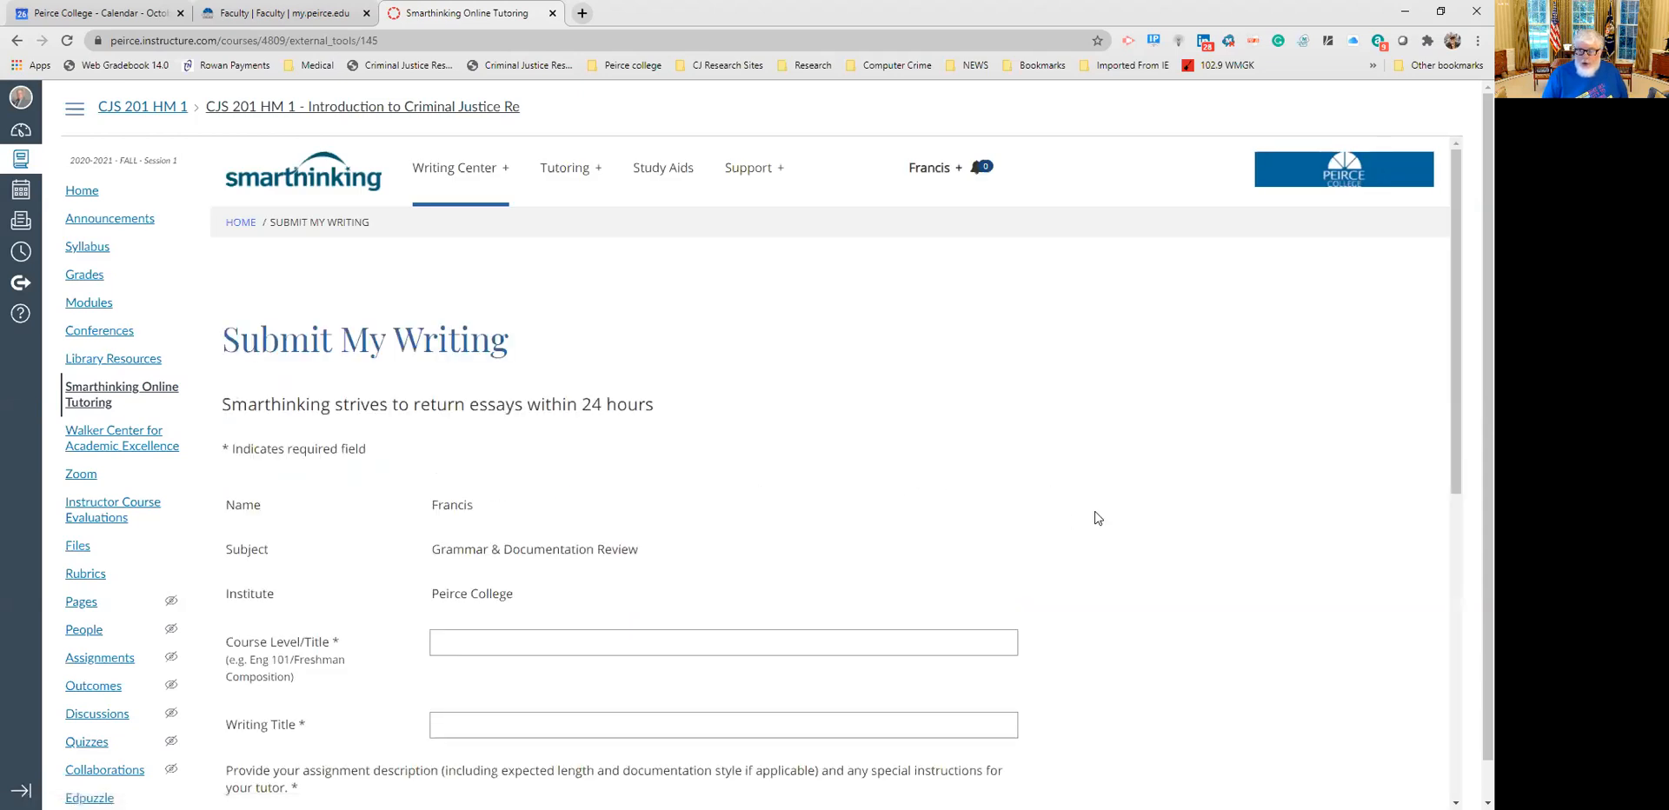
{"action": "scroll", "scroll_direction": "down", "scroll_amount": 3}
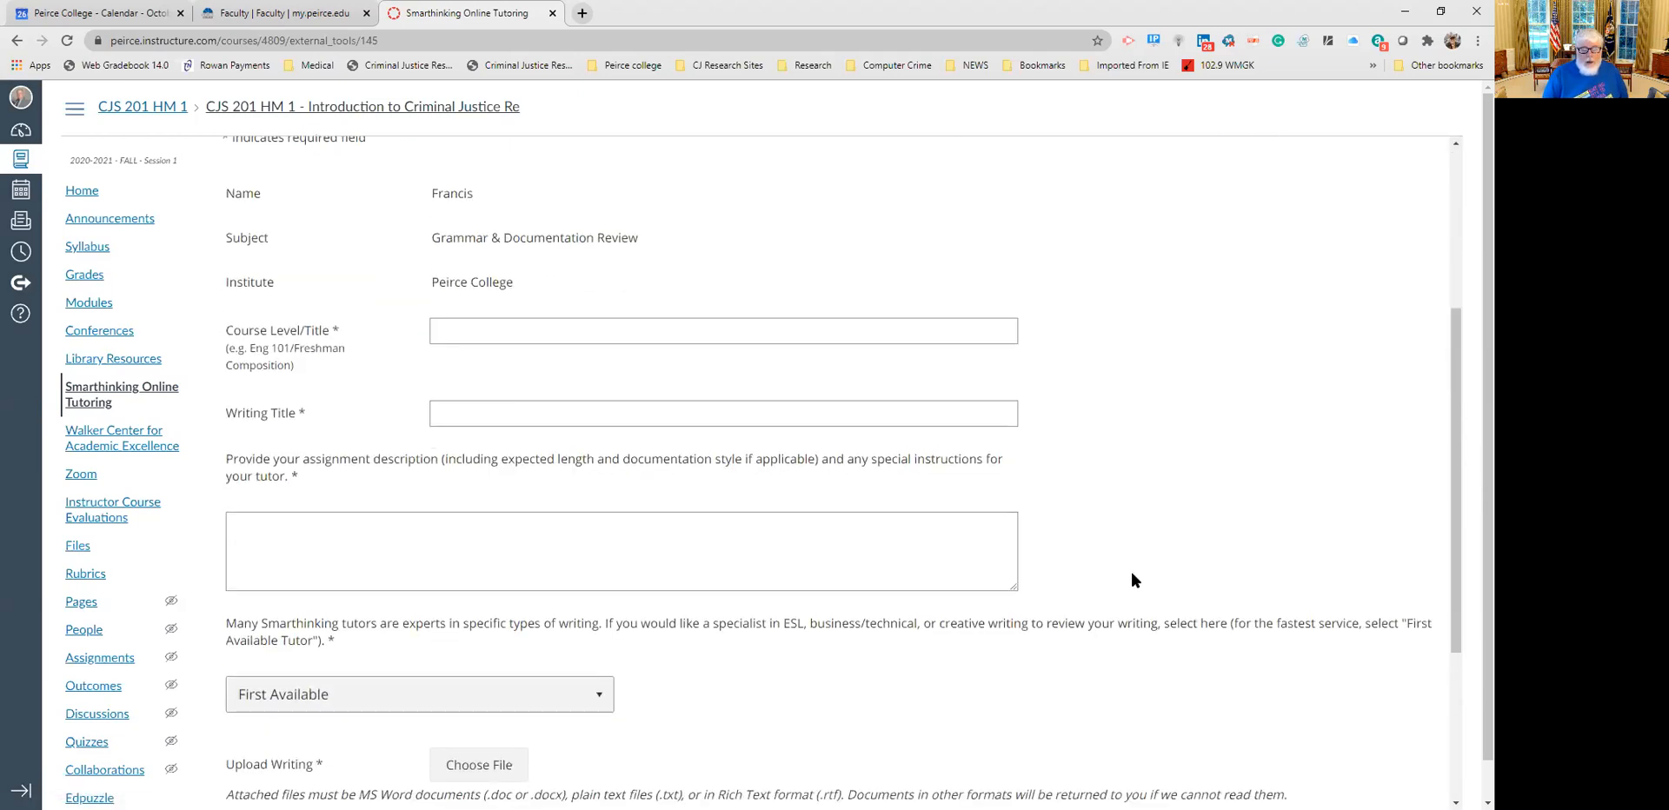
{"action": "scroll", "scroll_direction": "down", "scroll_amount": 3}
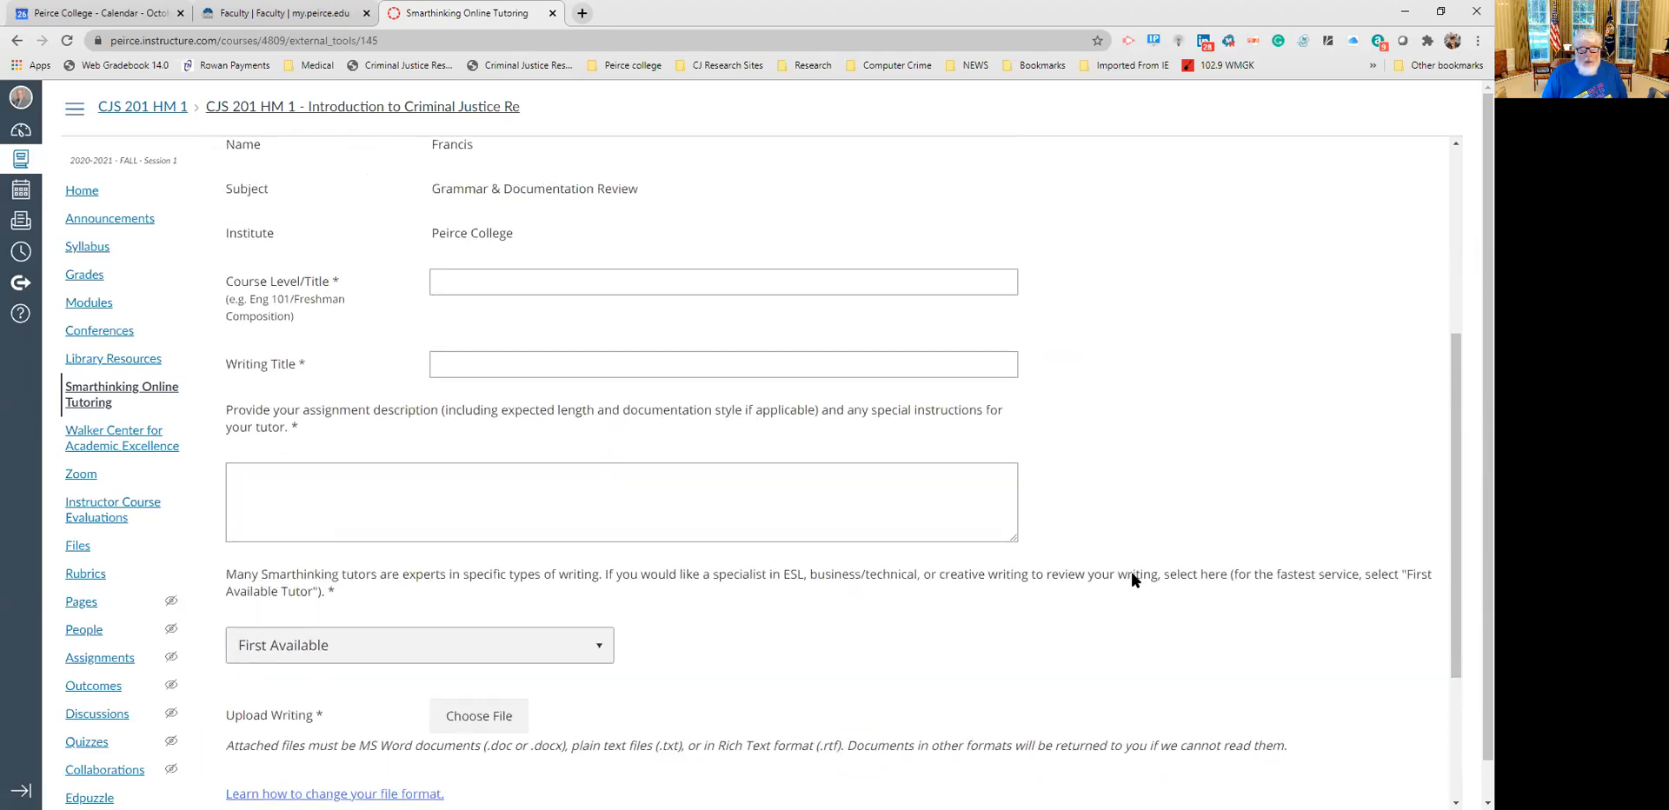
{"action": "left_click", "coordinate": [723, 282]}
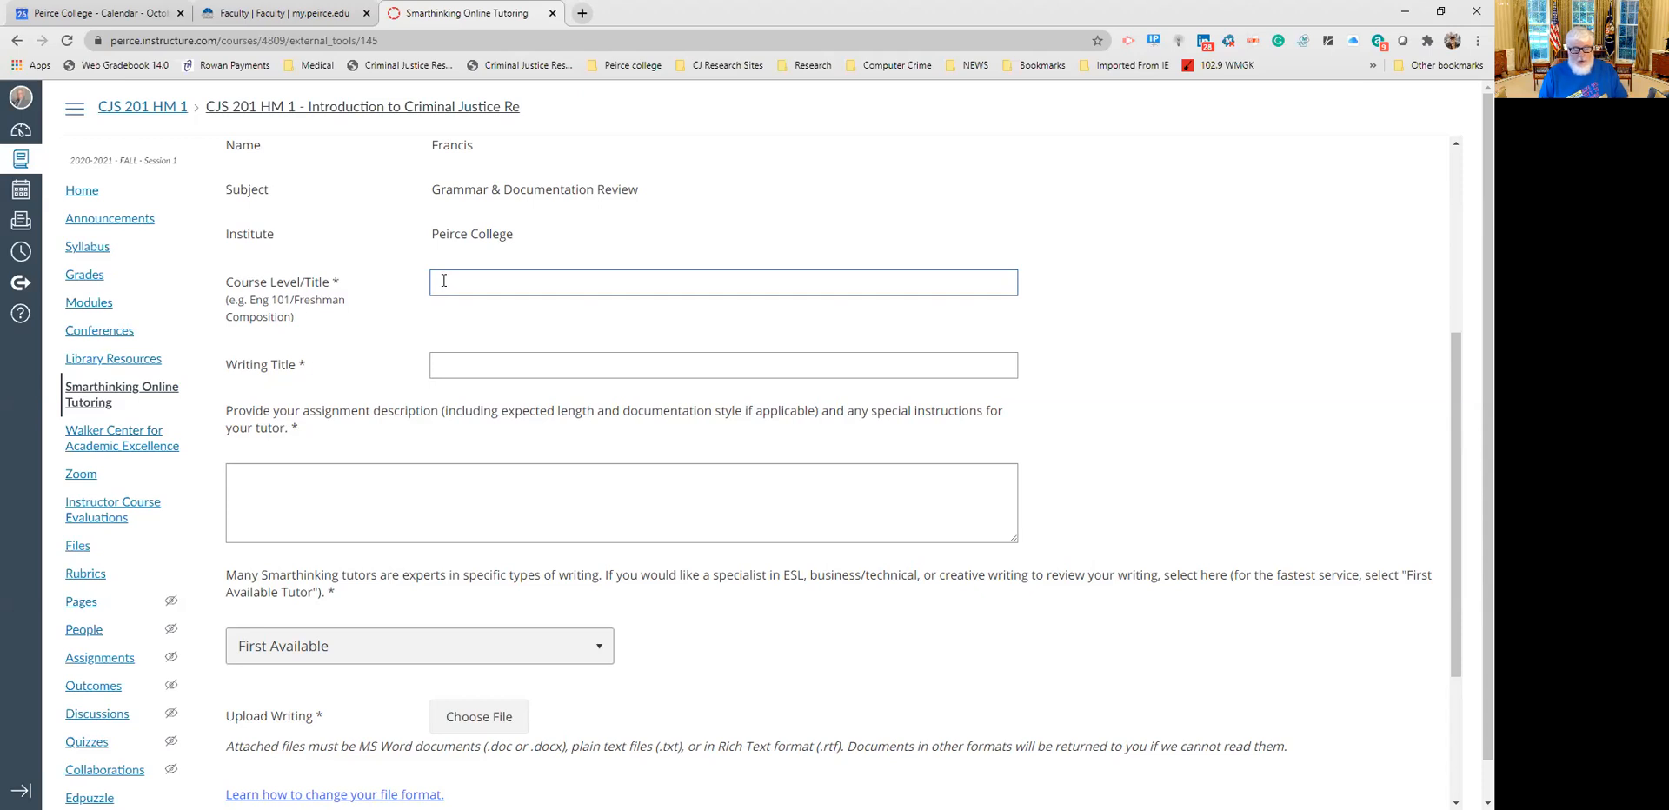
{"action": "mouse_move", "coordinate": [416, 307]}
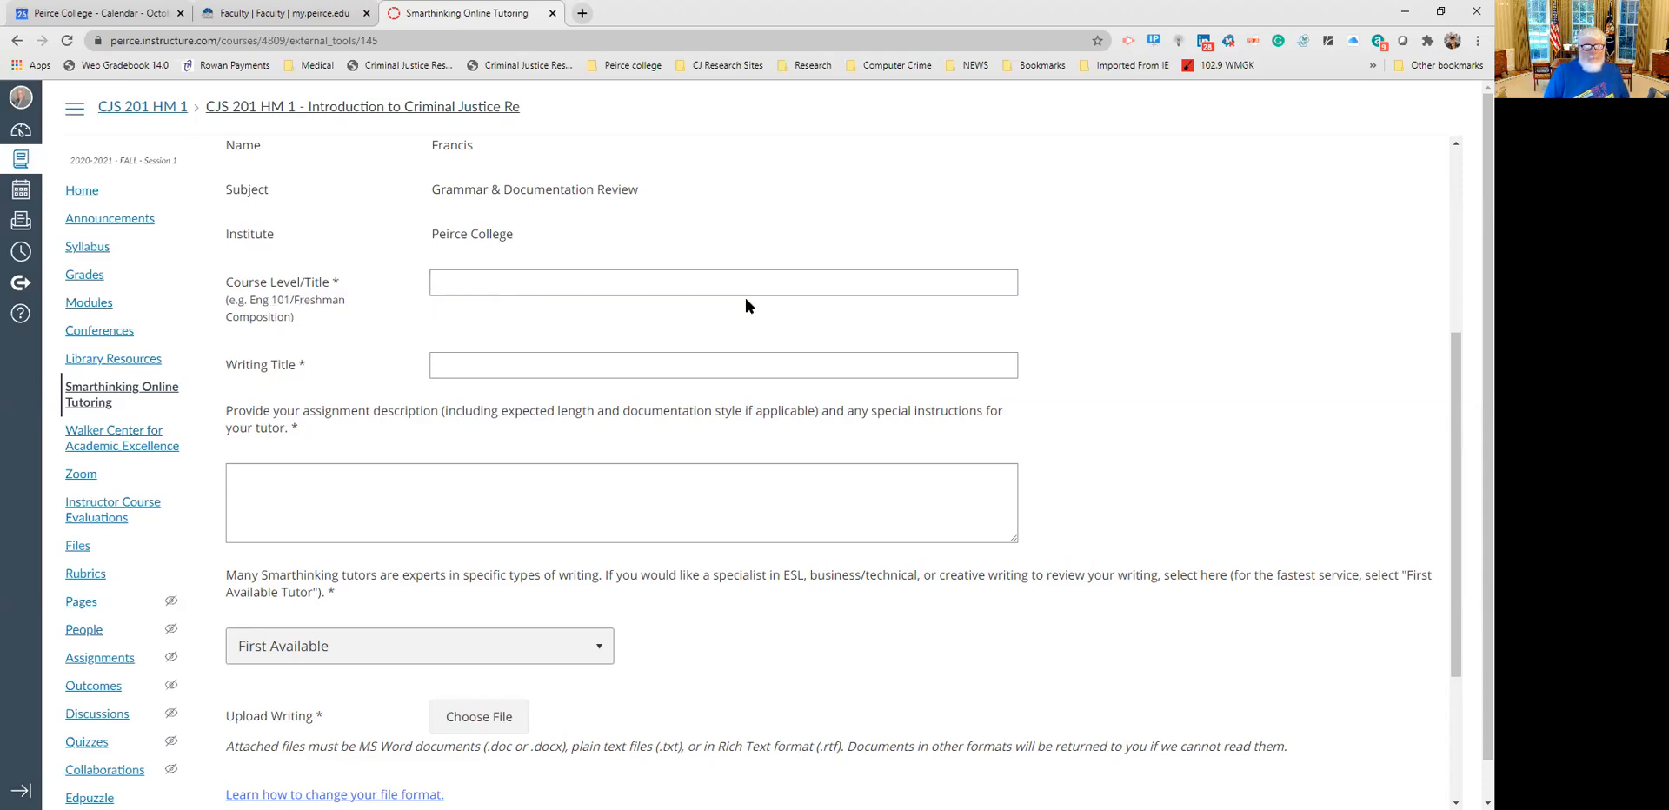
{"action": "left_click", "coordinate": [685, 363]}
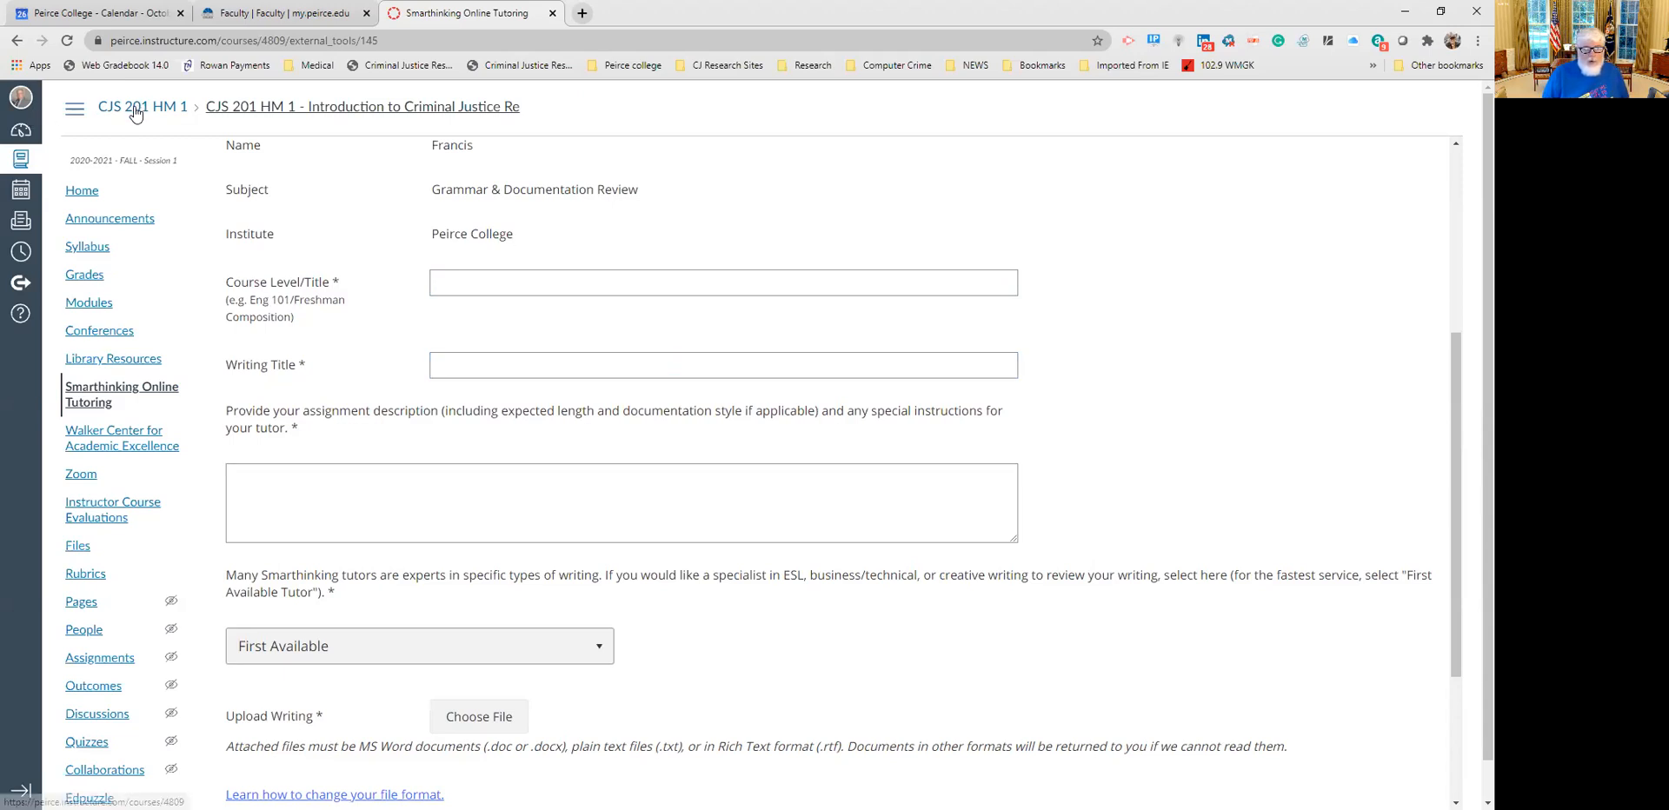
{"action": "left_click", "coordinate": [724, 364]}
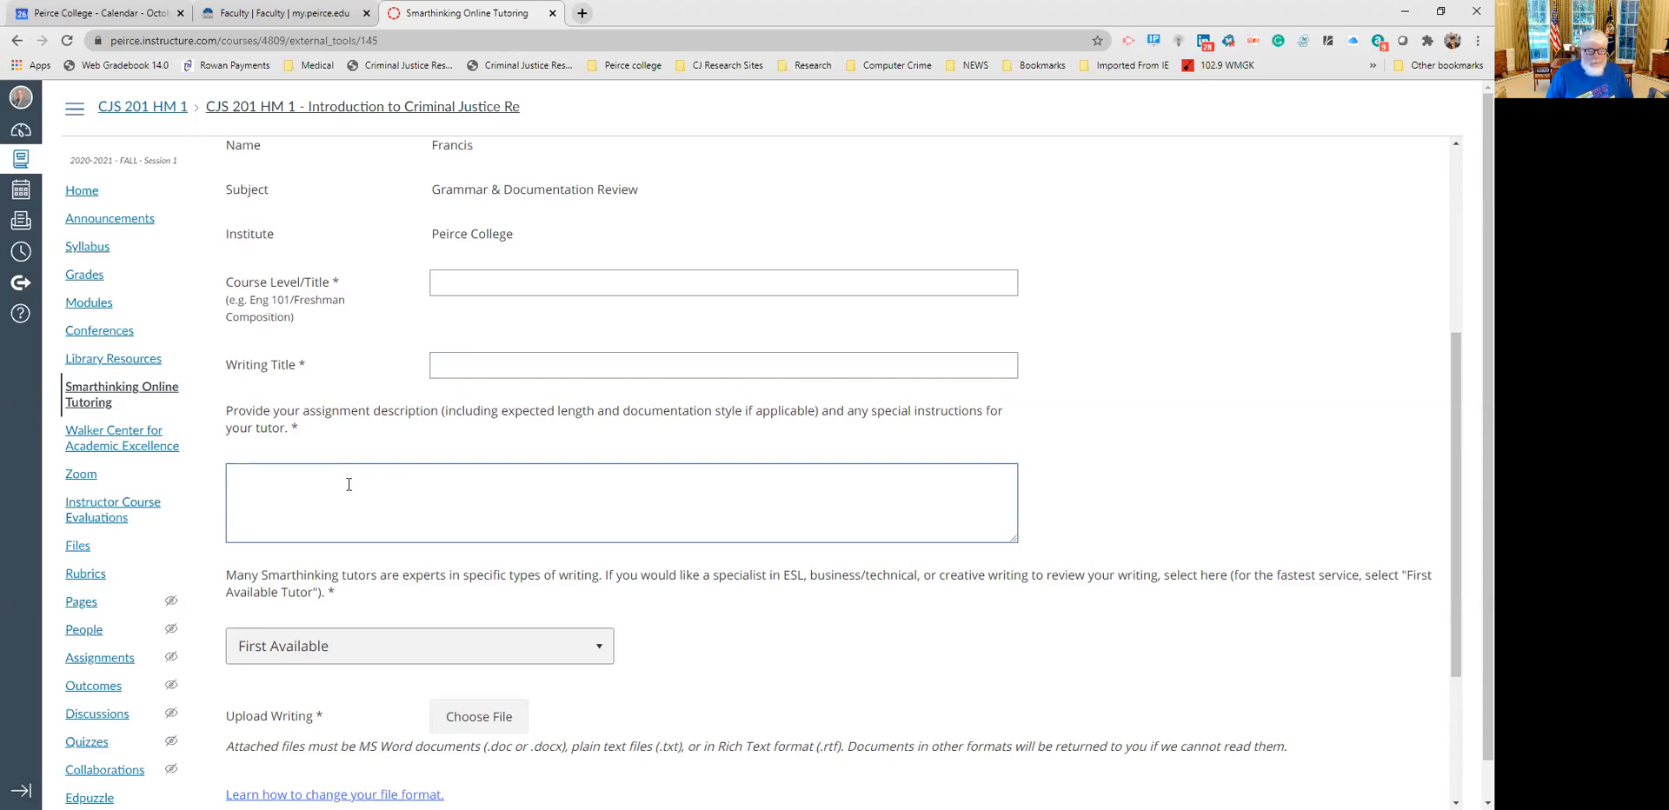
{"action": "scroll", "scroll_direction": "down", "scroll_amount": 3}
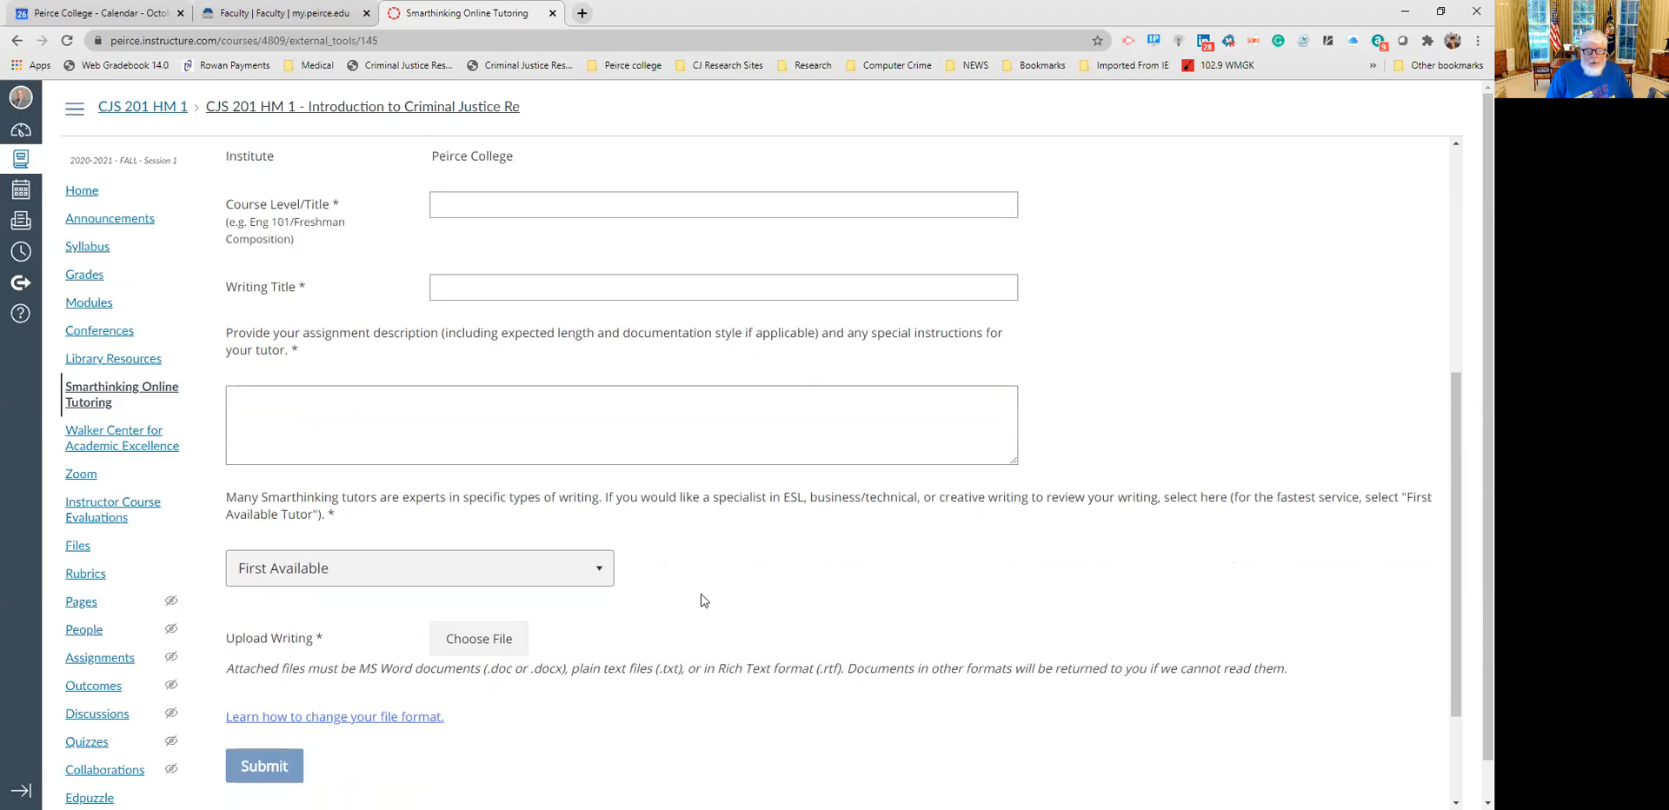
{"action": "left_click", "coordinate": [419, 567]}
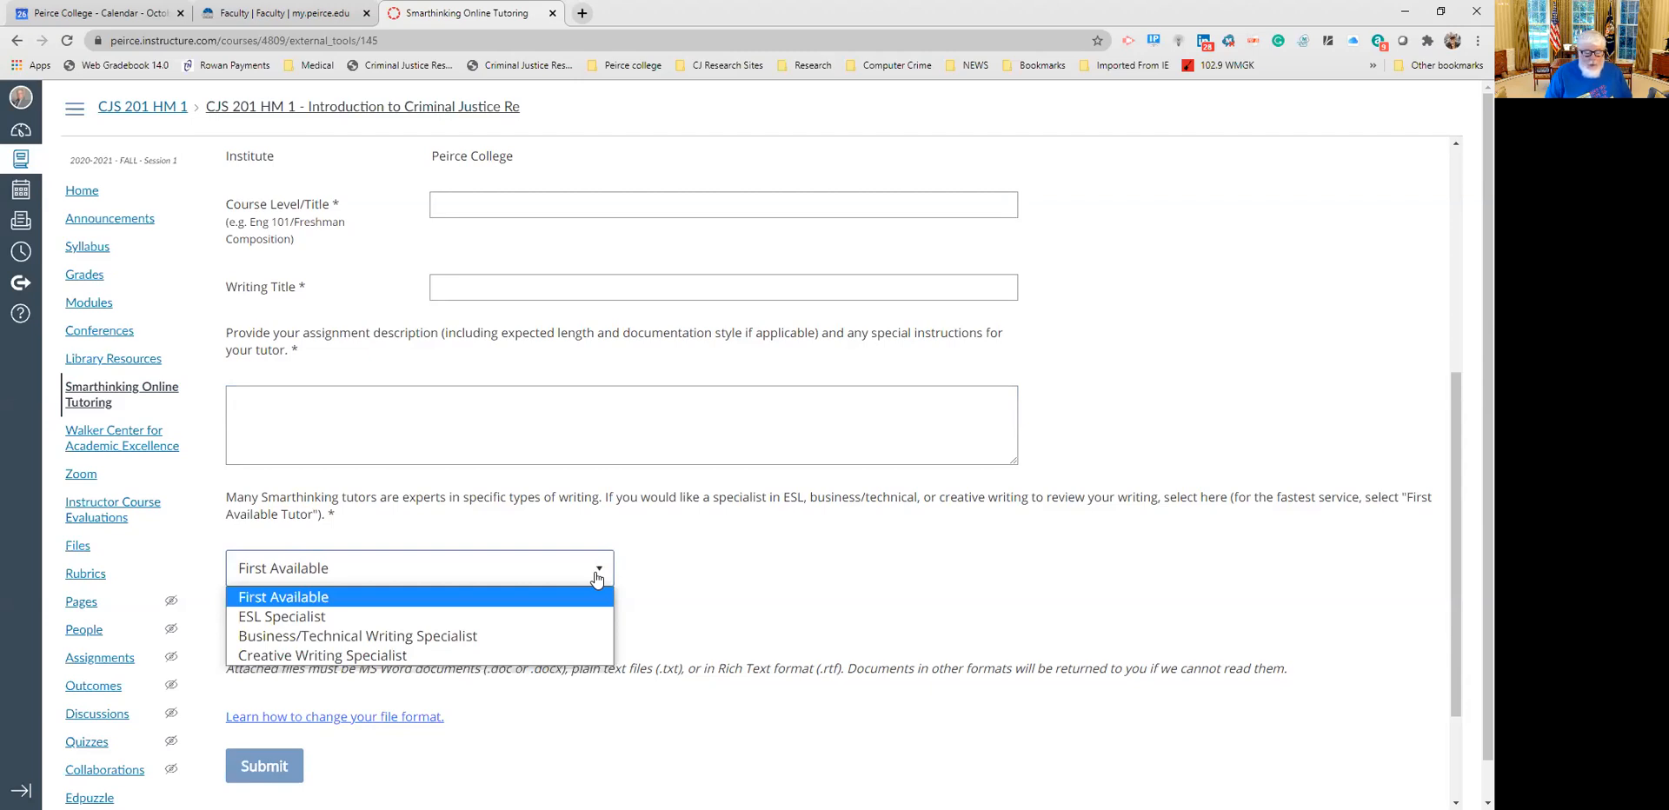
{"action": "mouse_move", "coordinate": [596, 579]}
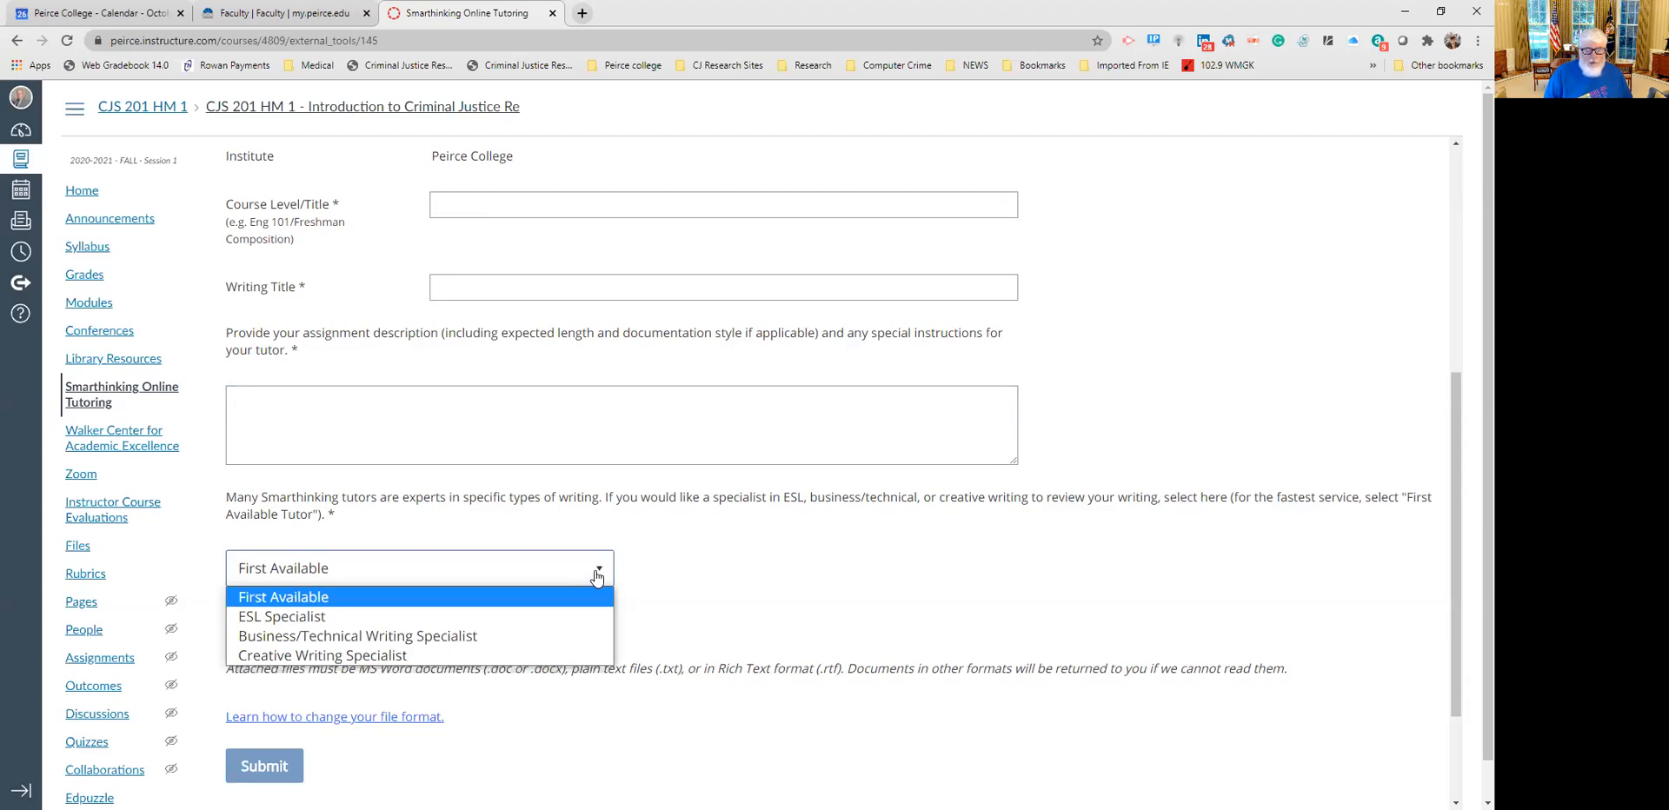
{"action": "mouse_move", "coordinate": [680, 565]}
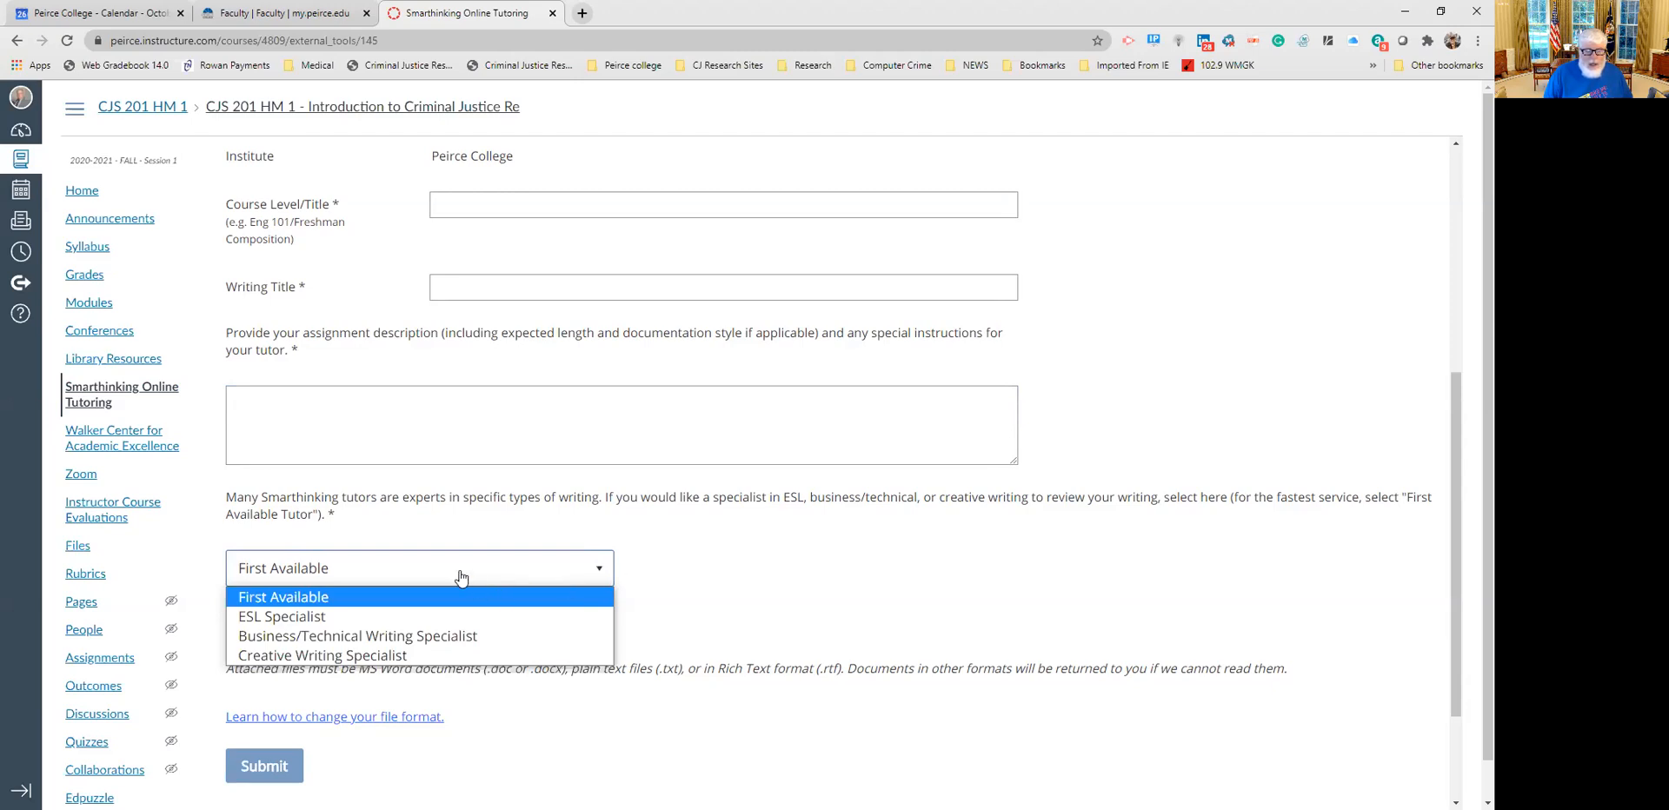
{"action": "left_click", "coordinate": [284, 596]}
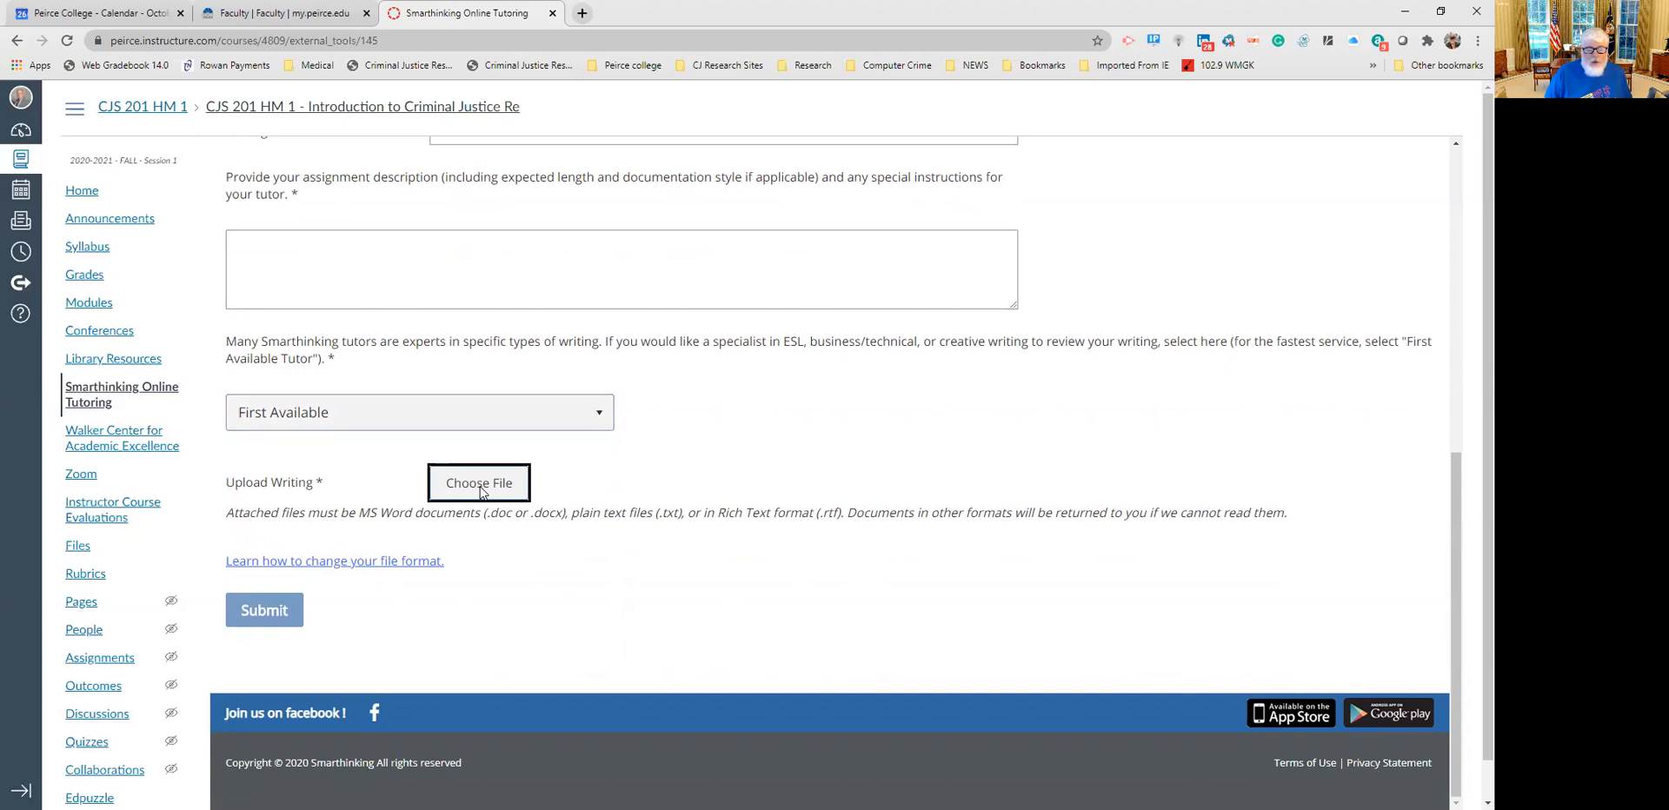
Browse the upload dialog to Capella > Courses > CRJ8045, backing out of Assignments.
{"action": "left_click", "coordinate": [479, 482]}
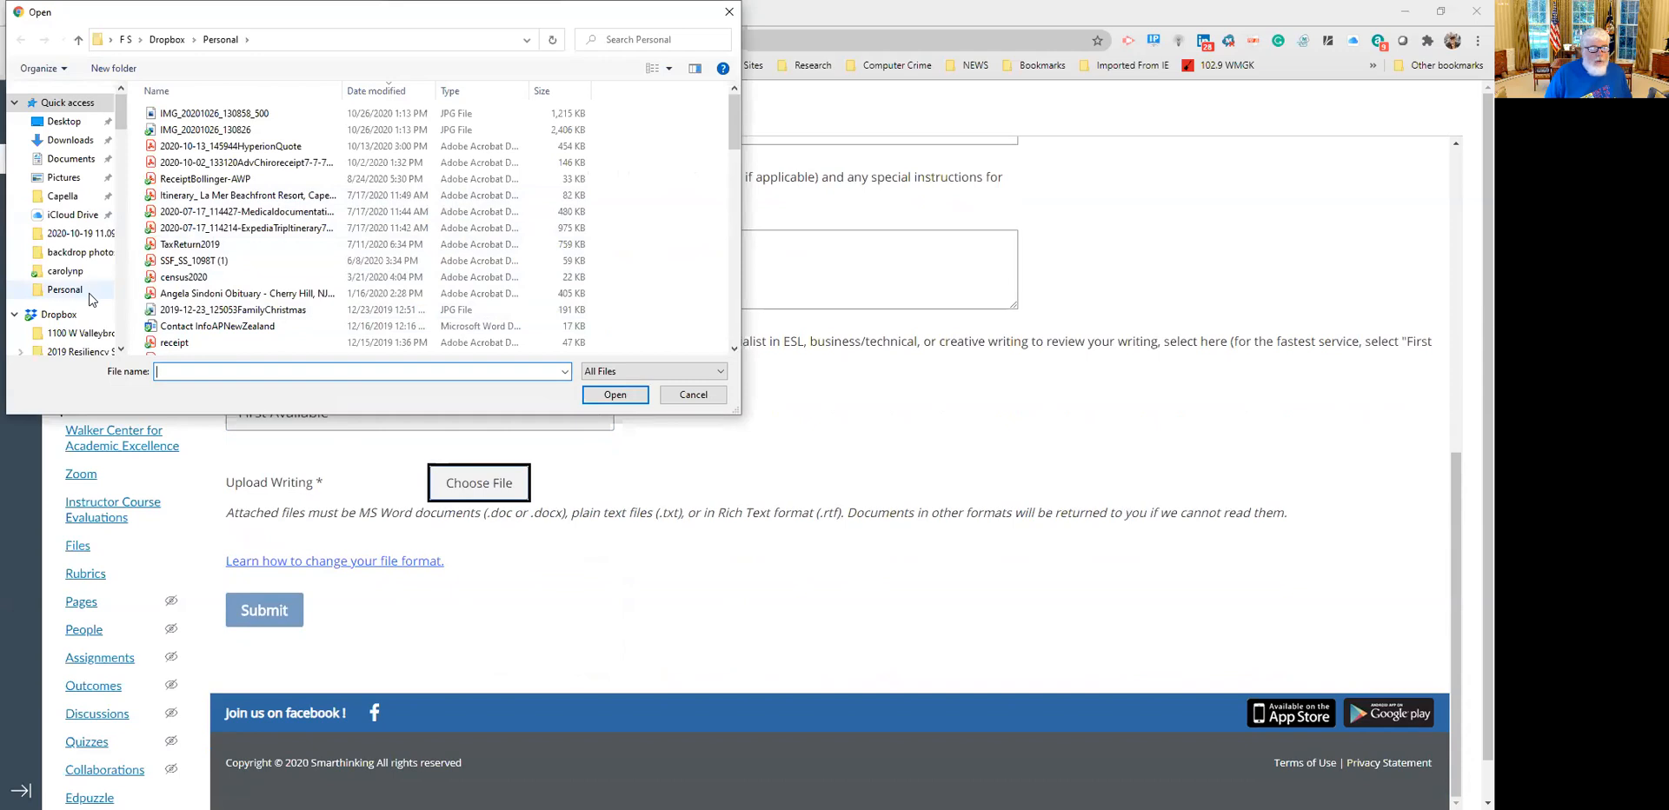
{"action": "left_click", "coordinate": [63, 197]}
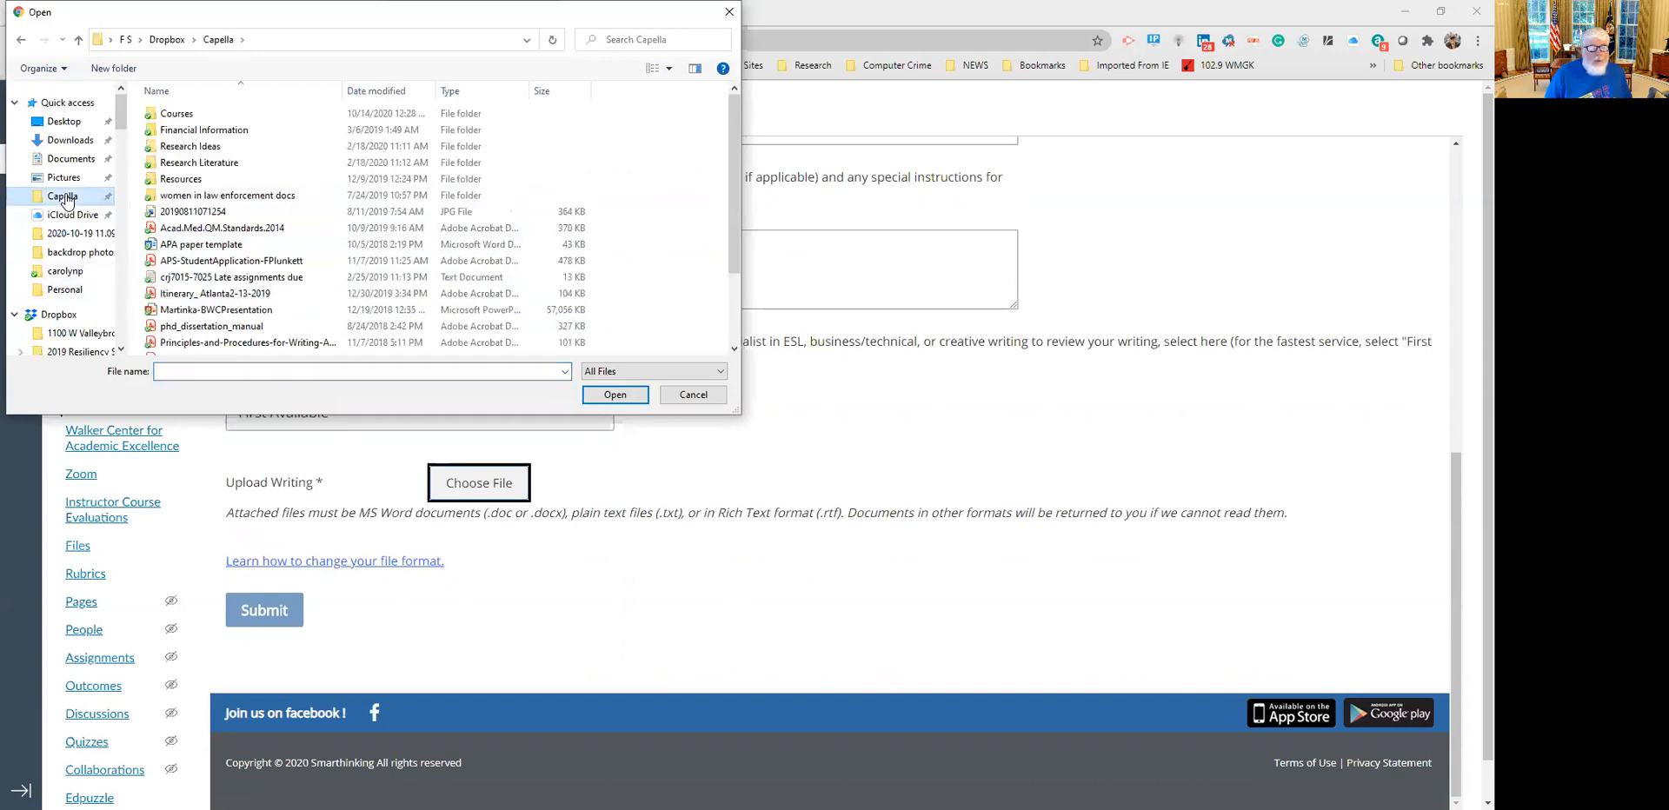
{"action": "double_click", "coordinate": [176, 113]}
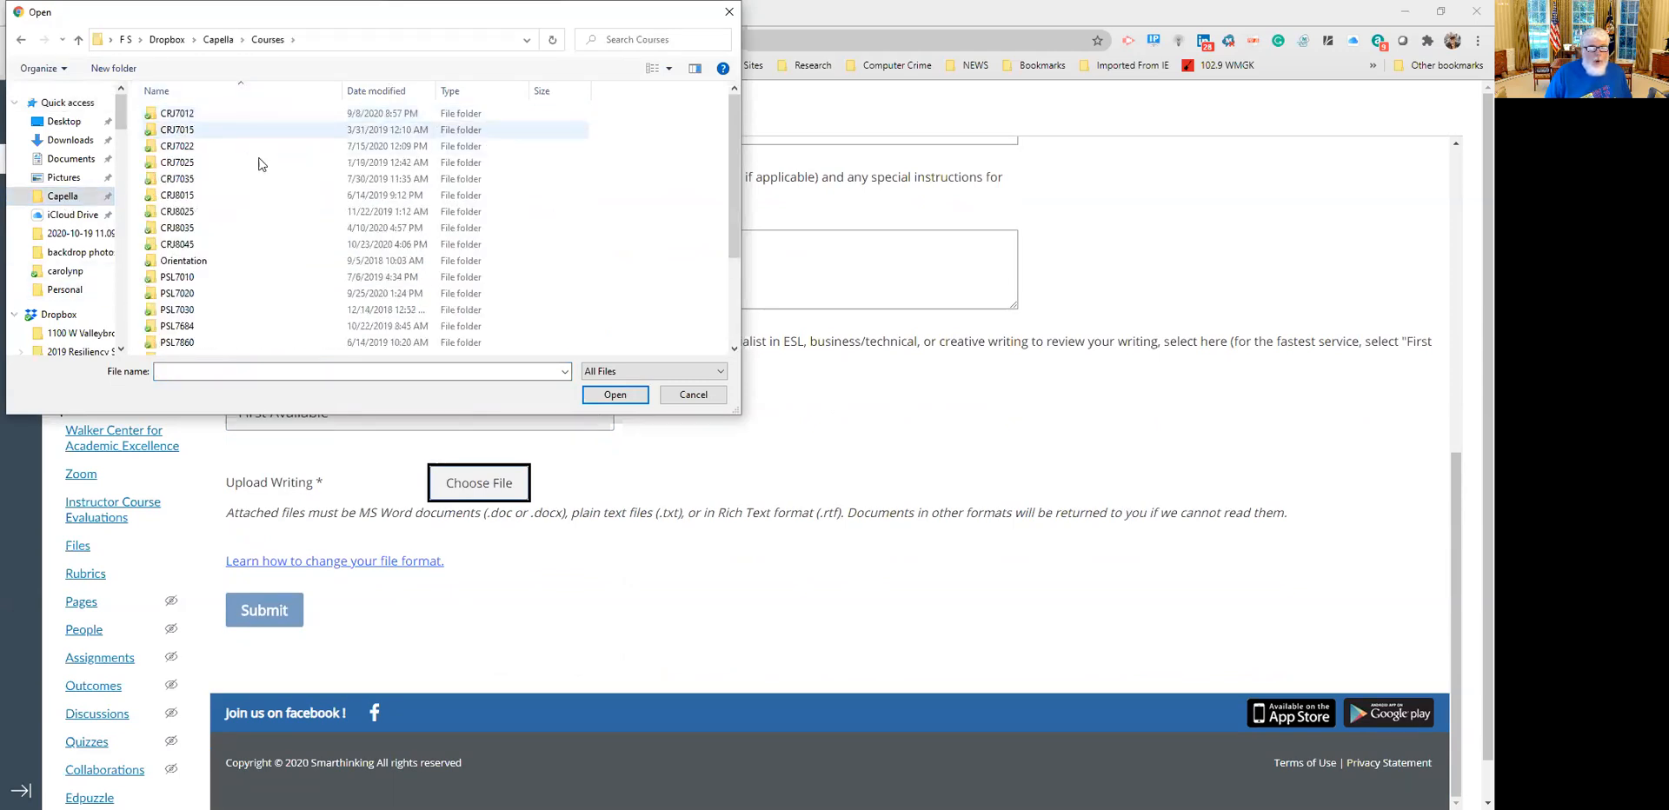
{"action": "double_click", "coordinate": [177, 243]}
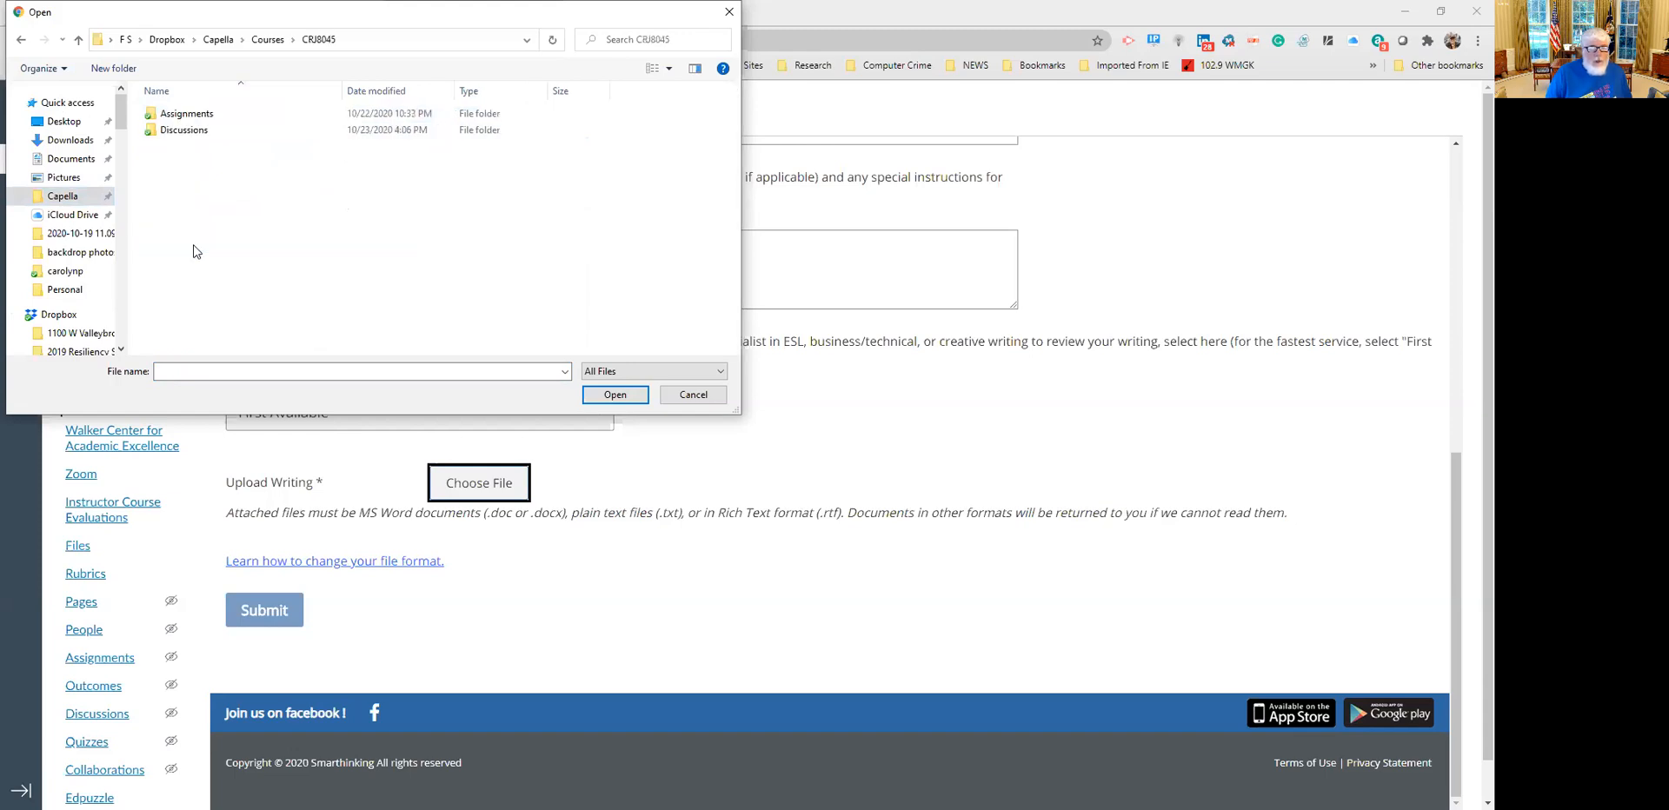
{"action": "double_click", "coordinate": [189, 113]}
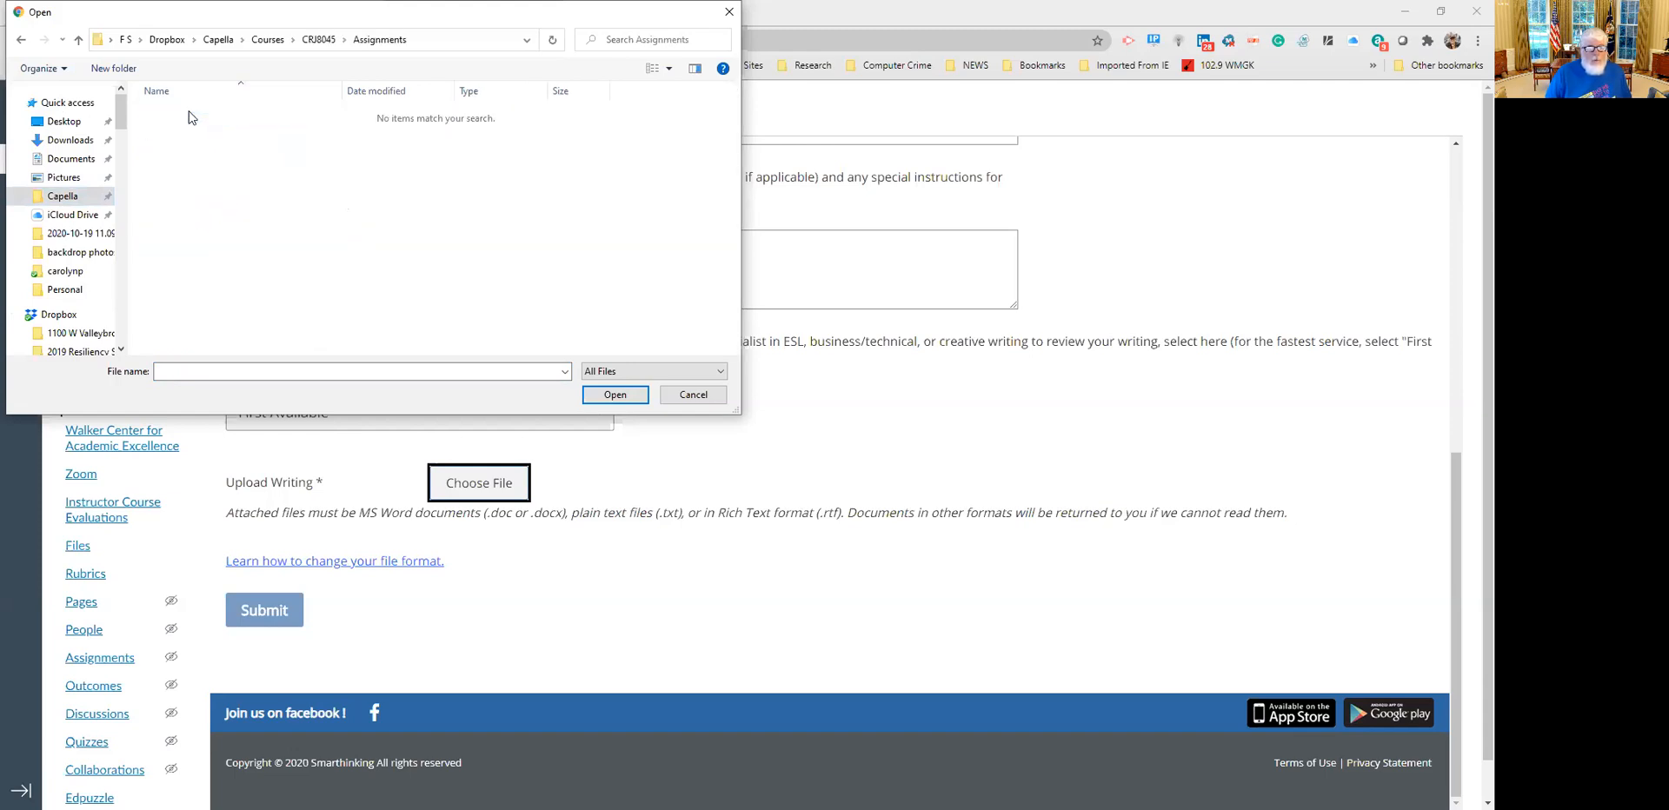
{"action": "mouse_move", "coordinate": [226, 210]}
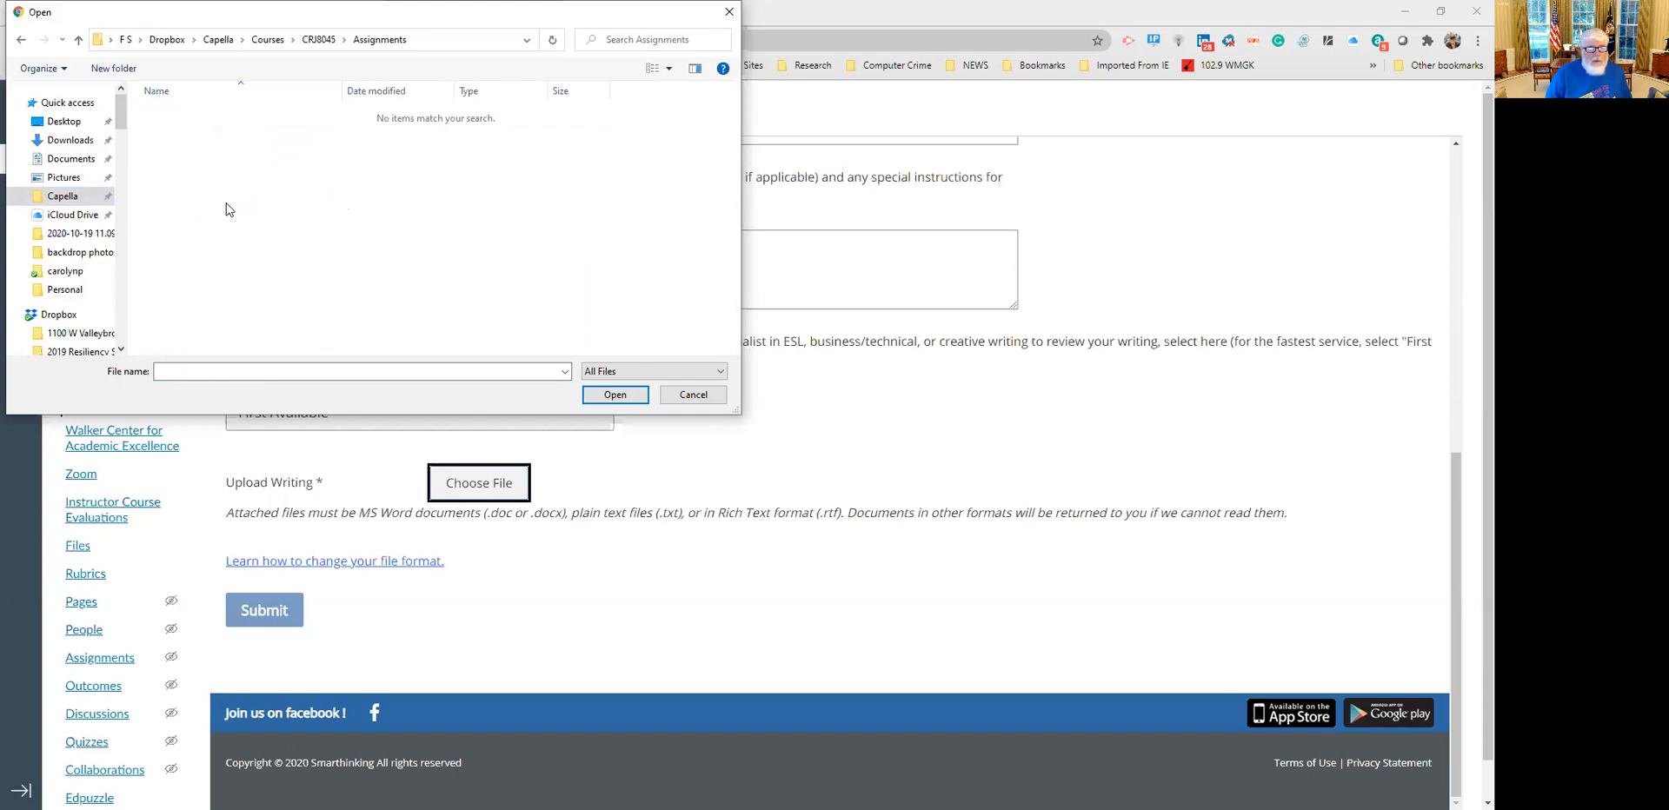
{"action": "left_click", "coordinate": [74, 40]}
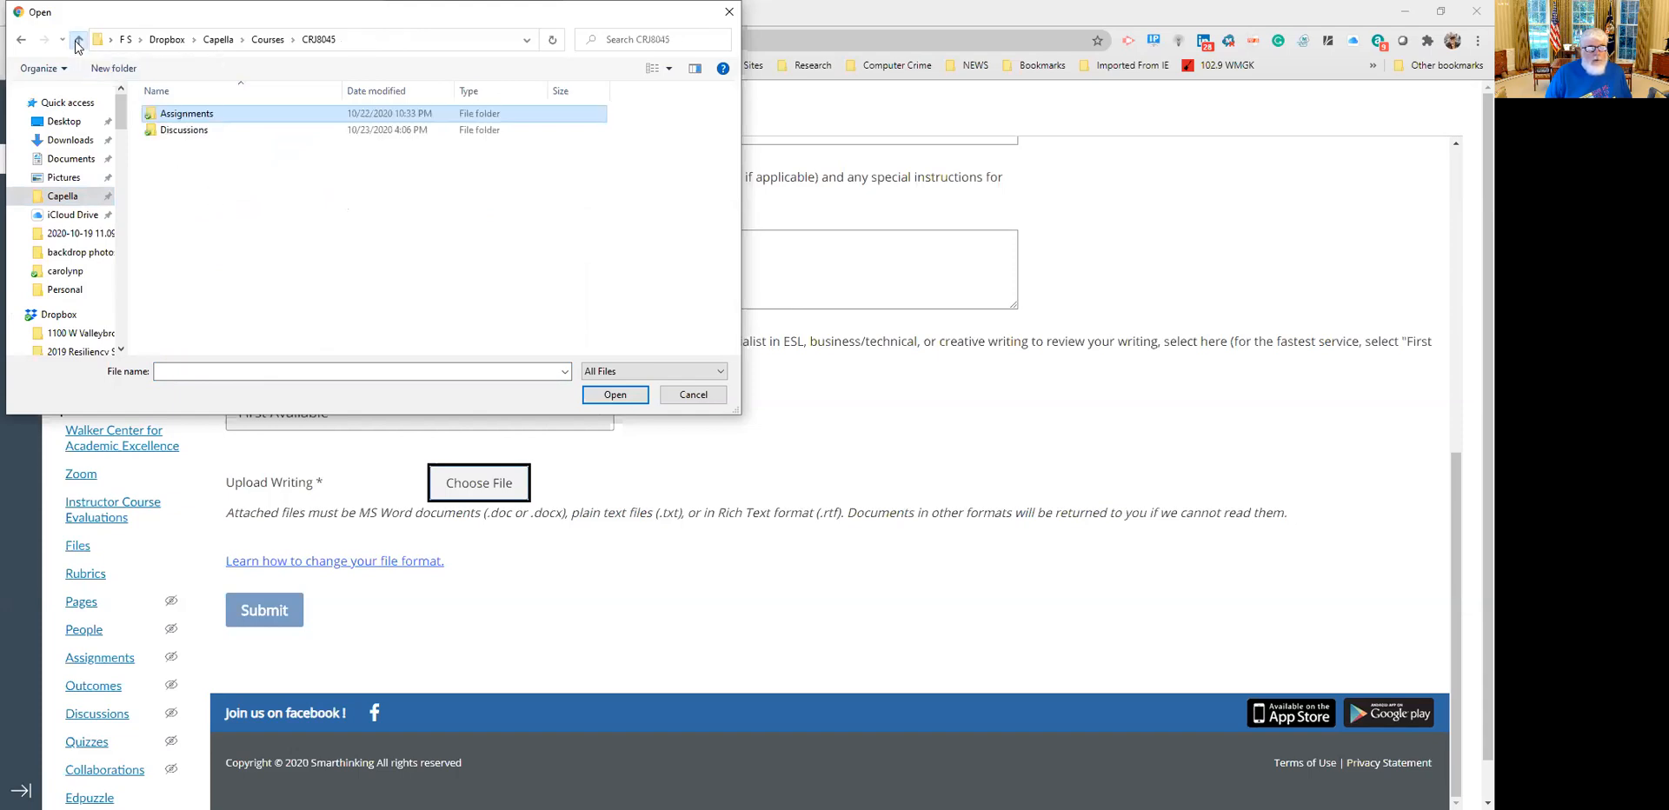
Select CRJ8045 u02d1 Research Design.docx in the Discussions folder.
{"action": "left_click", "coordinate": [185, 131]}
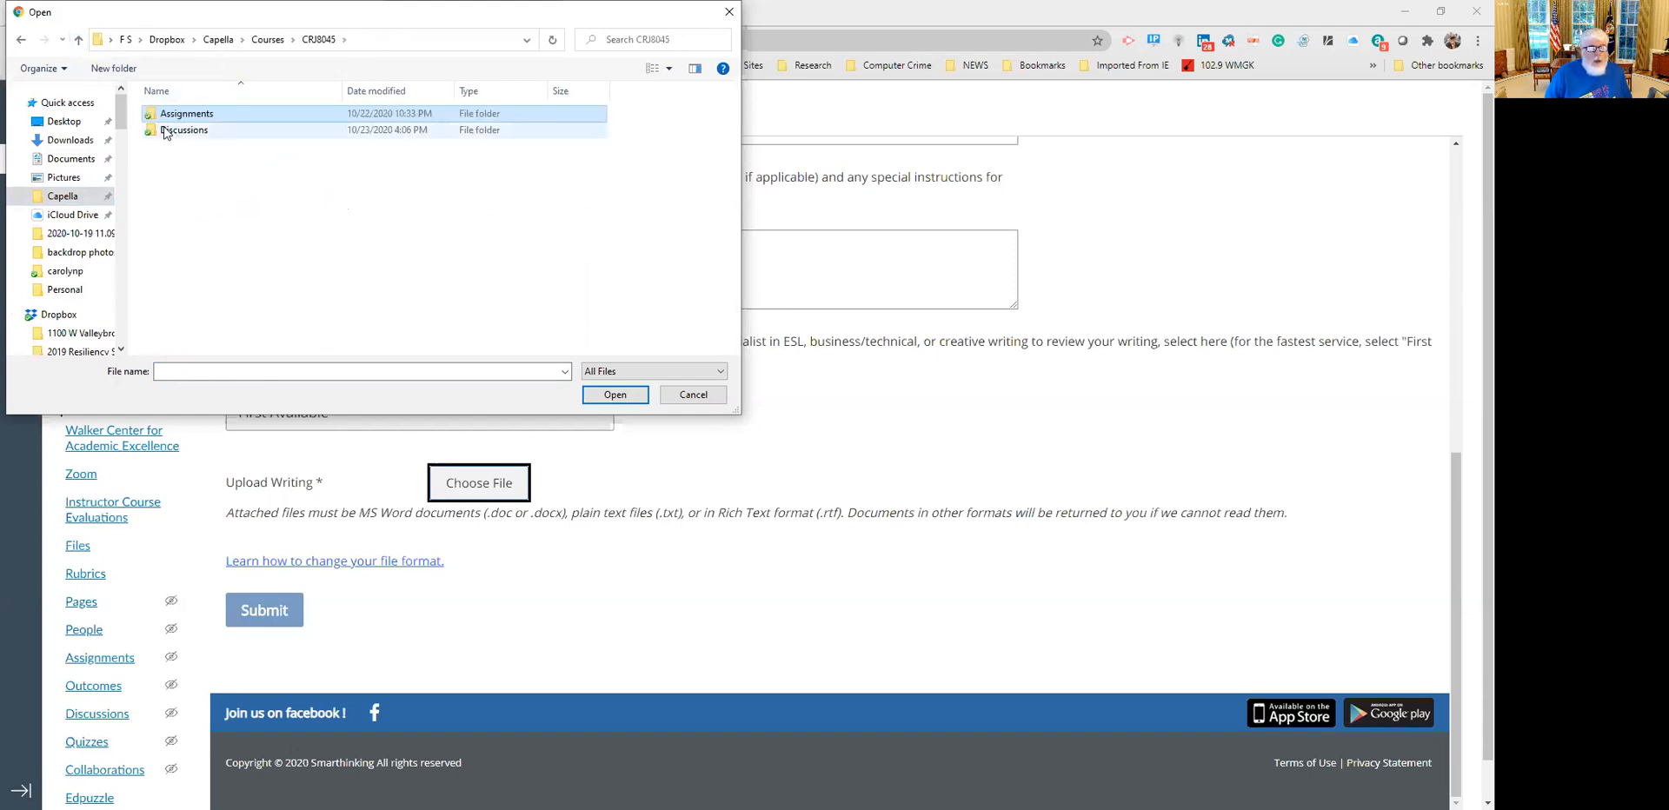
{"action": "double_click", "coordinate": [185, 130]}
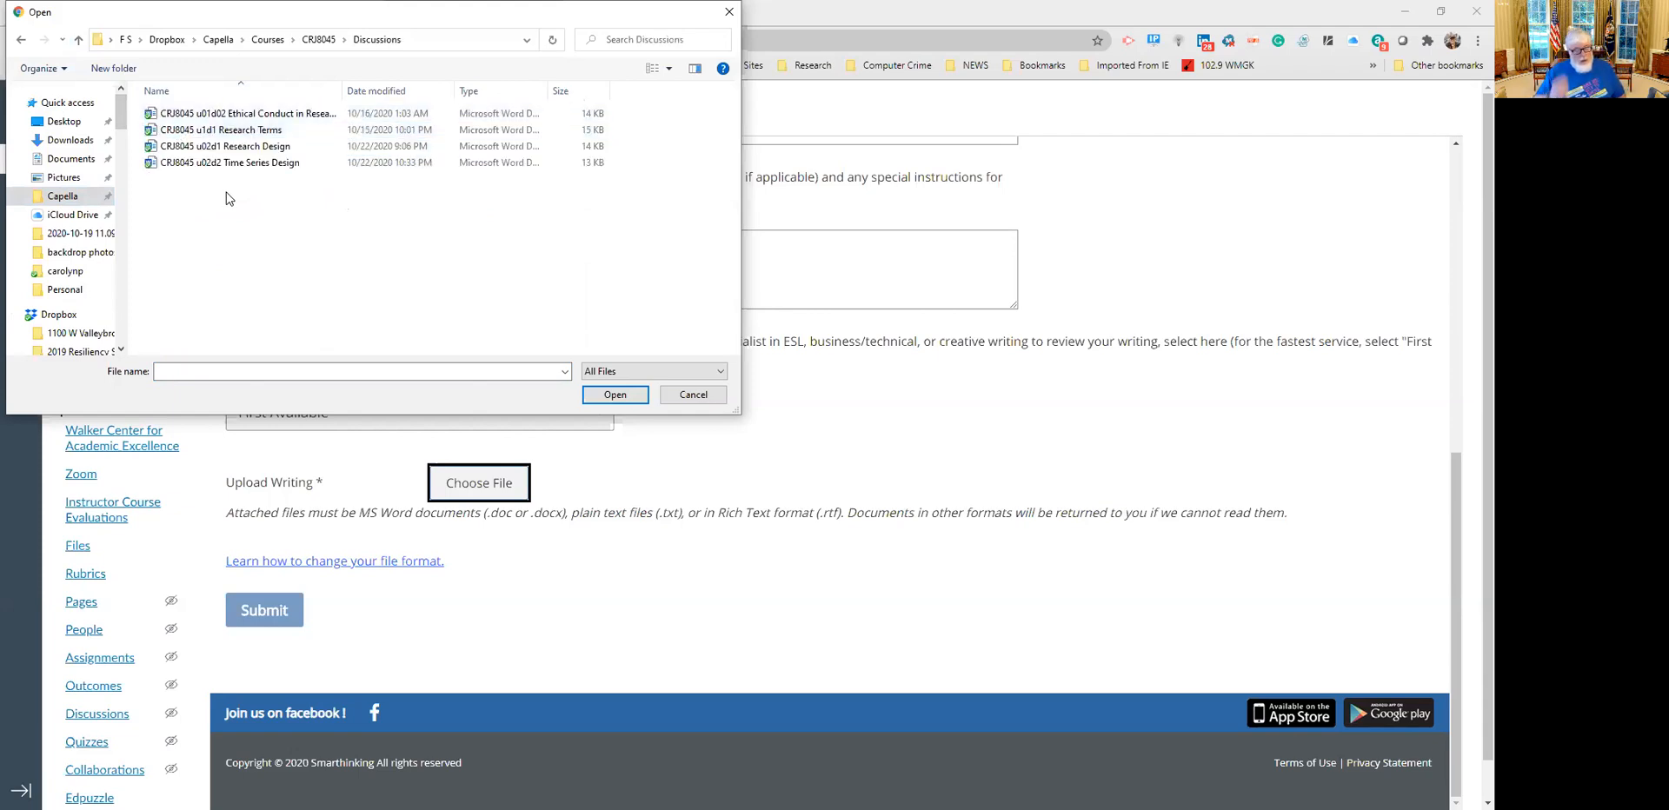
{"action": "left_click", "coordinate": [245, 146]}
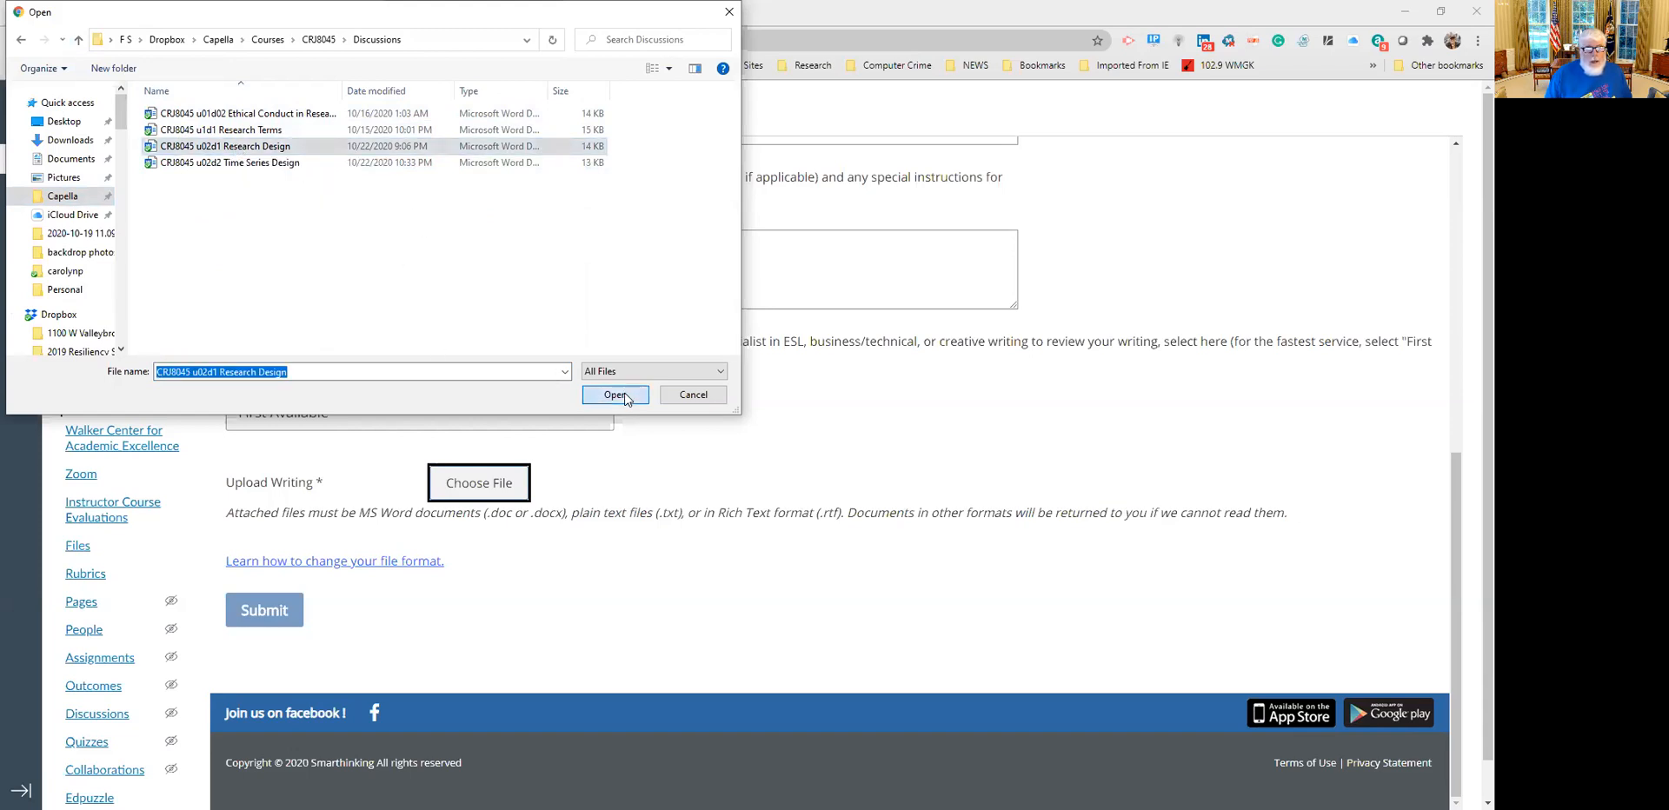
Attach CRJ8045 u02d1 Research Design.docx to the Upload Writing field.
{"action": "left_click", "coordinate": [616, 395]}
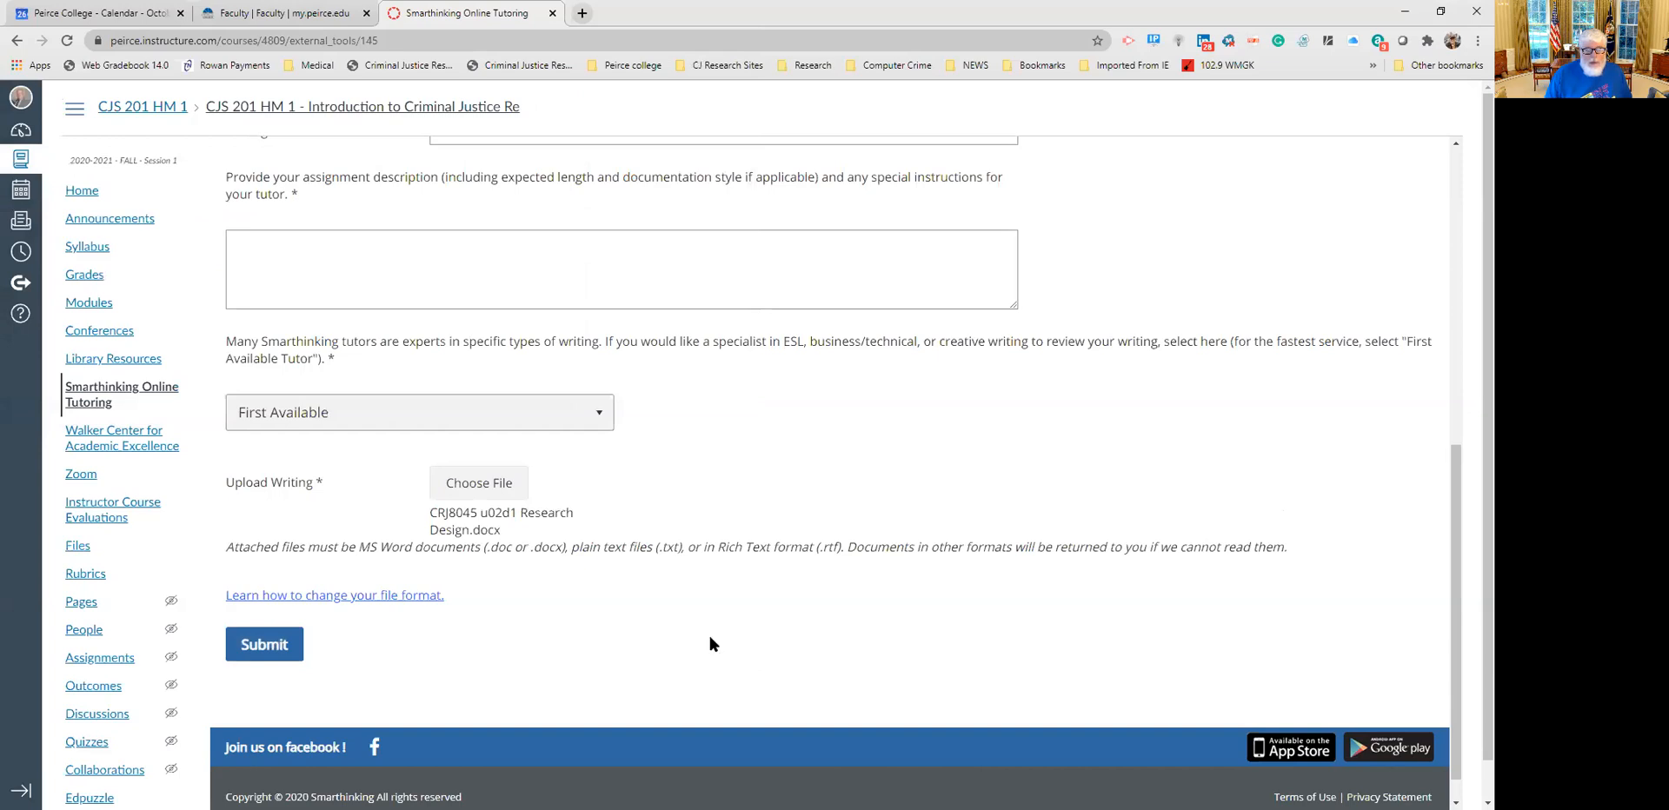
{"action": "mouse_move", "coordinate": [746, 618]}
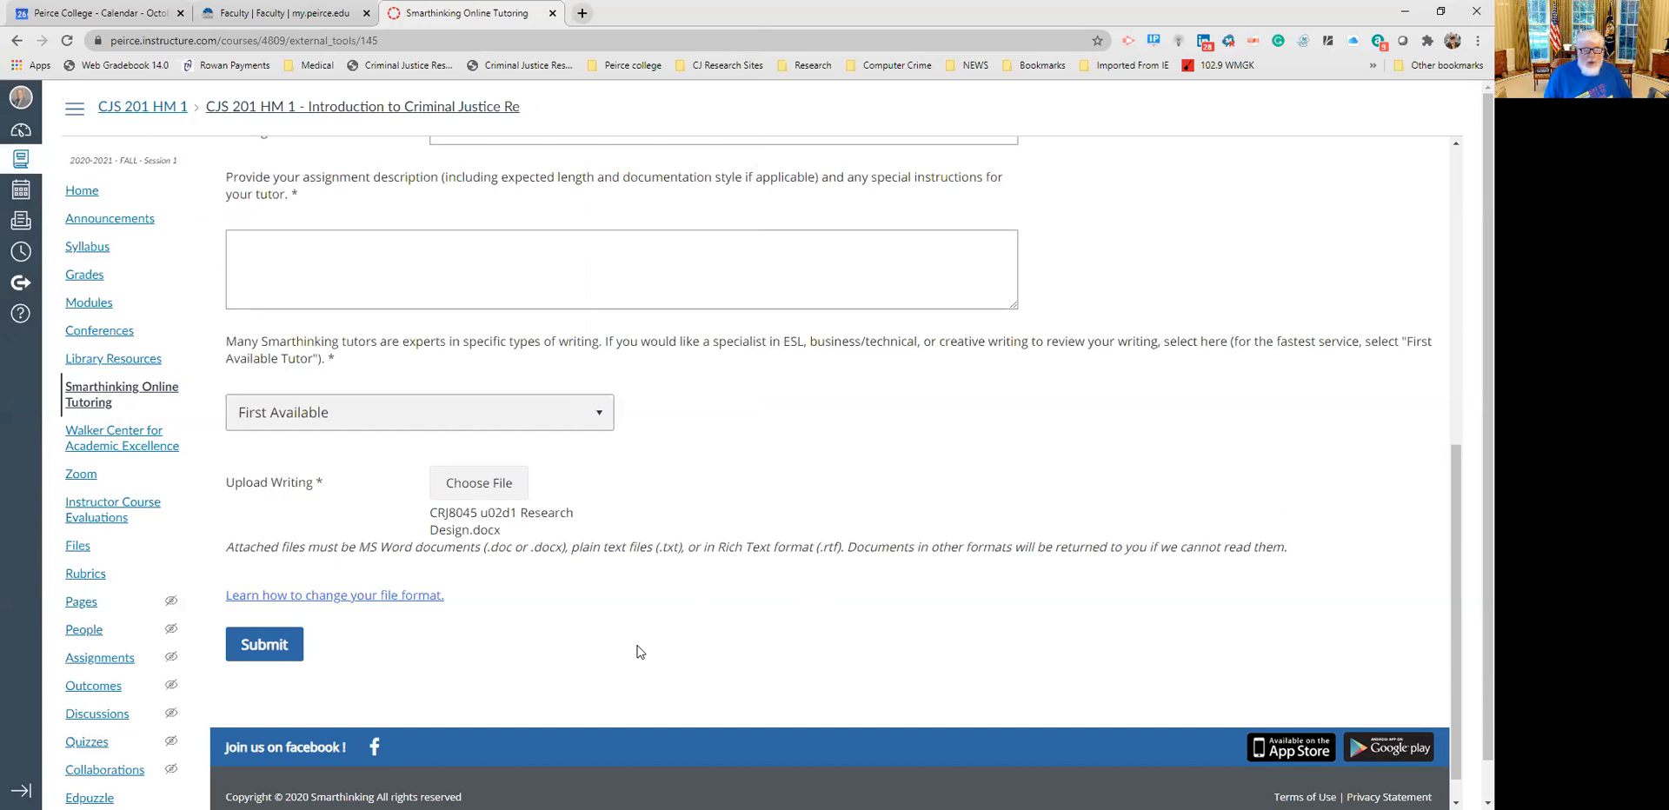
{"action": "mouse_move", "coordinate": [762, 647]}
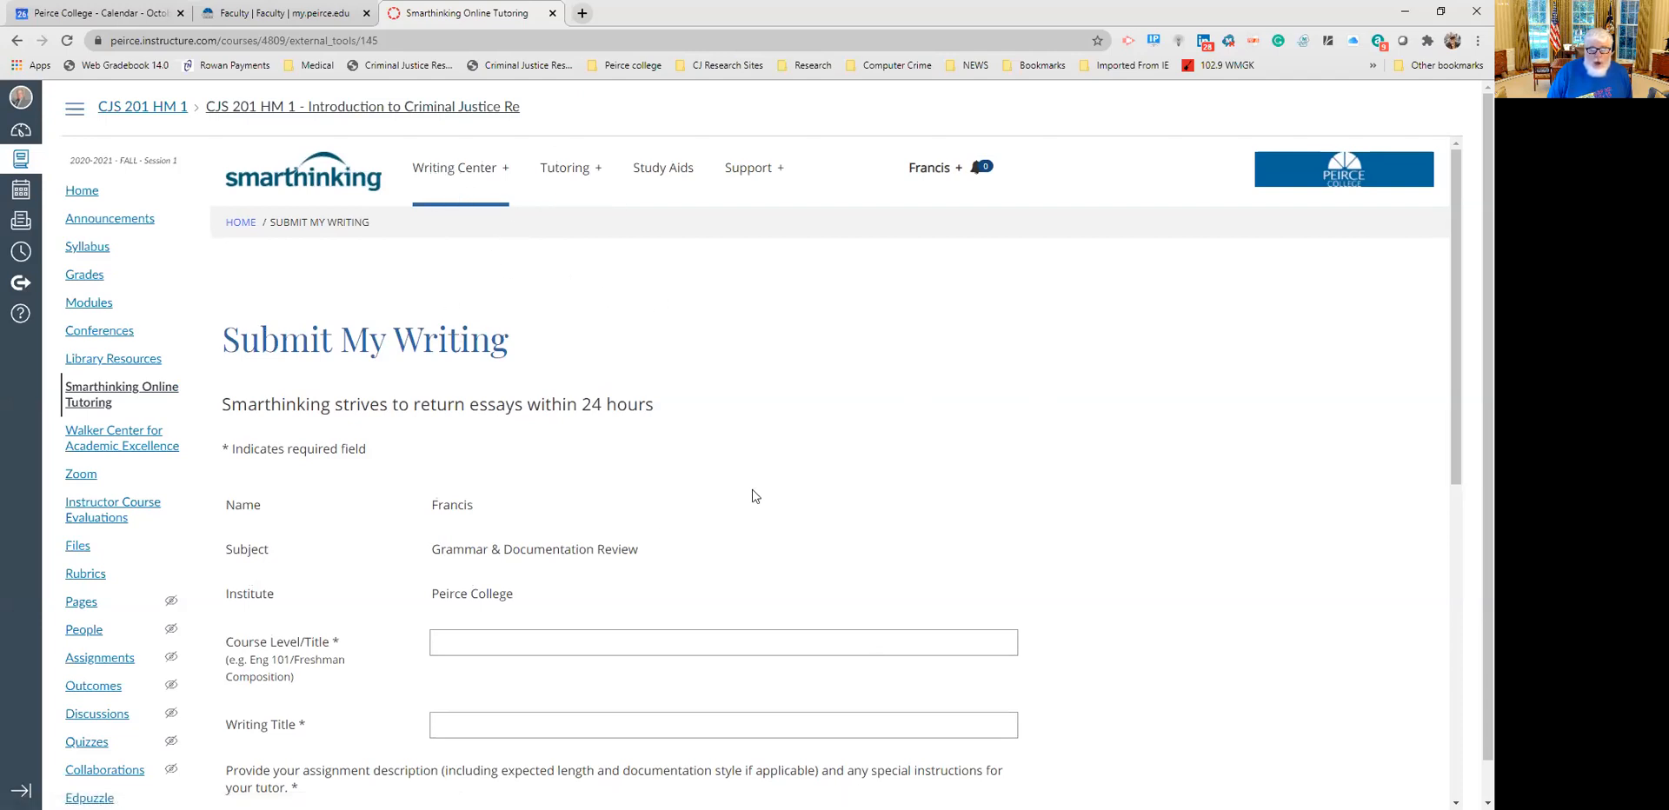
{"action": "mouse_move", "coordinate": [452, 167]}
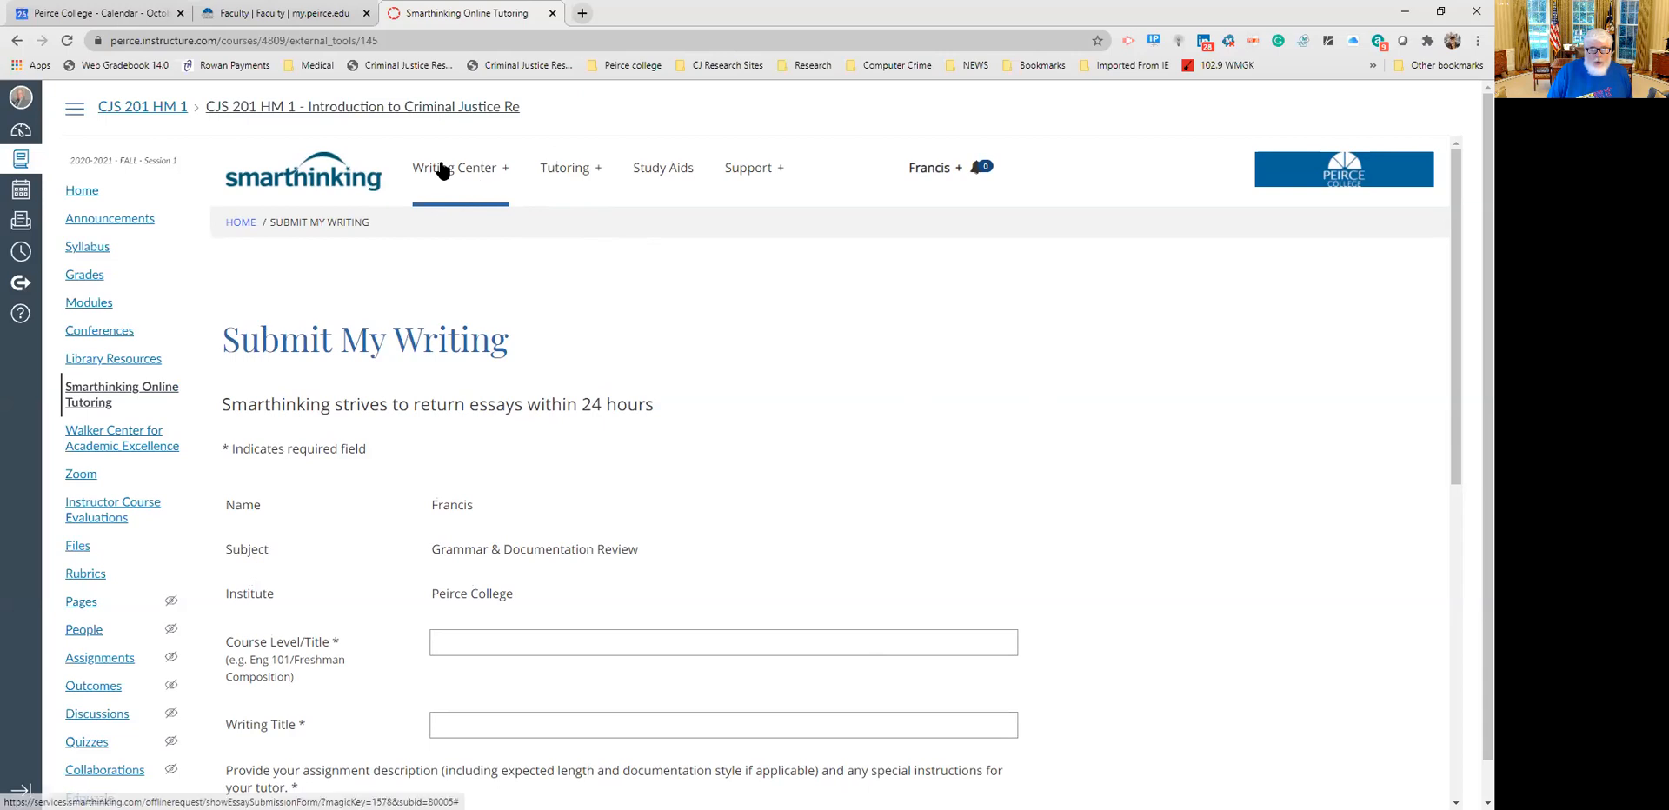
Return to the Welcome to Smarthinking home page via the Smarthinking logo.
{"action": "left_click", "coordinate": [454, 167]}
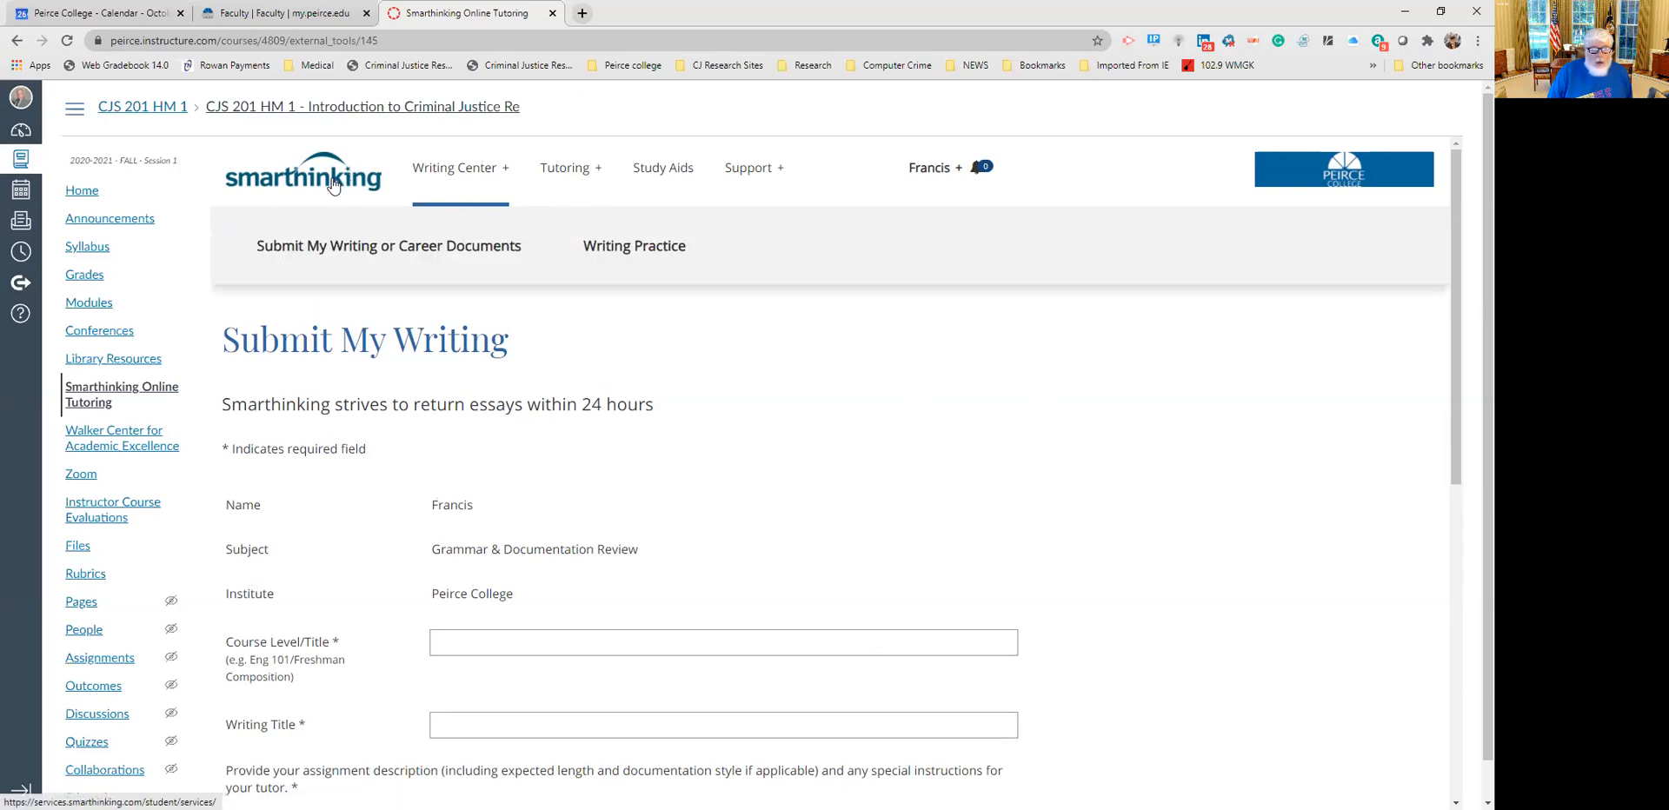
{"action": "left_click", "coordinate": [302, 172]}
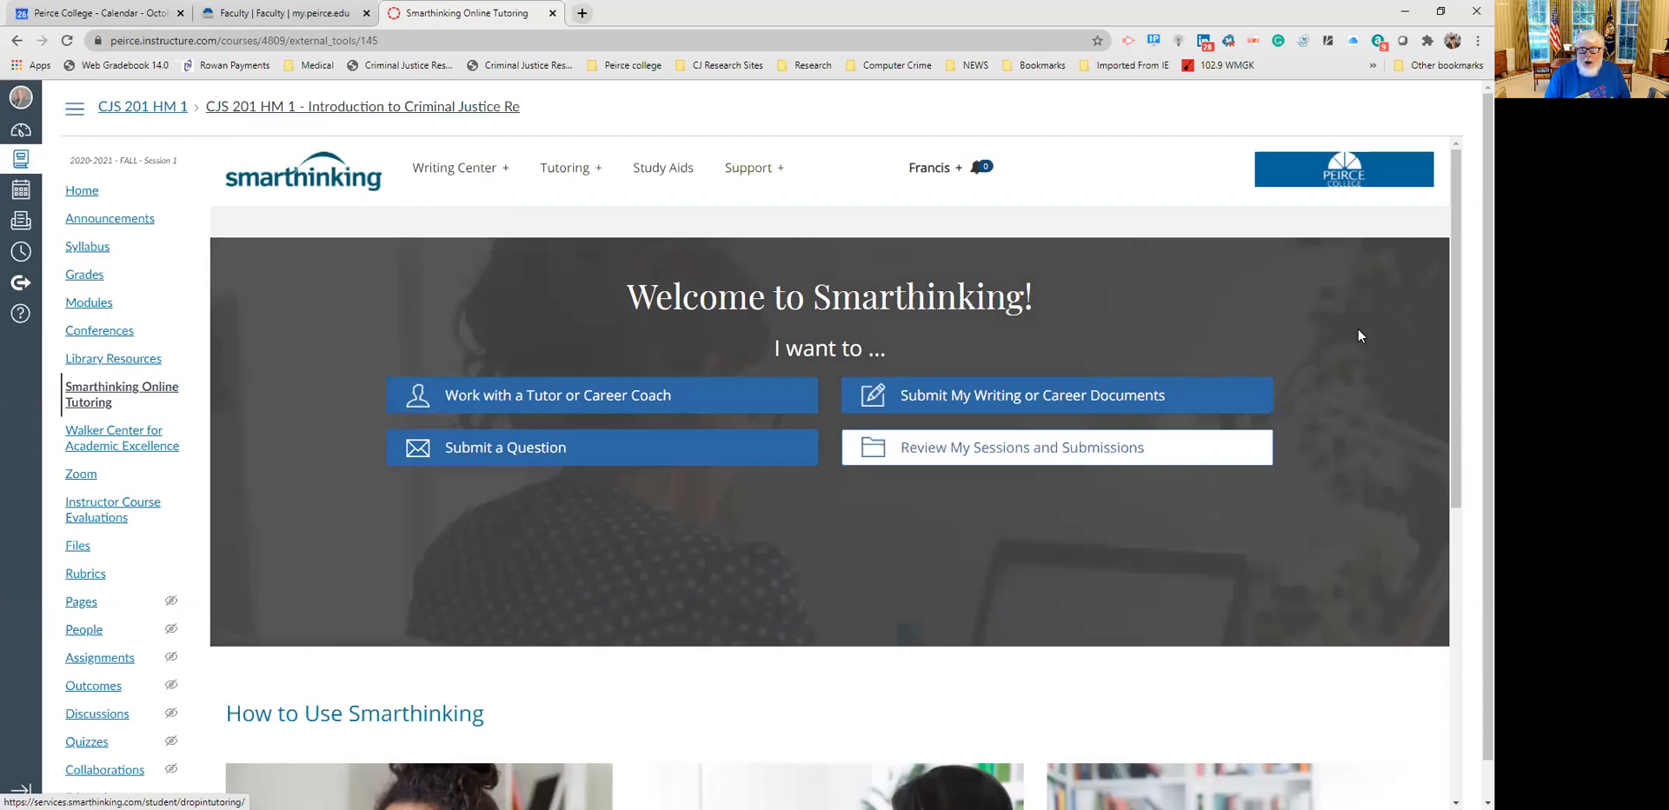
{"action": "mouse_move", "coordinate": [910, 469]}
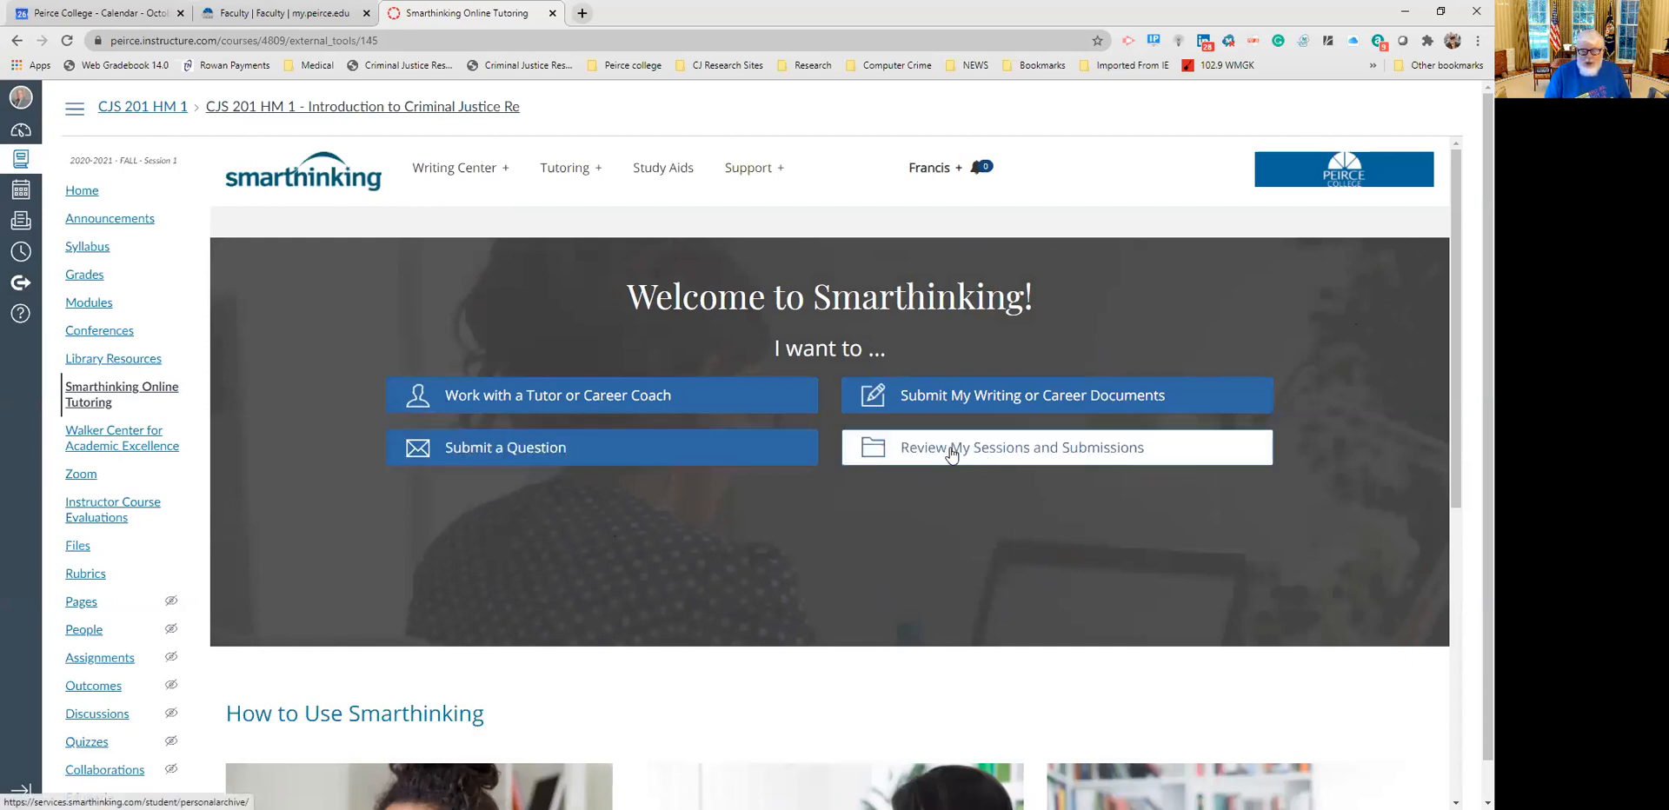
View My Sessions & Submissions, which lists no scheduled sessions or submissions.
{"action": "left_click", "coordinate": [1023, 447]}
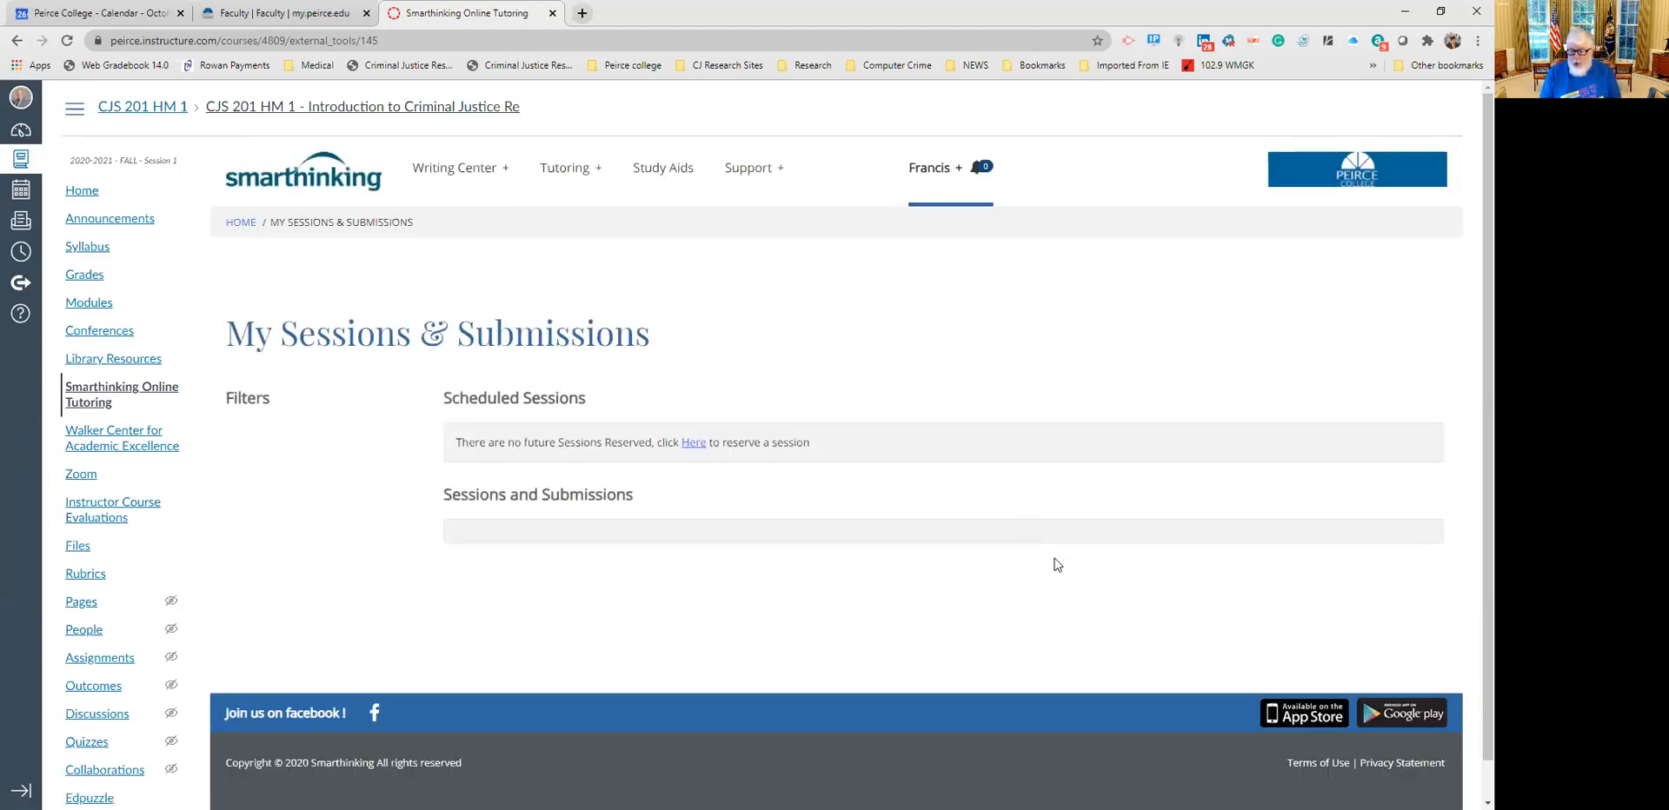
{"action": "mouse_move", "coordinate": [960, 572]}
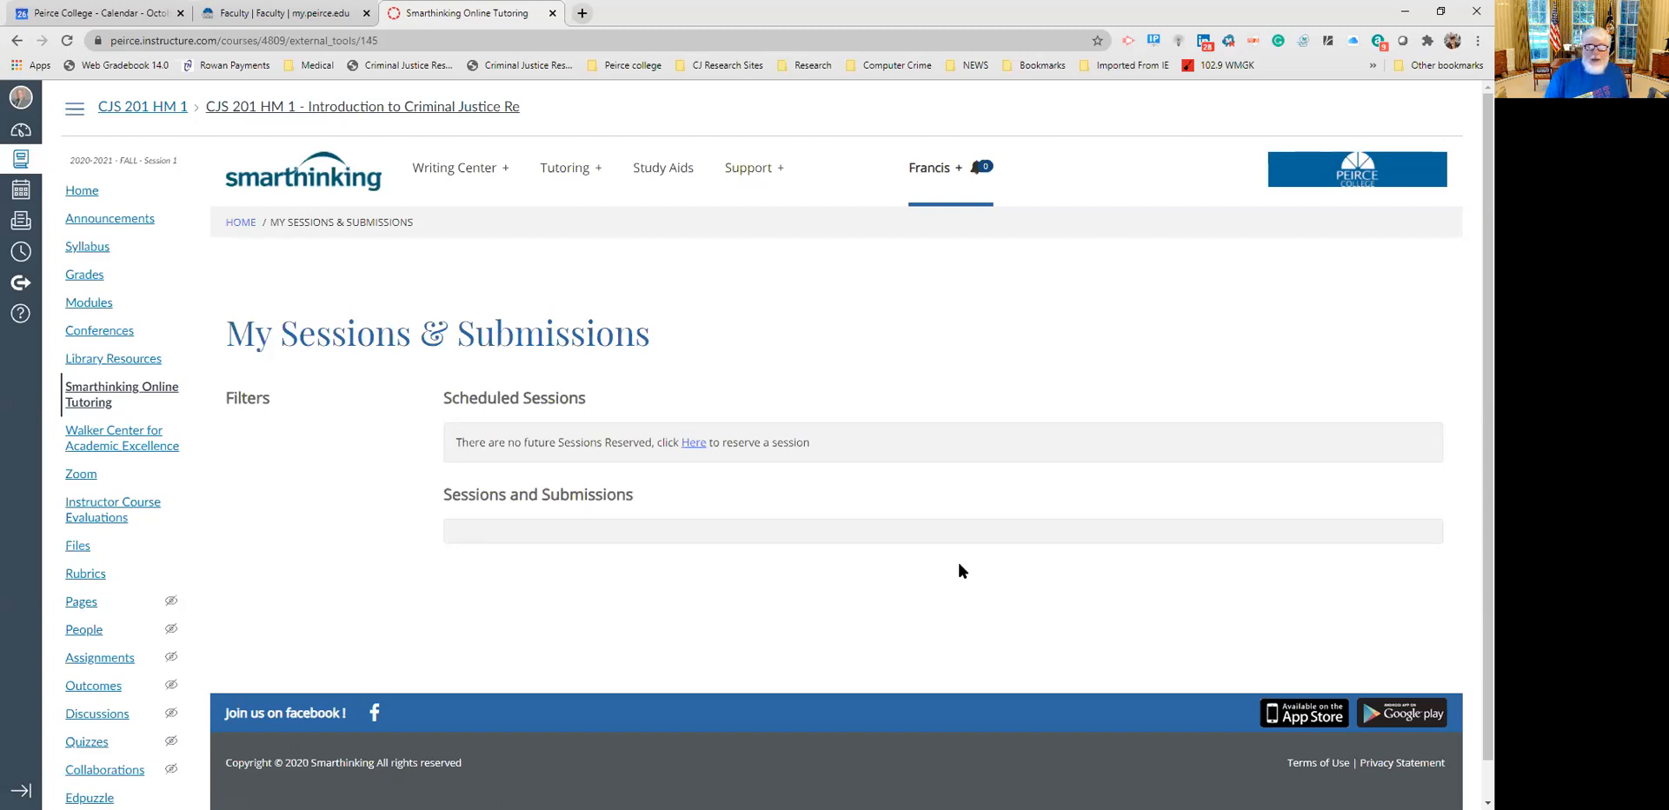
{"action": "mouse_move", "coordinate": [369, 506]}
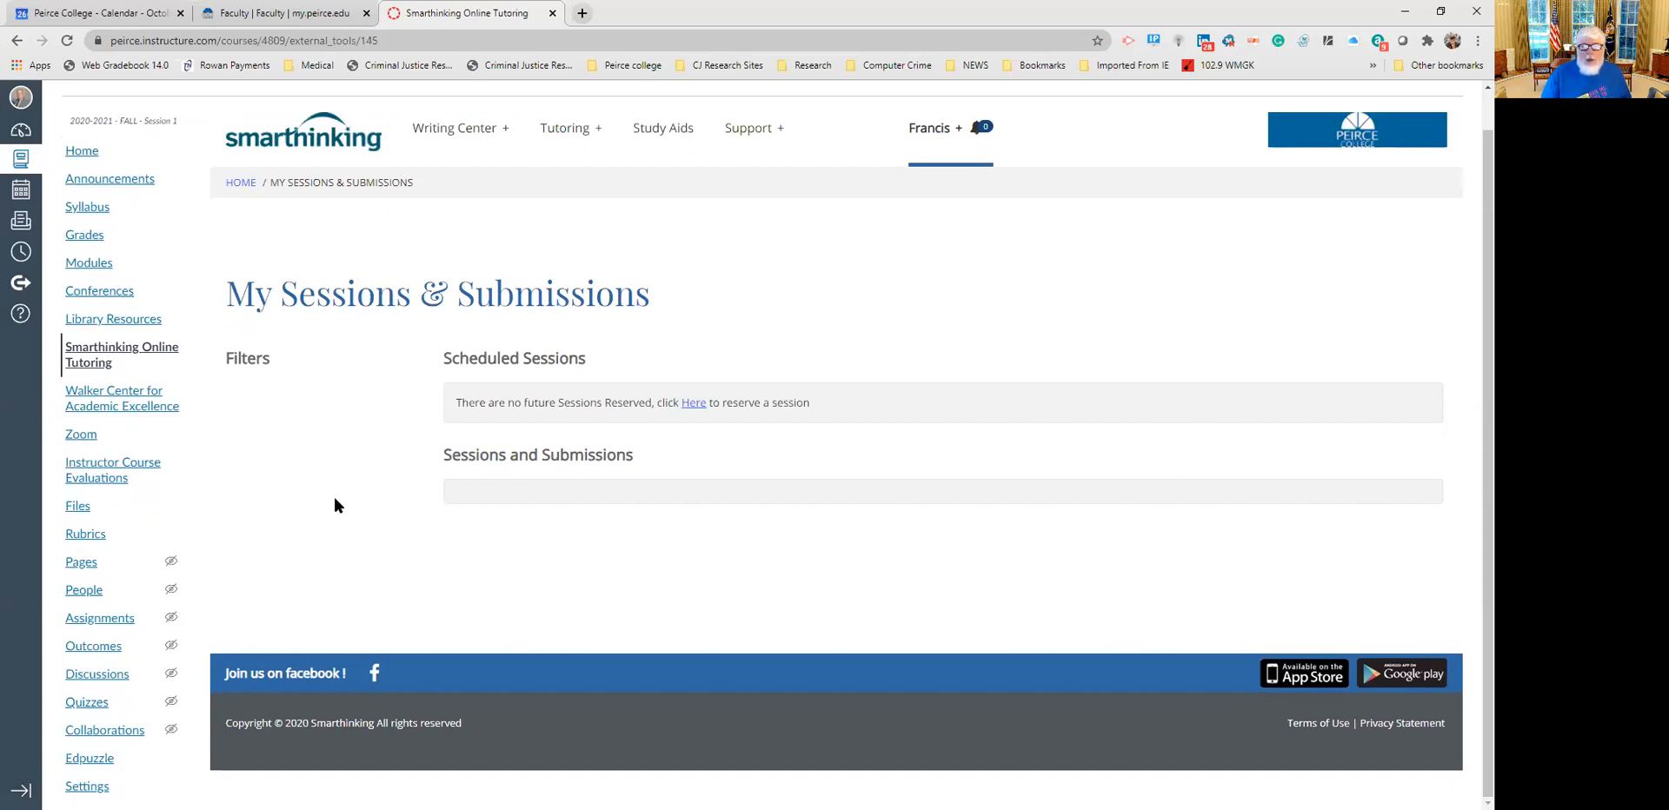
{"action": "mouse_move", "coordinate": [671, 580]}
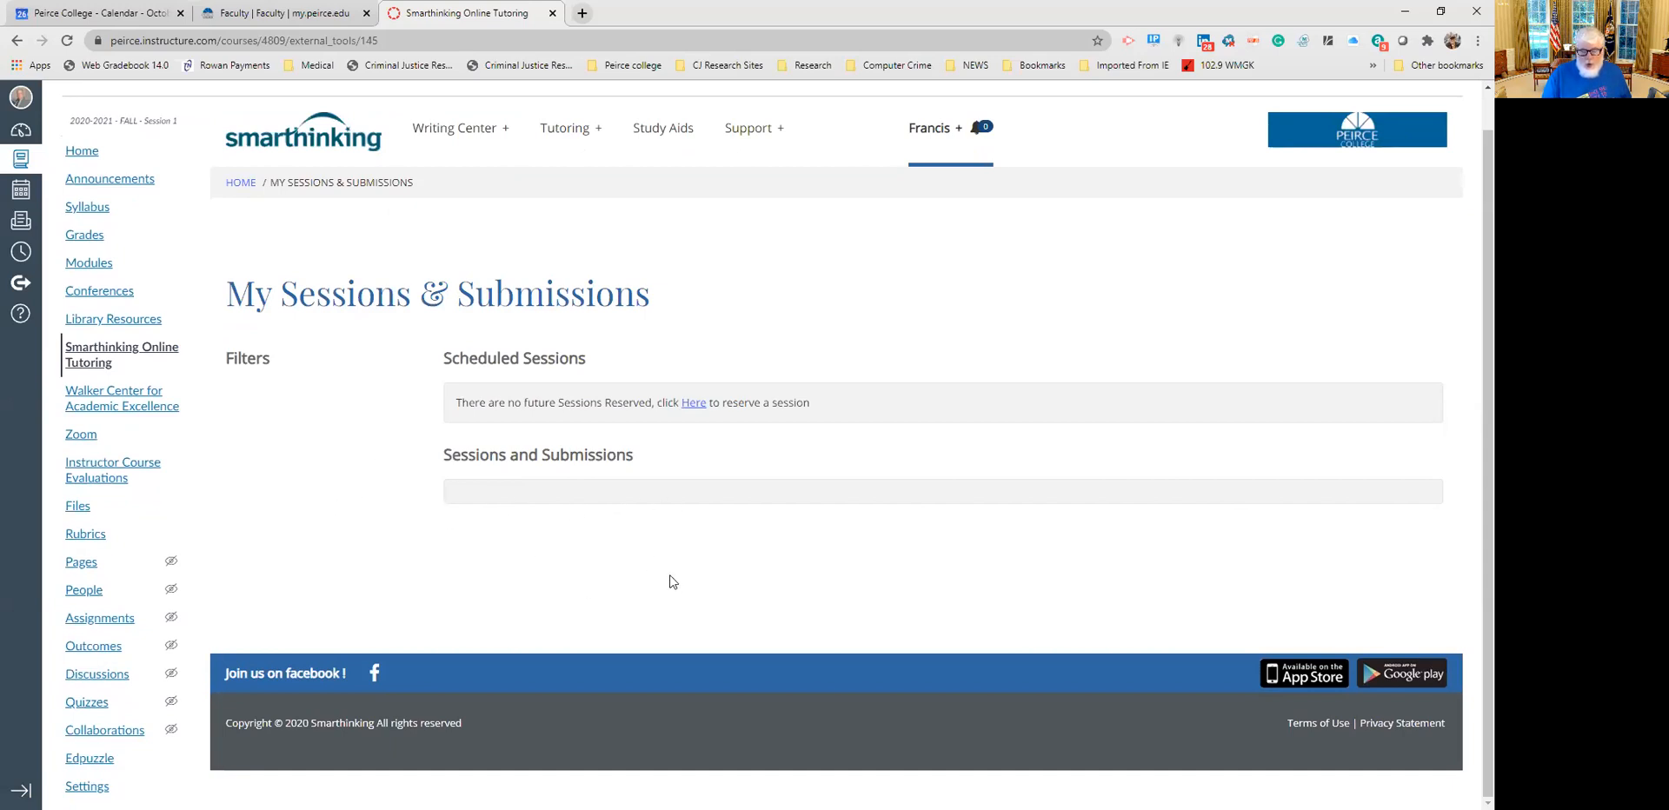
{"action": "mouse_move", "coordinate": [984, 485]}
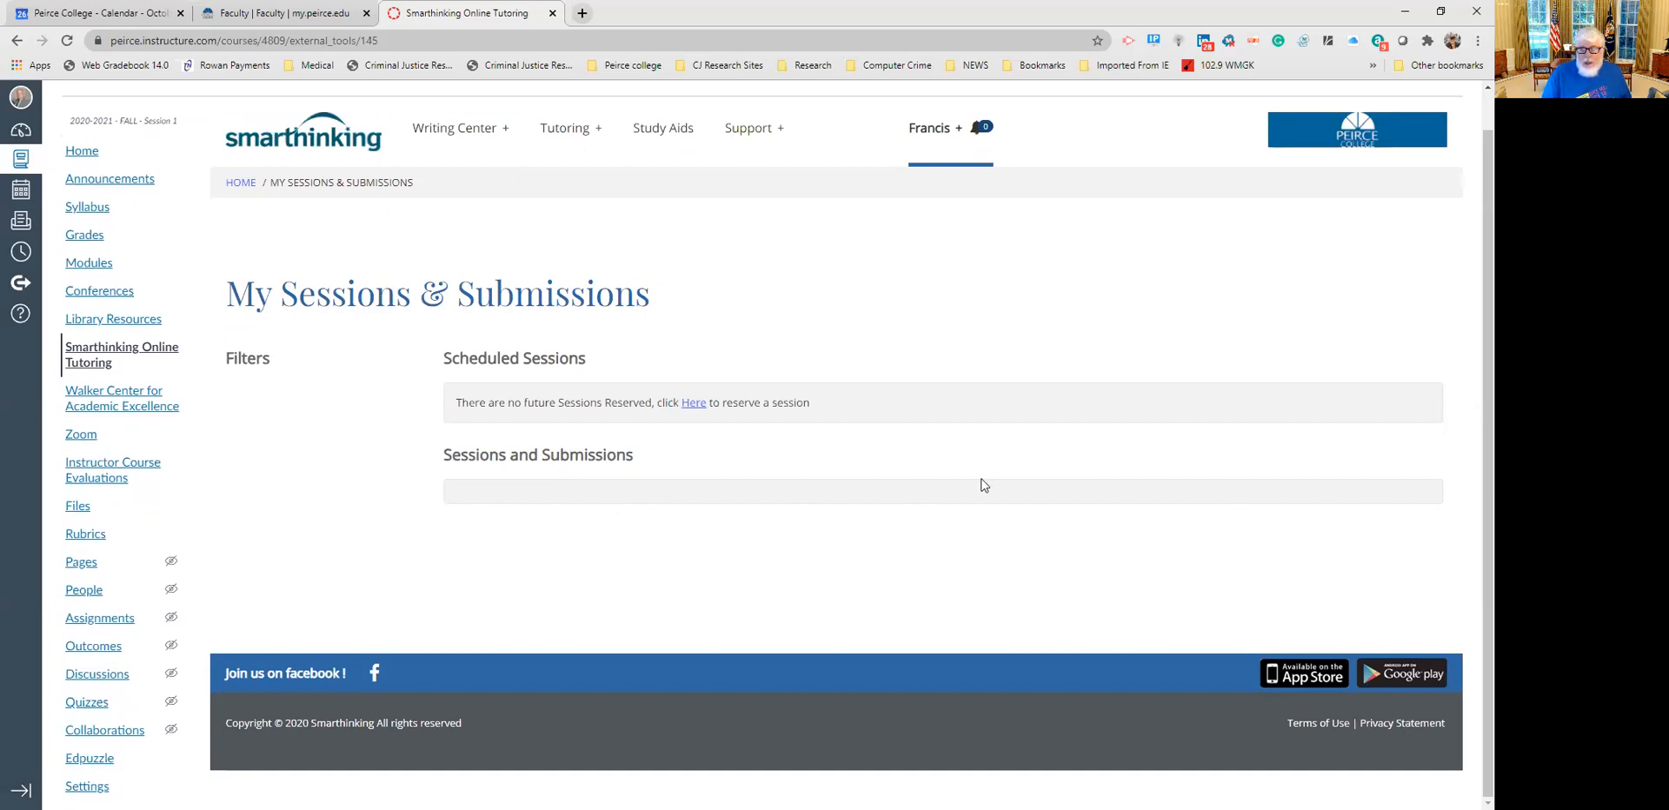
{"action": "mouse_move", "coordinate": [1066, 522]}
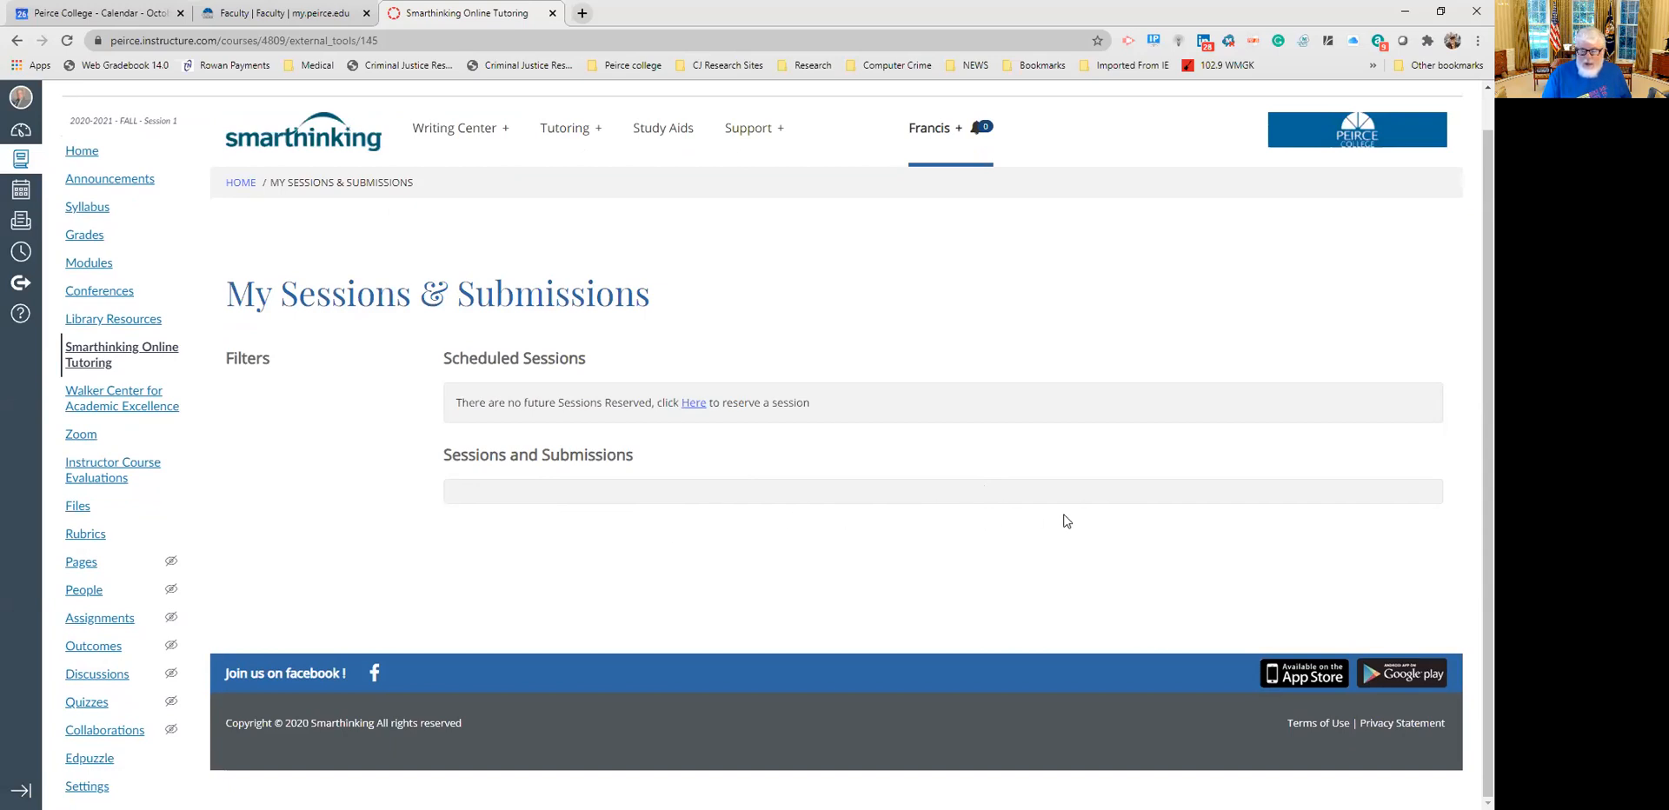
{"action": "mouse_move", "coordinate": [760, 520]}
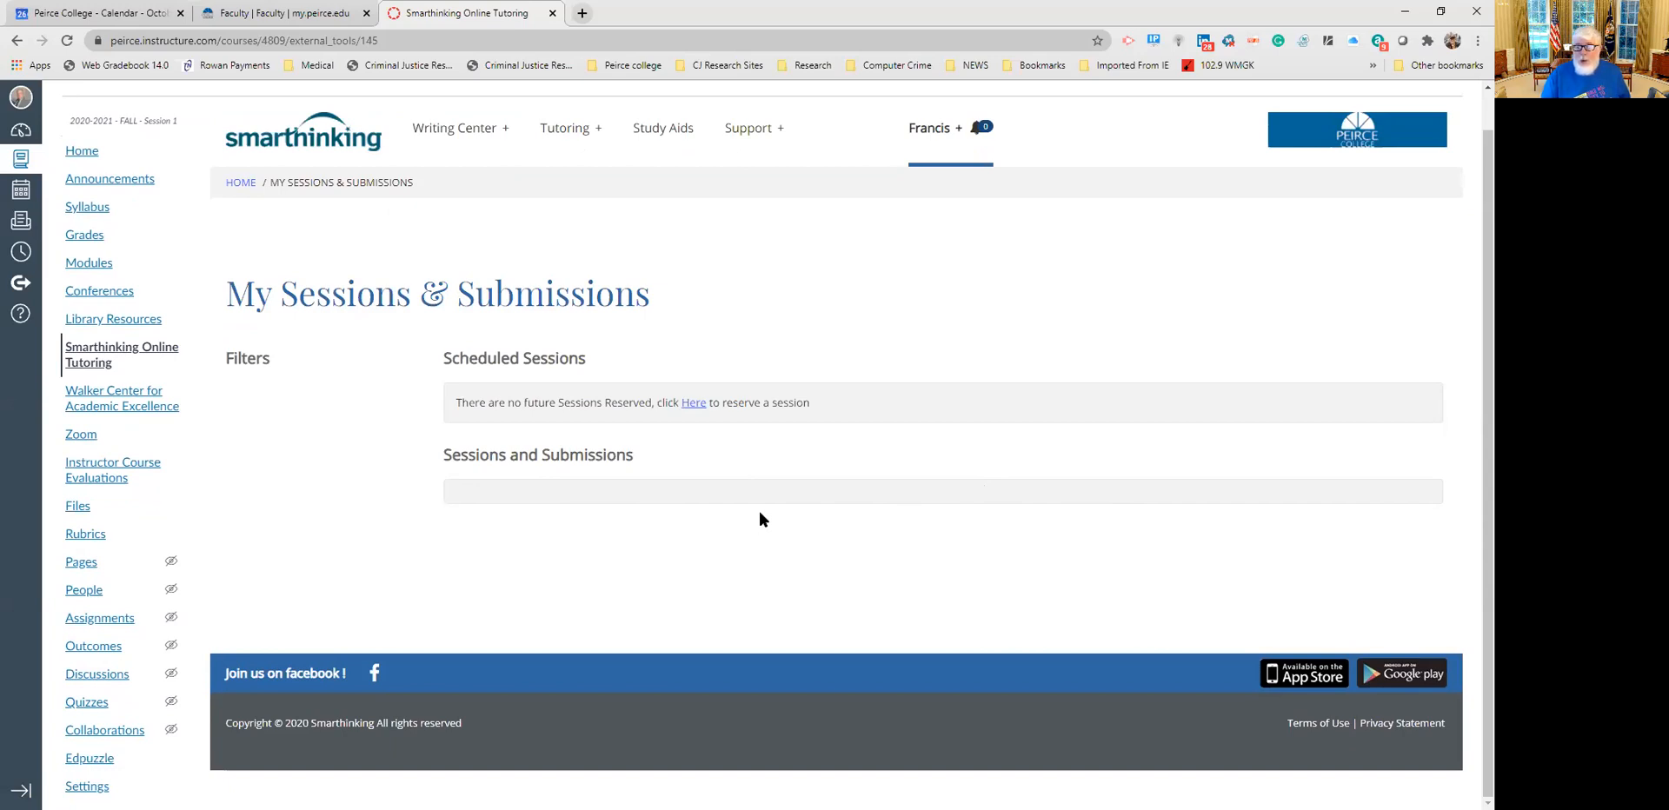
{"action": "mouse_move", "coordinate": [717, 612]}
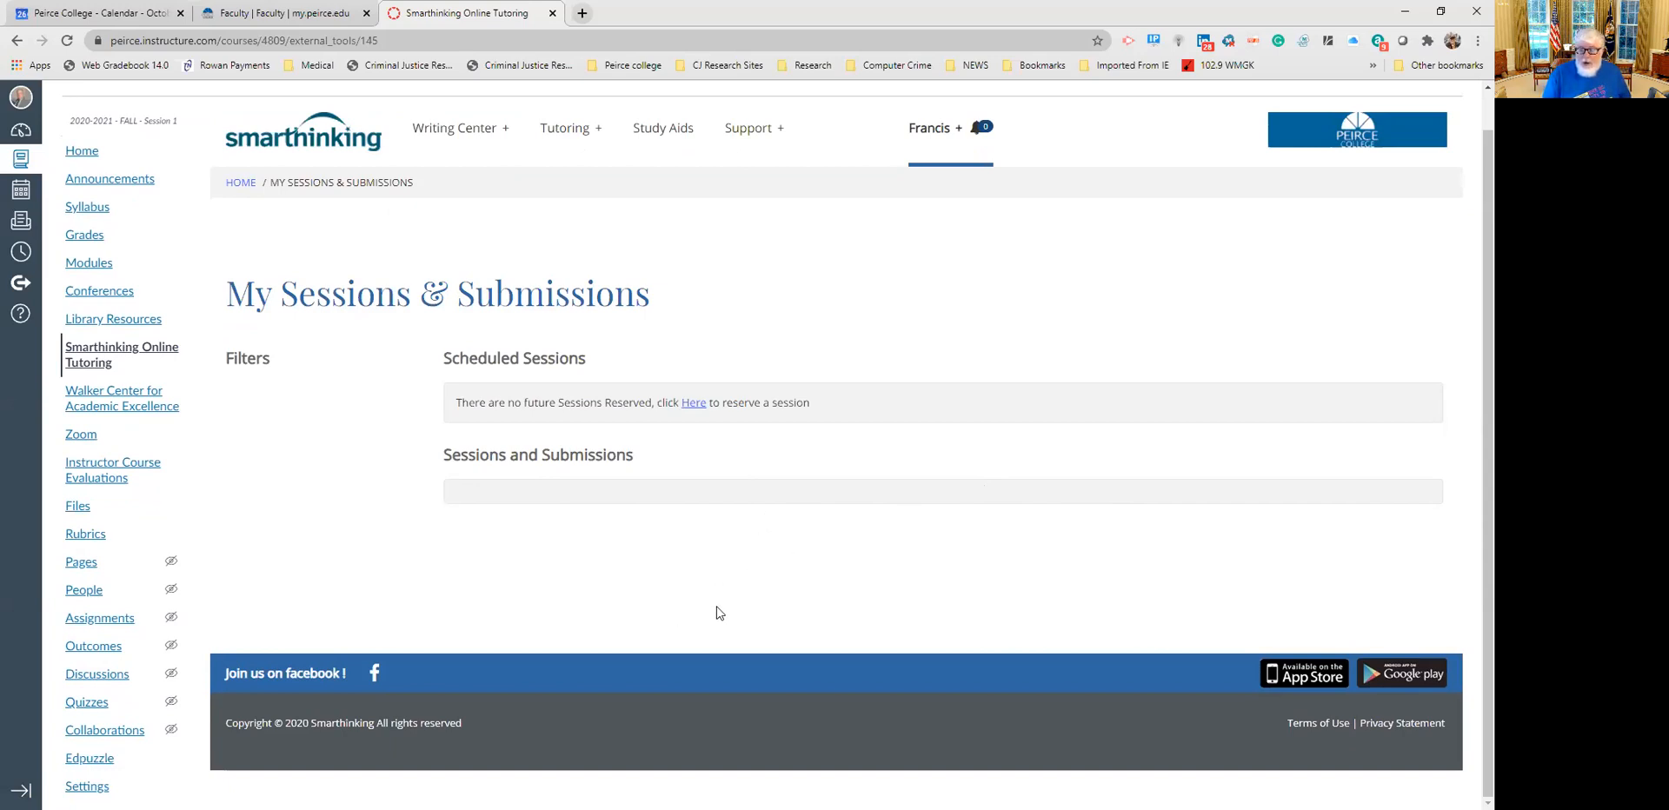
{"action": "mouse_move", "coordinate": [889, 547]}
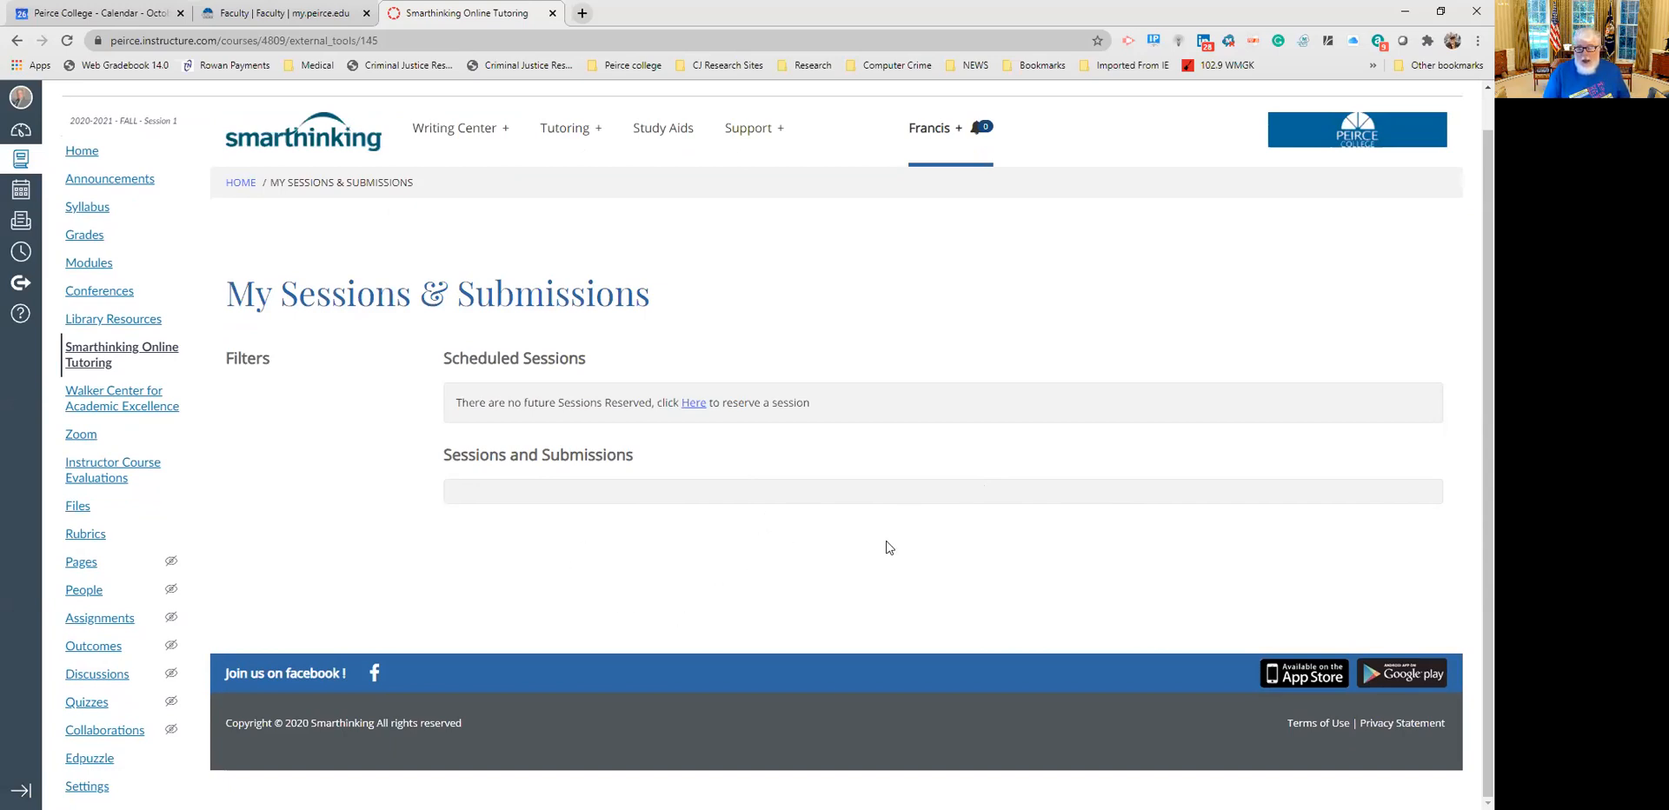
{"action": "mouse_move", "coordinate": [626, 584]}
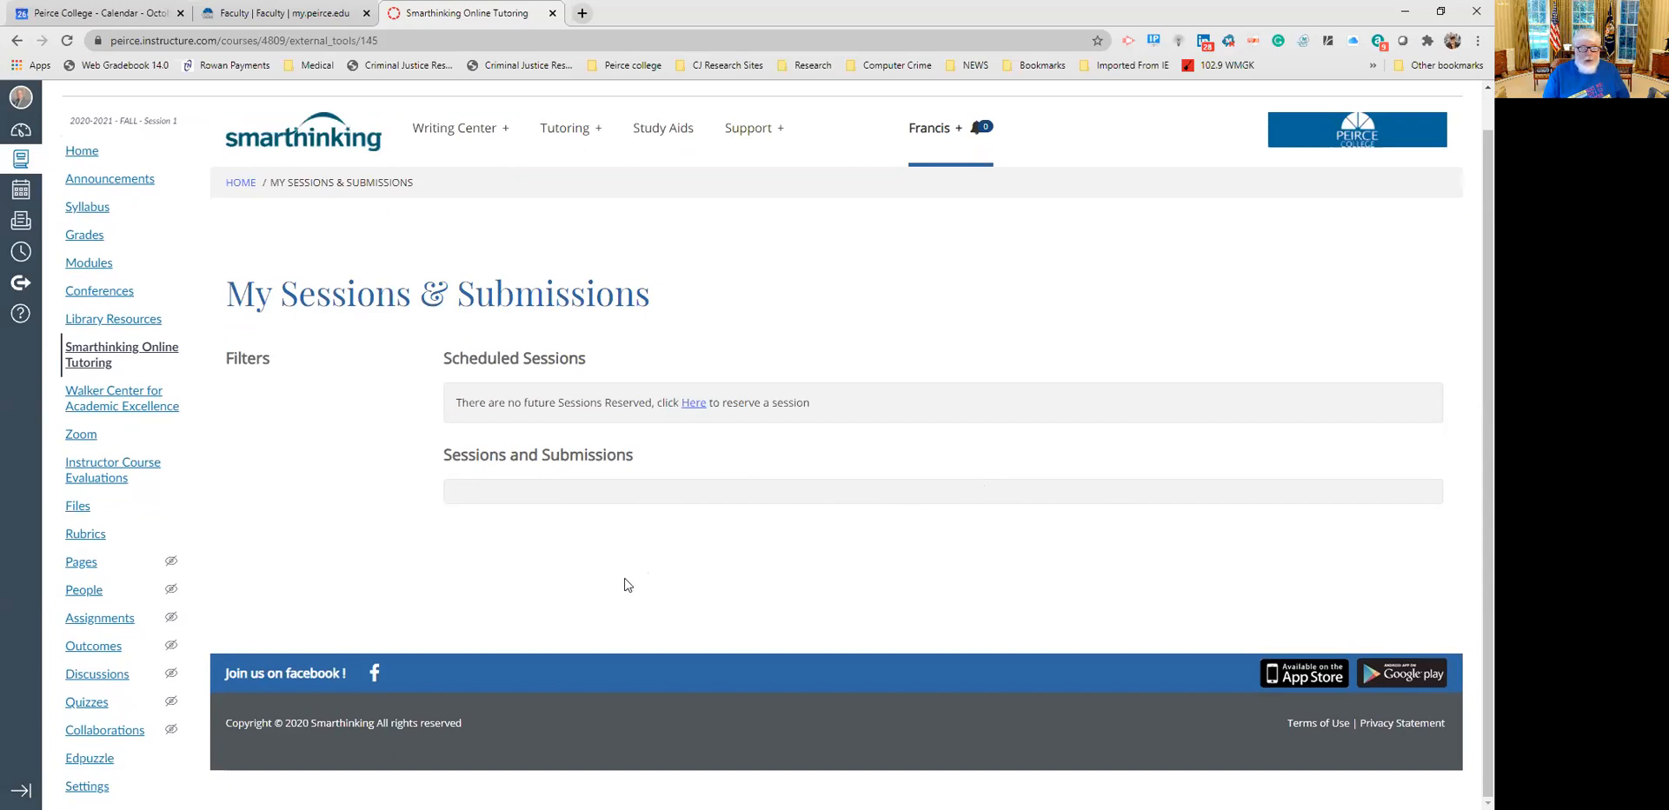
{"action": "mouse_move", "coordinate": [903, 612]}
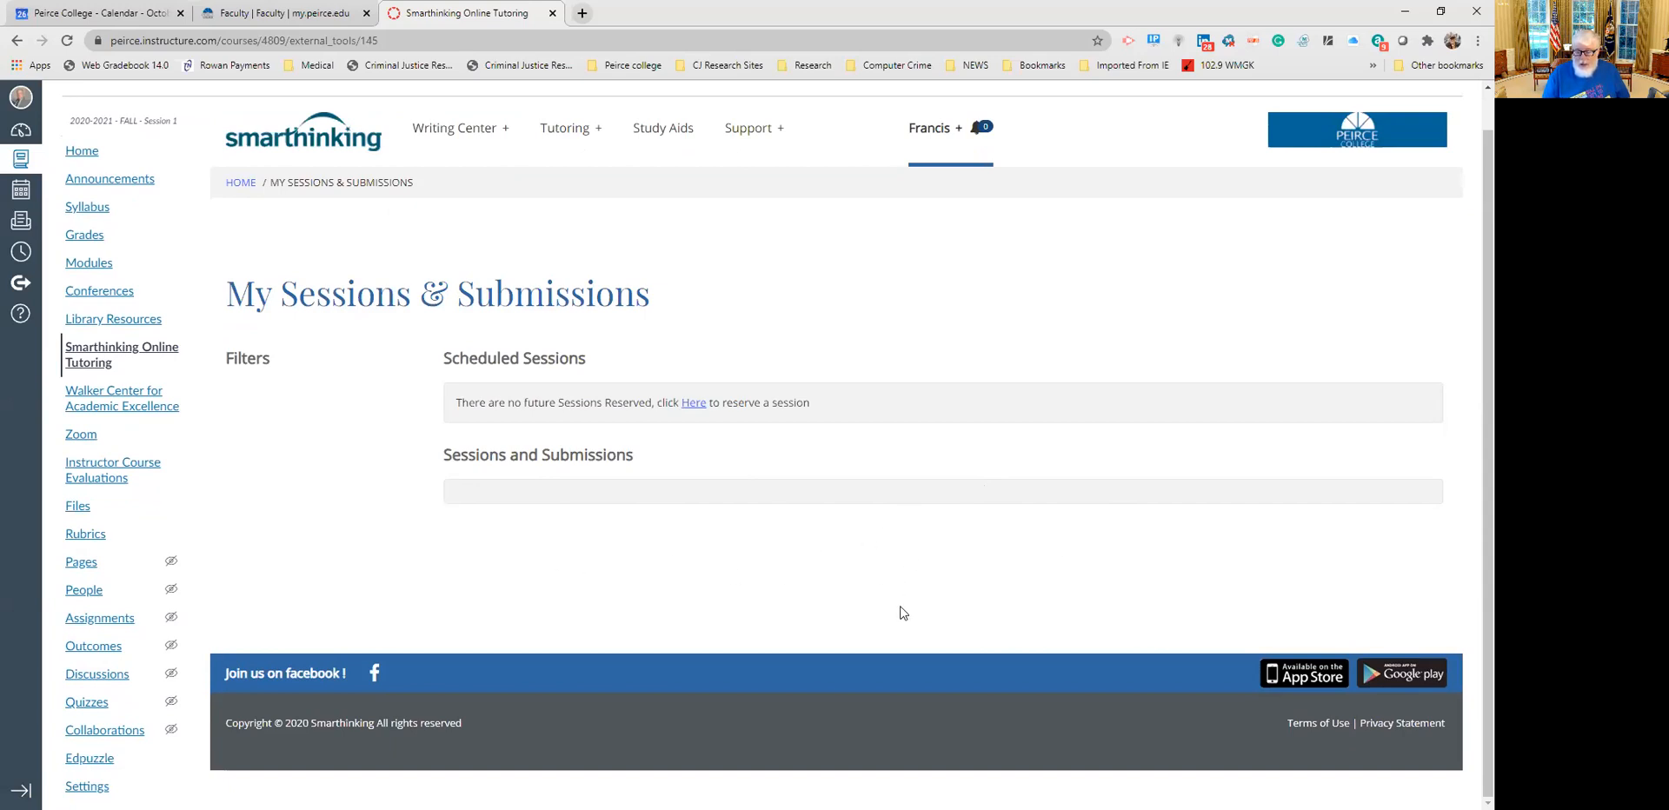
{"action": "mouse_move", "coordinate": [454, 639]}
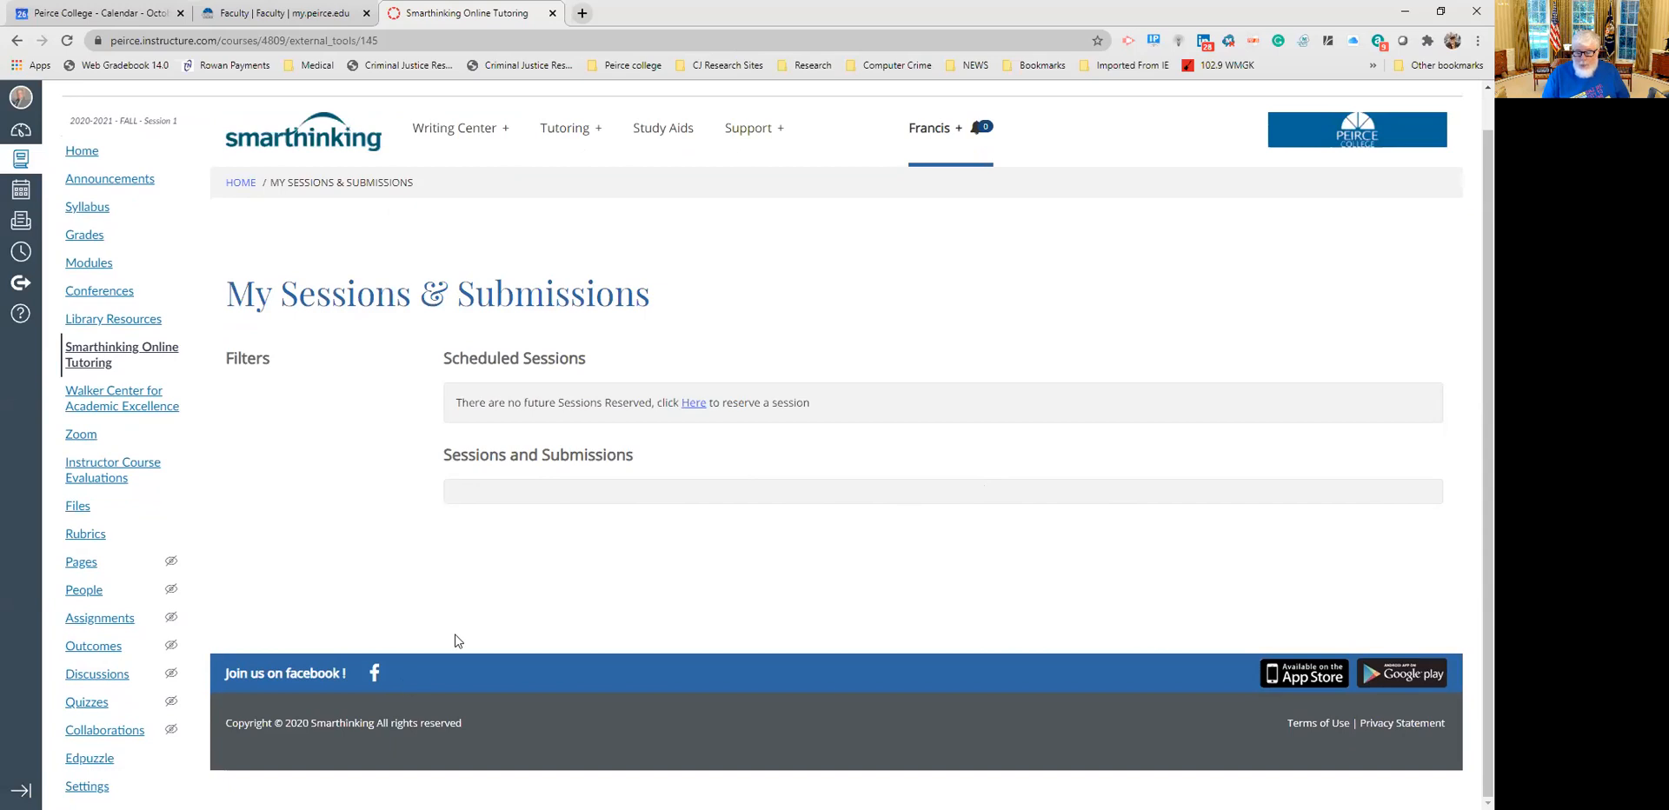
{"action": "mouse_move", "coordinate": [516, 631]}
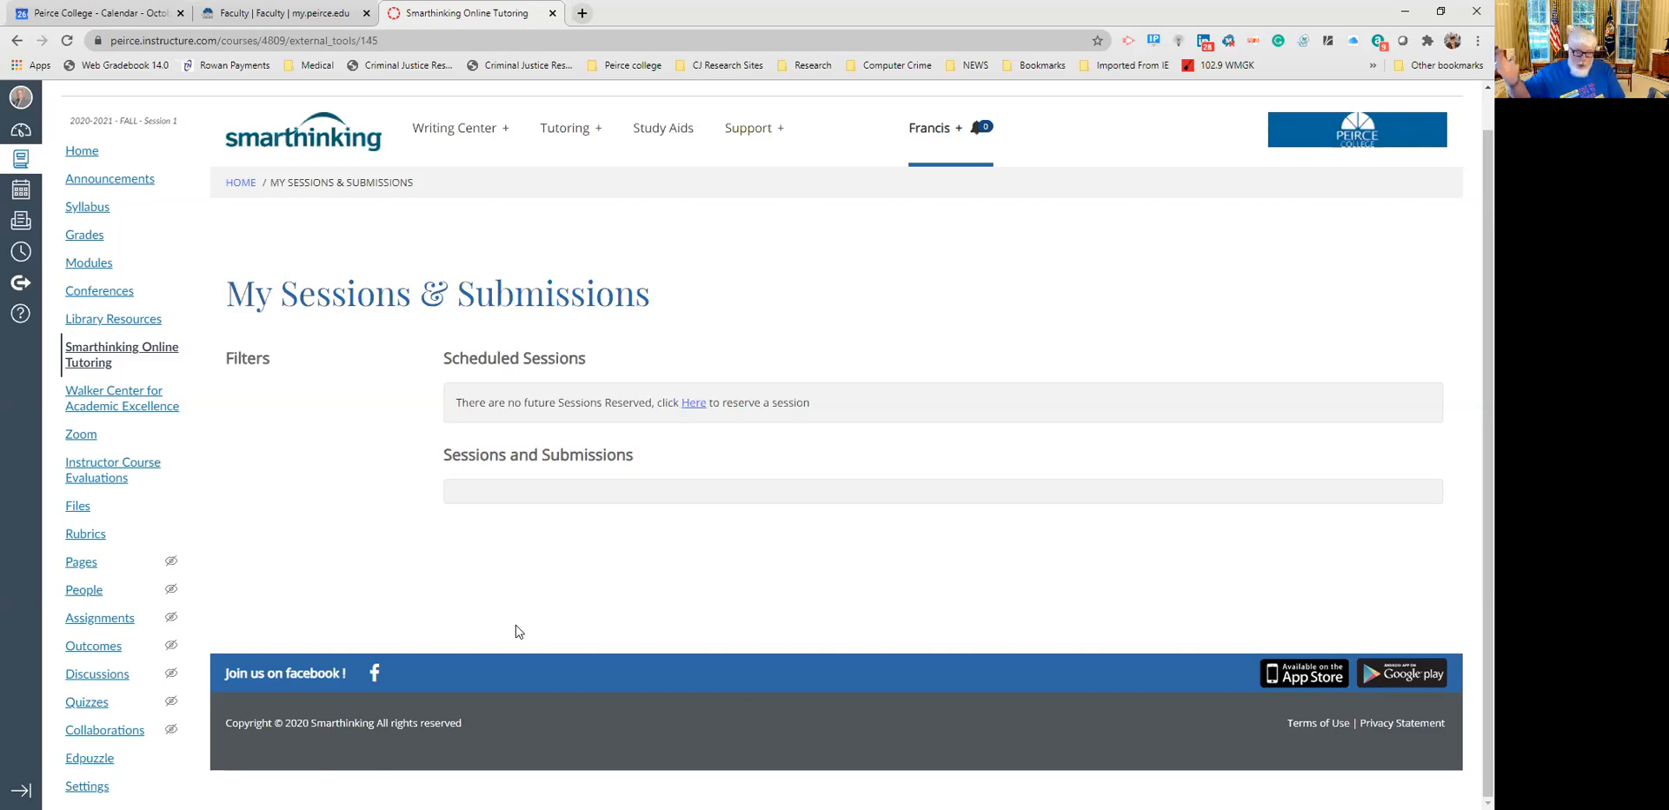
{"action": "mouse_move", "coordinate": [845, 534]}
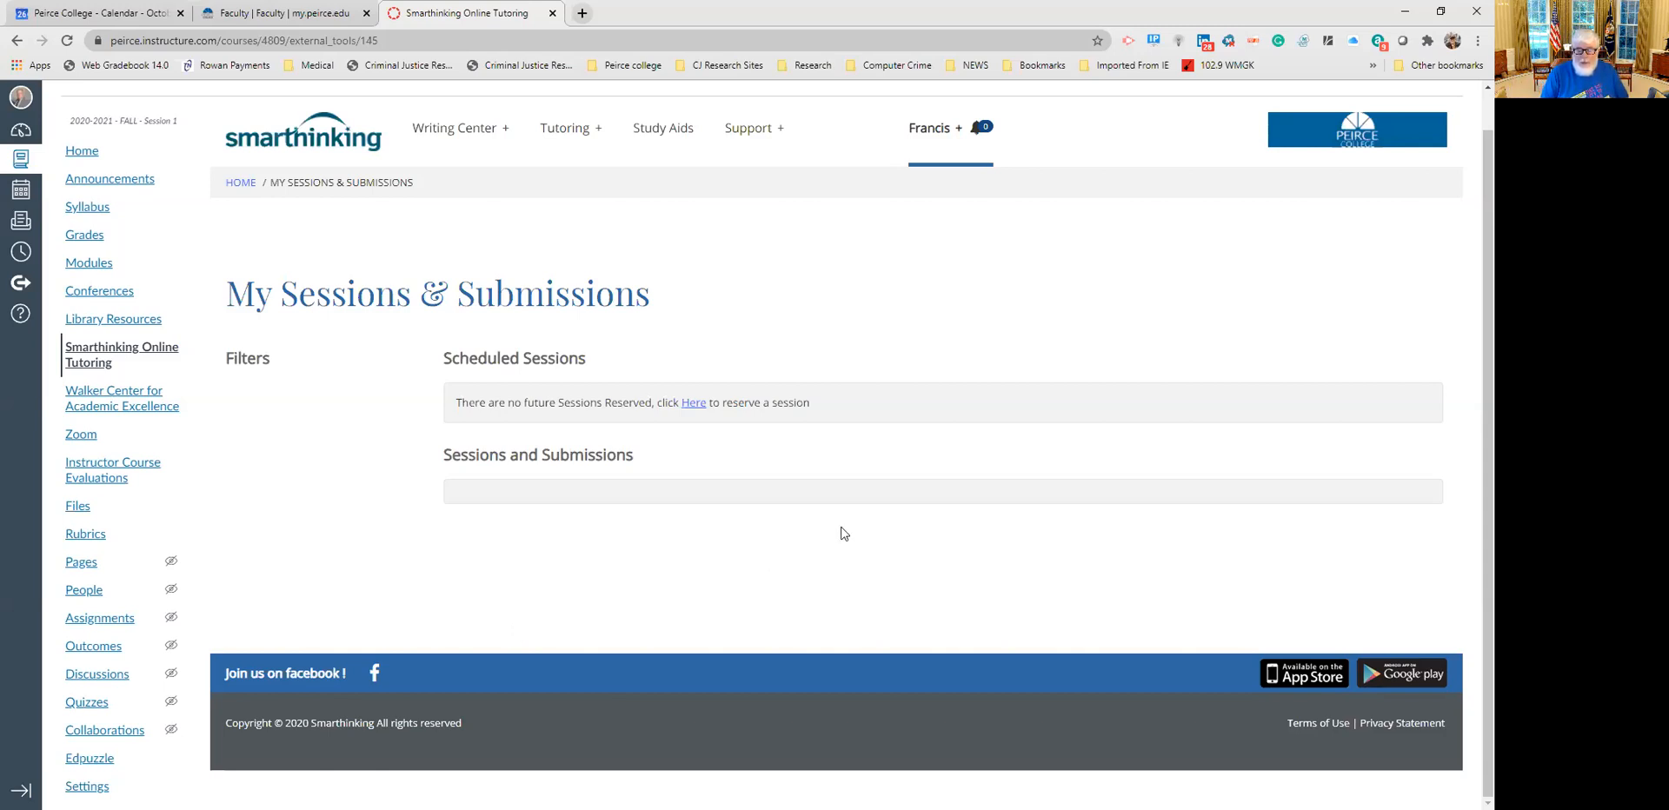
{"action": "mouse_move", "coordinate": [1170, 625]}
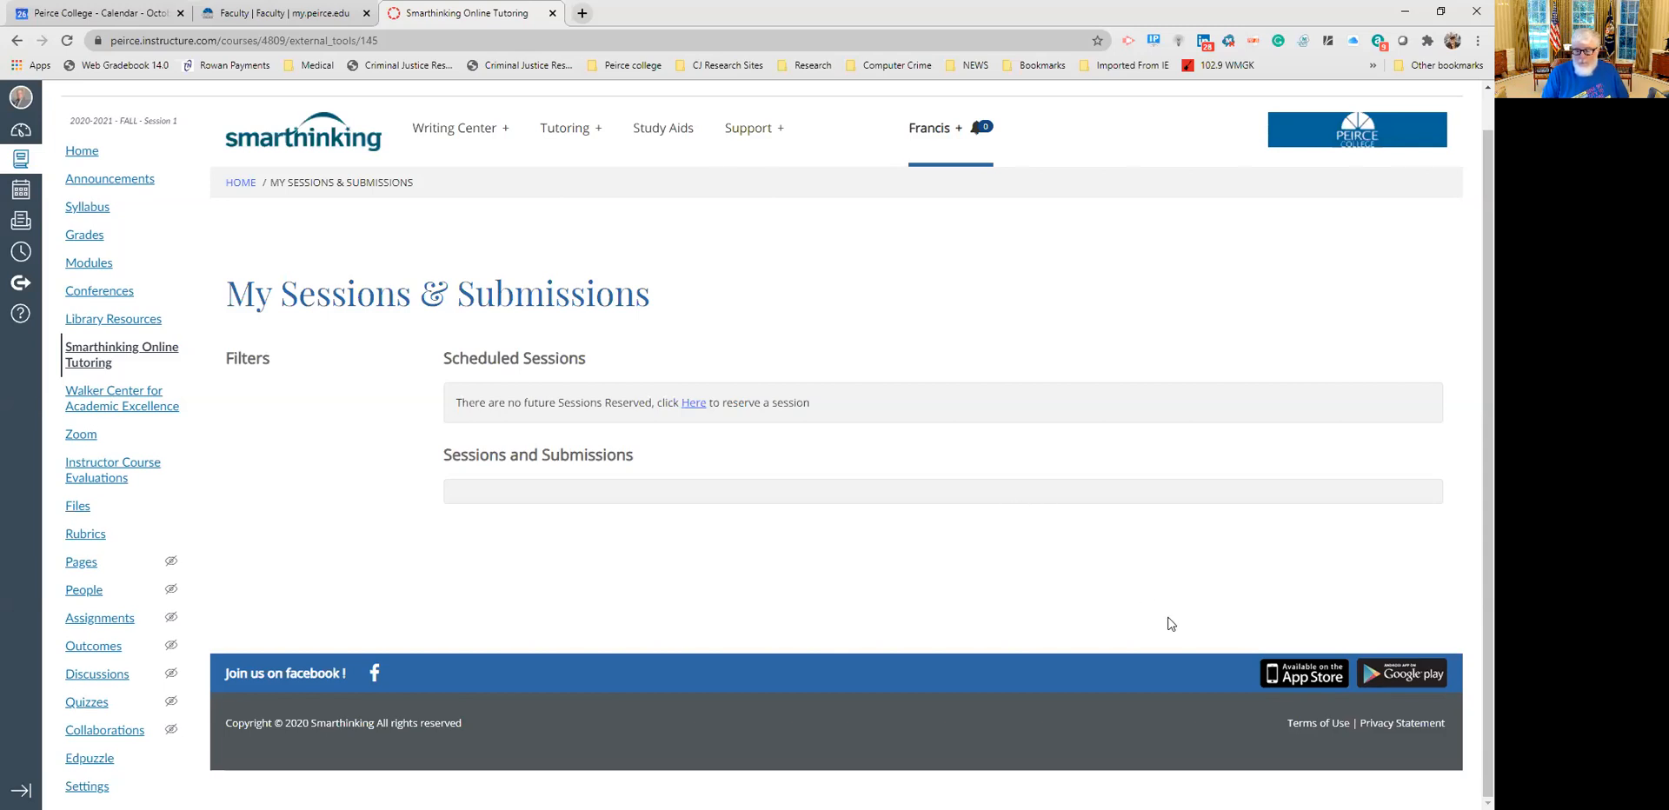
{"action": "mouse_move", "coordinate": [840, 638]}
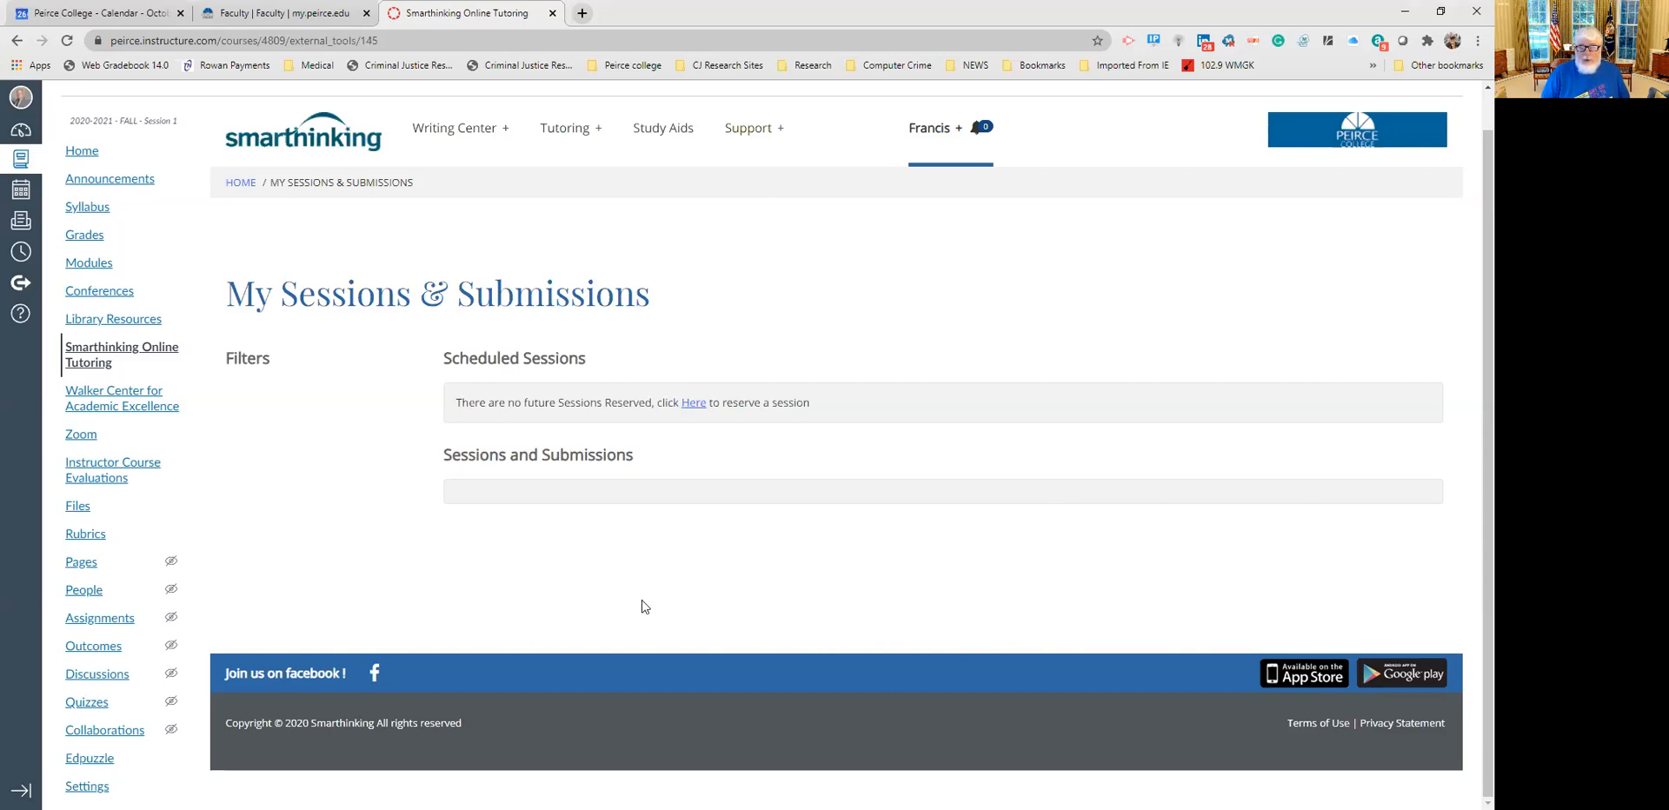
{"action": "mouse_move", "coordinate": [874, 595]}
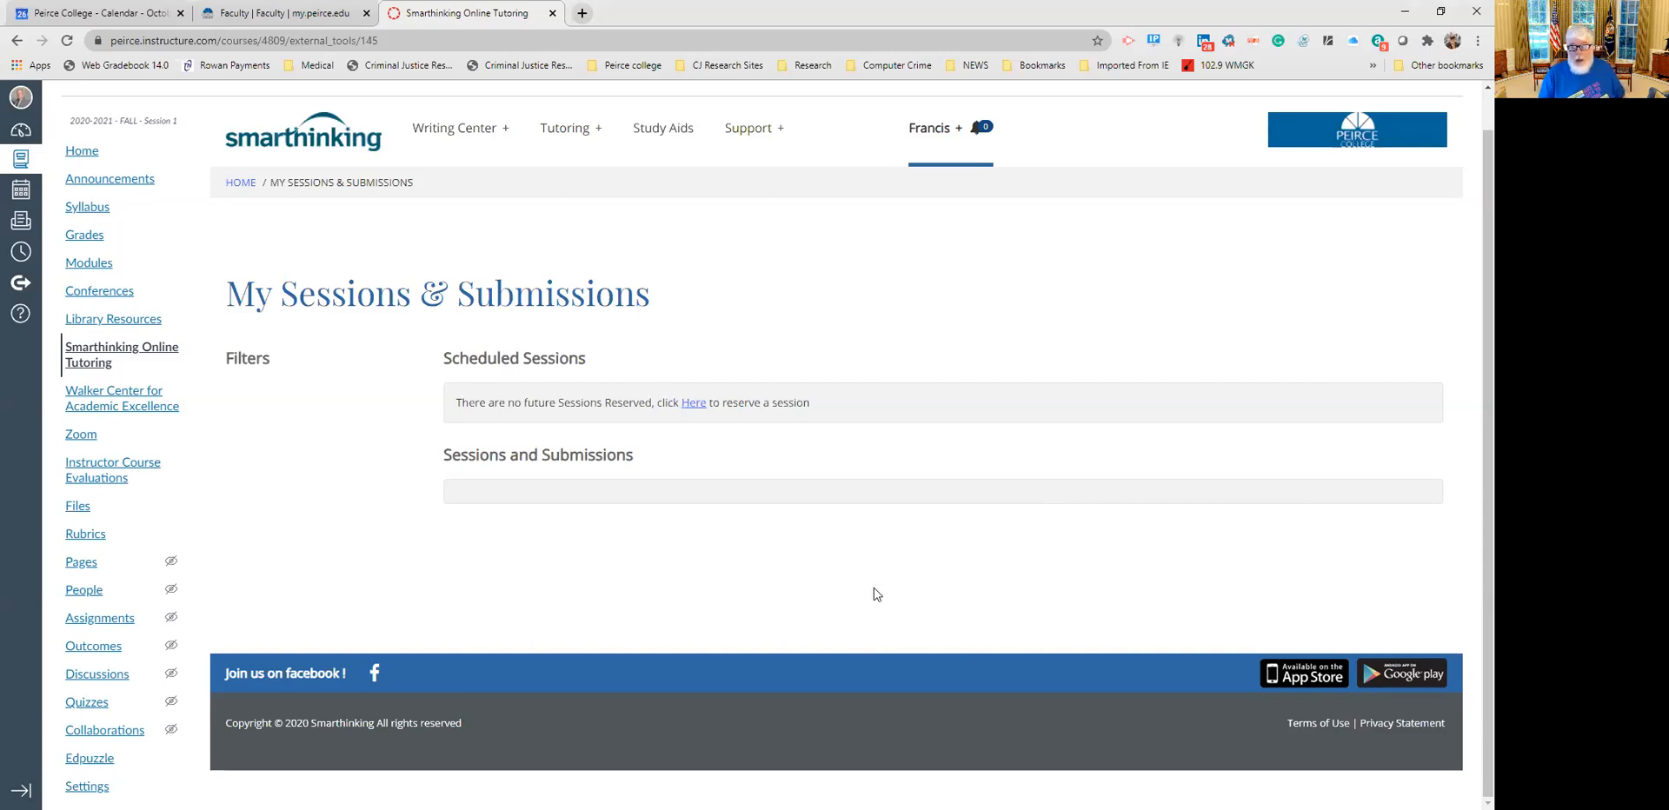
{"action": "mouse_move", "coordinate": [852, 590]}
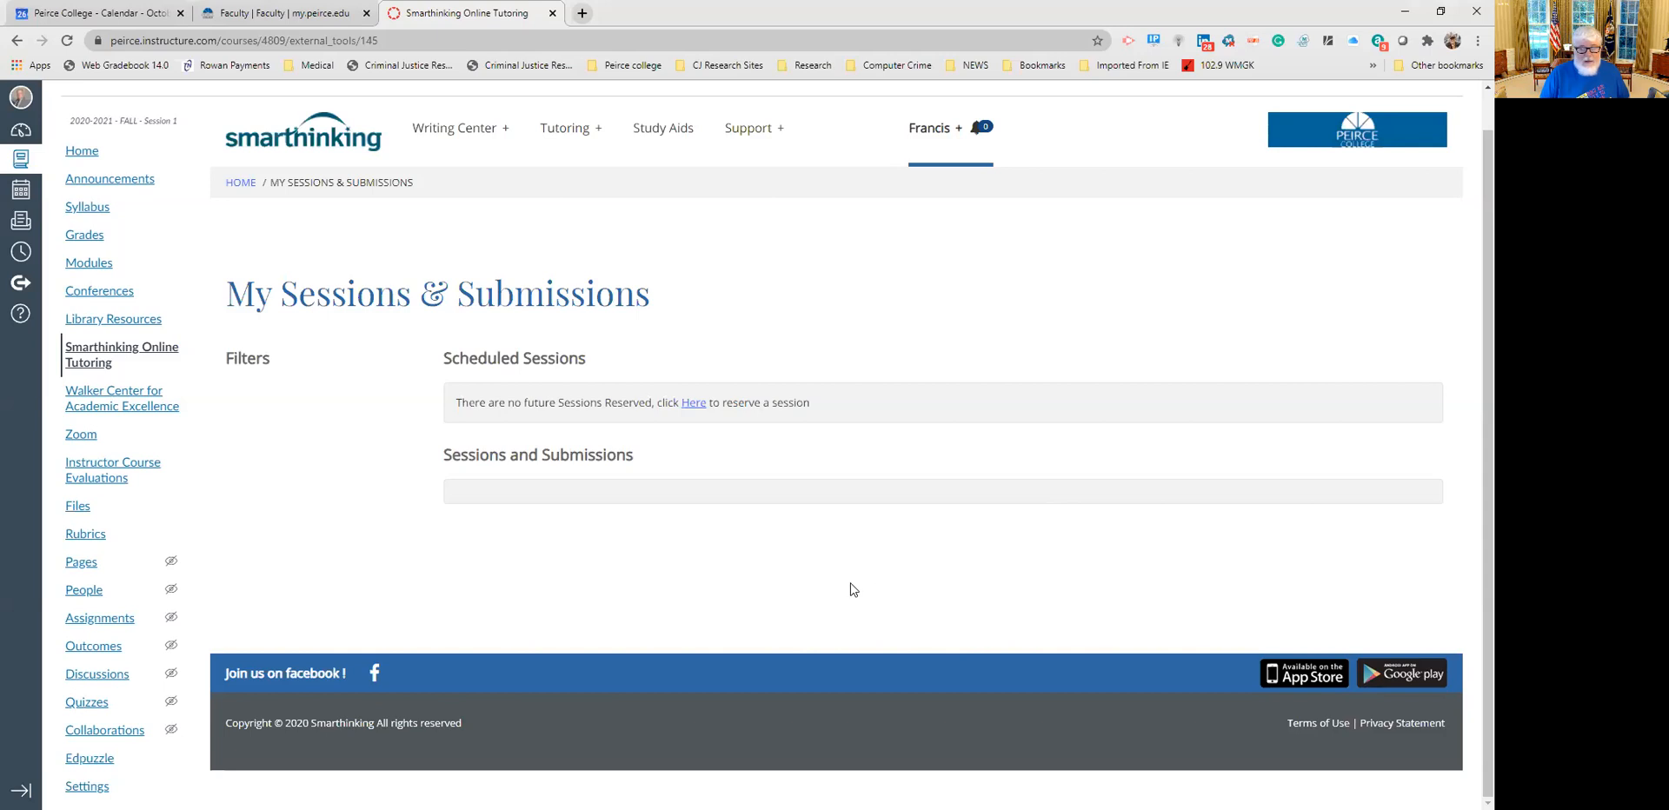
{"action": "mouse_move", "coordinate": [1030, 87]}
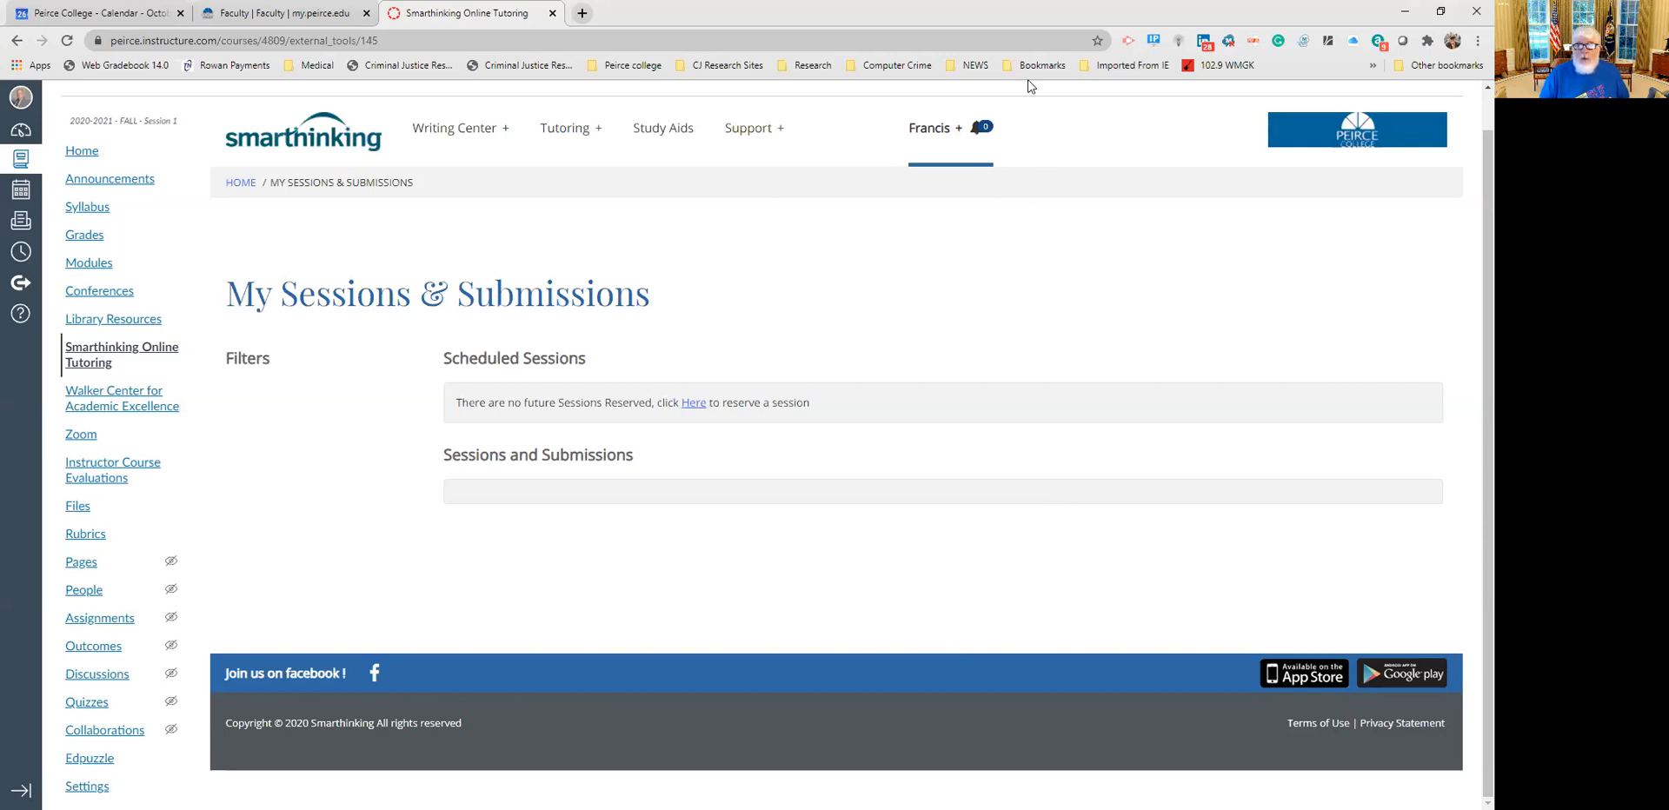
{"action": "mouse_move", "coordinate": [814, 555]}
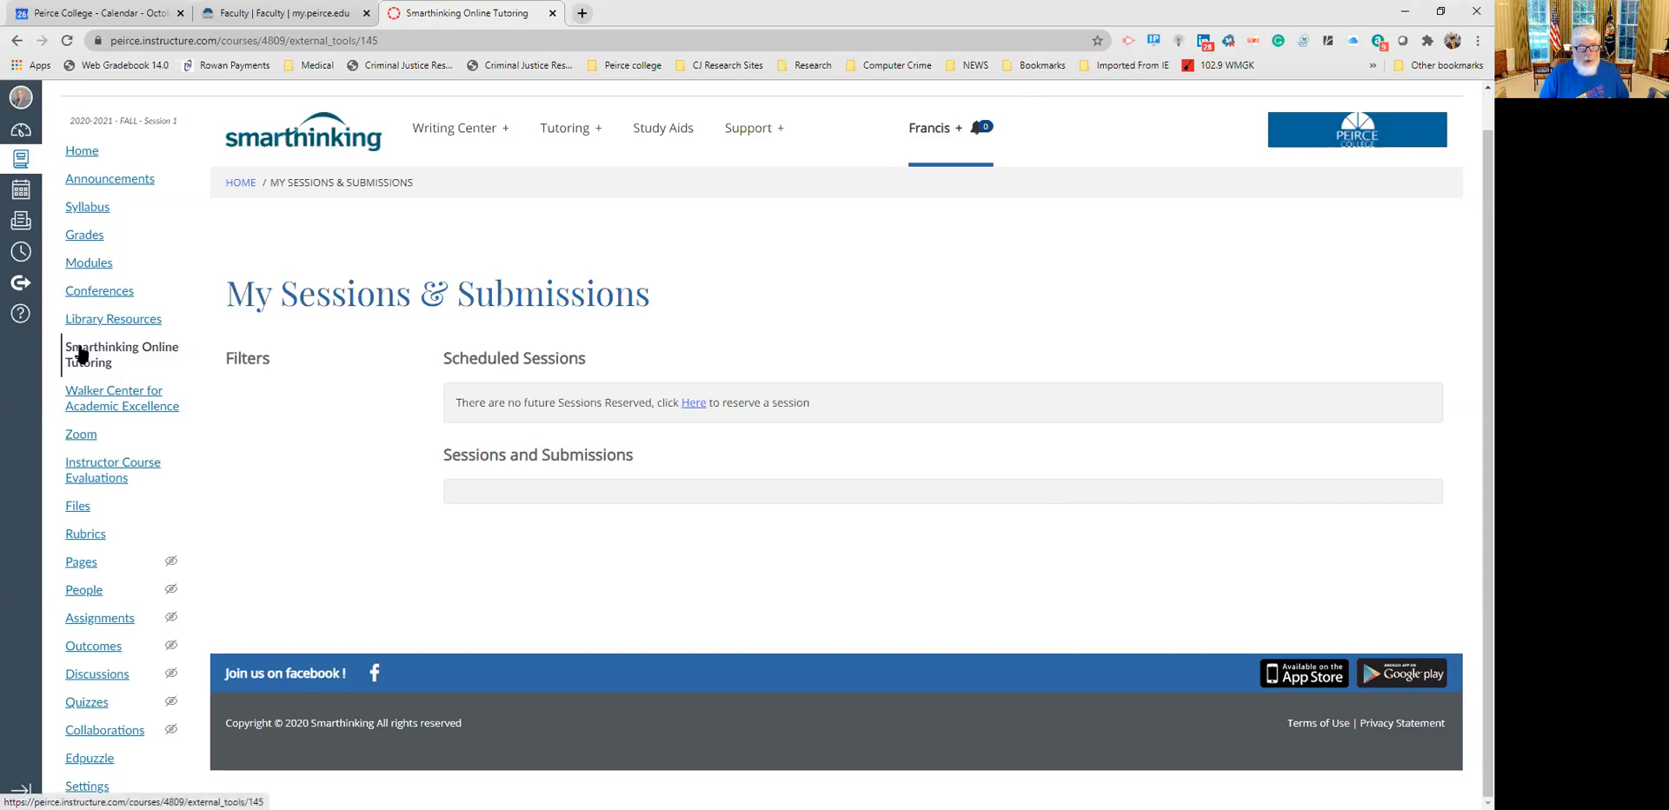
Reload Smarthinking from the course, log in as a student and reopen the writing submission subject list.
{"action": "left_click", "coordinate": [120, 353]}
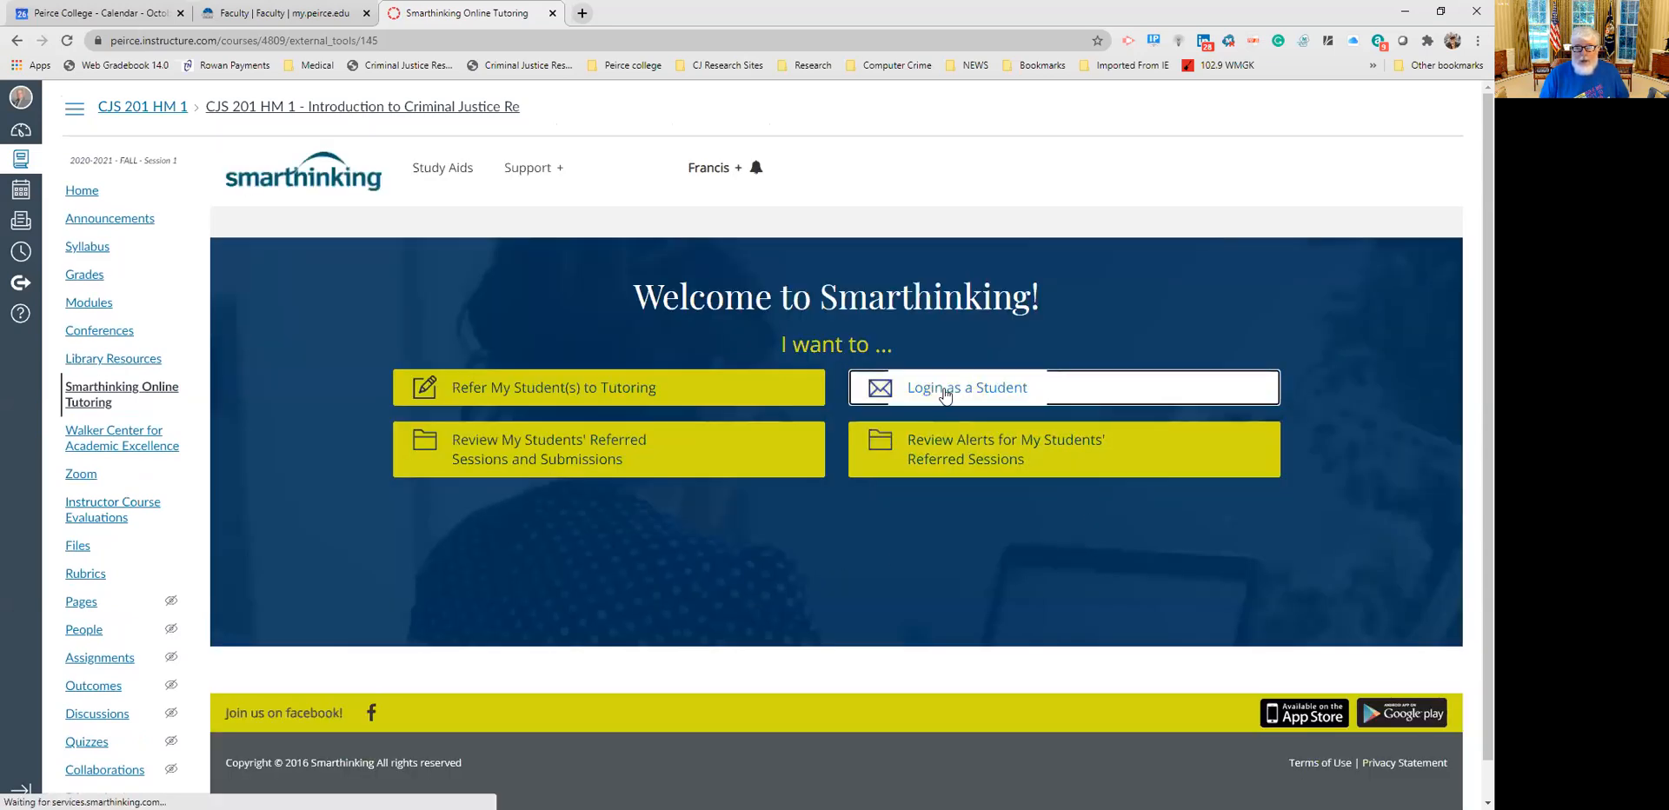
{"action": "left_click", "coordinate": [966, 386]}
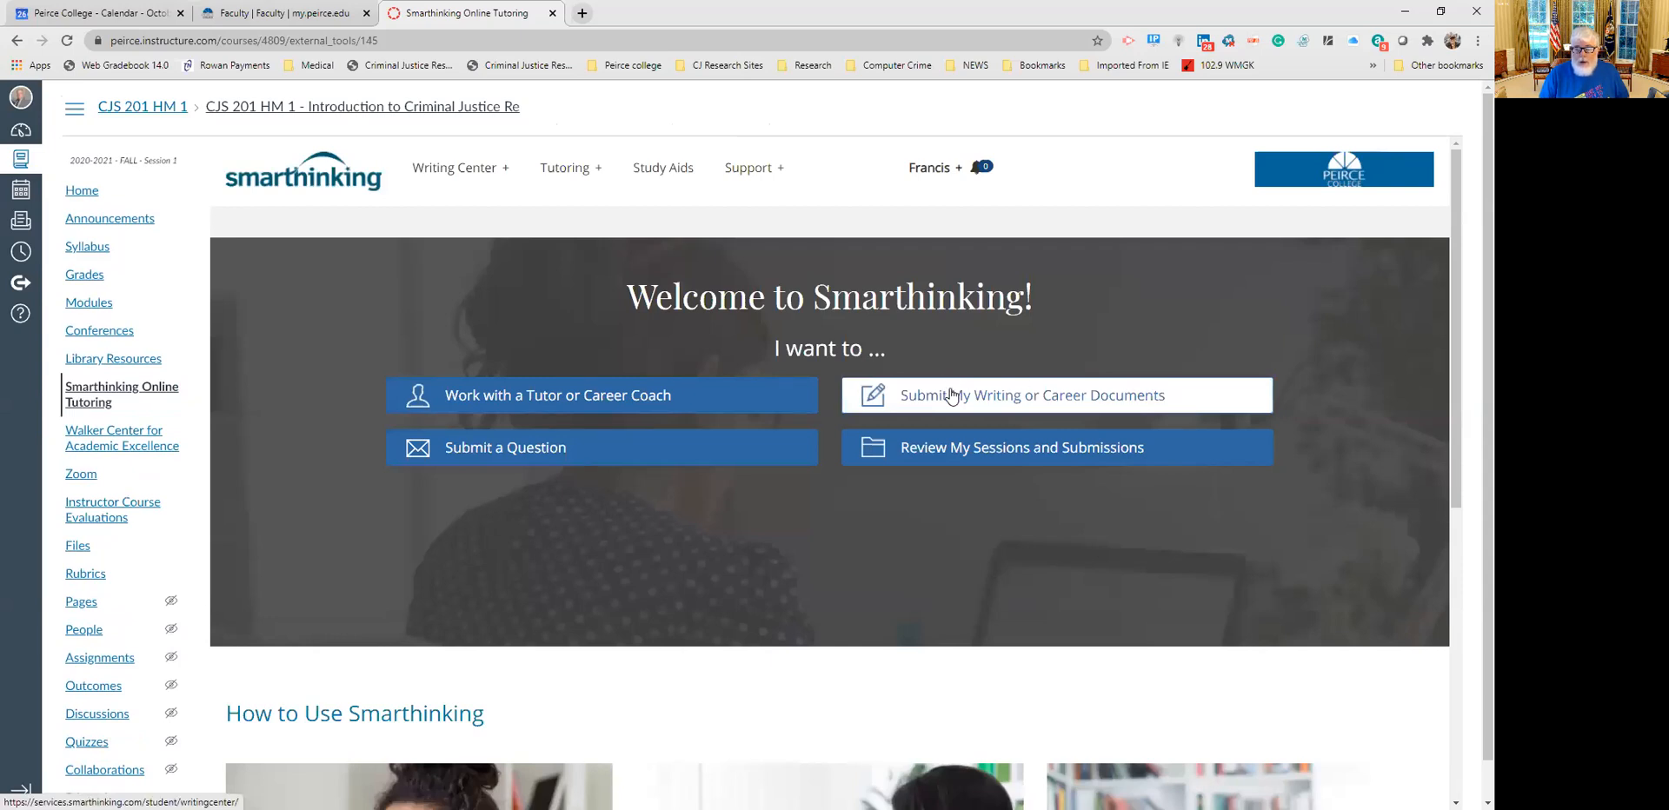
{"action": "left_click", "coordinate": [1033, 394]}
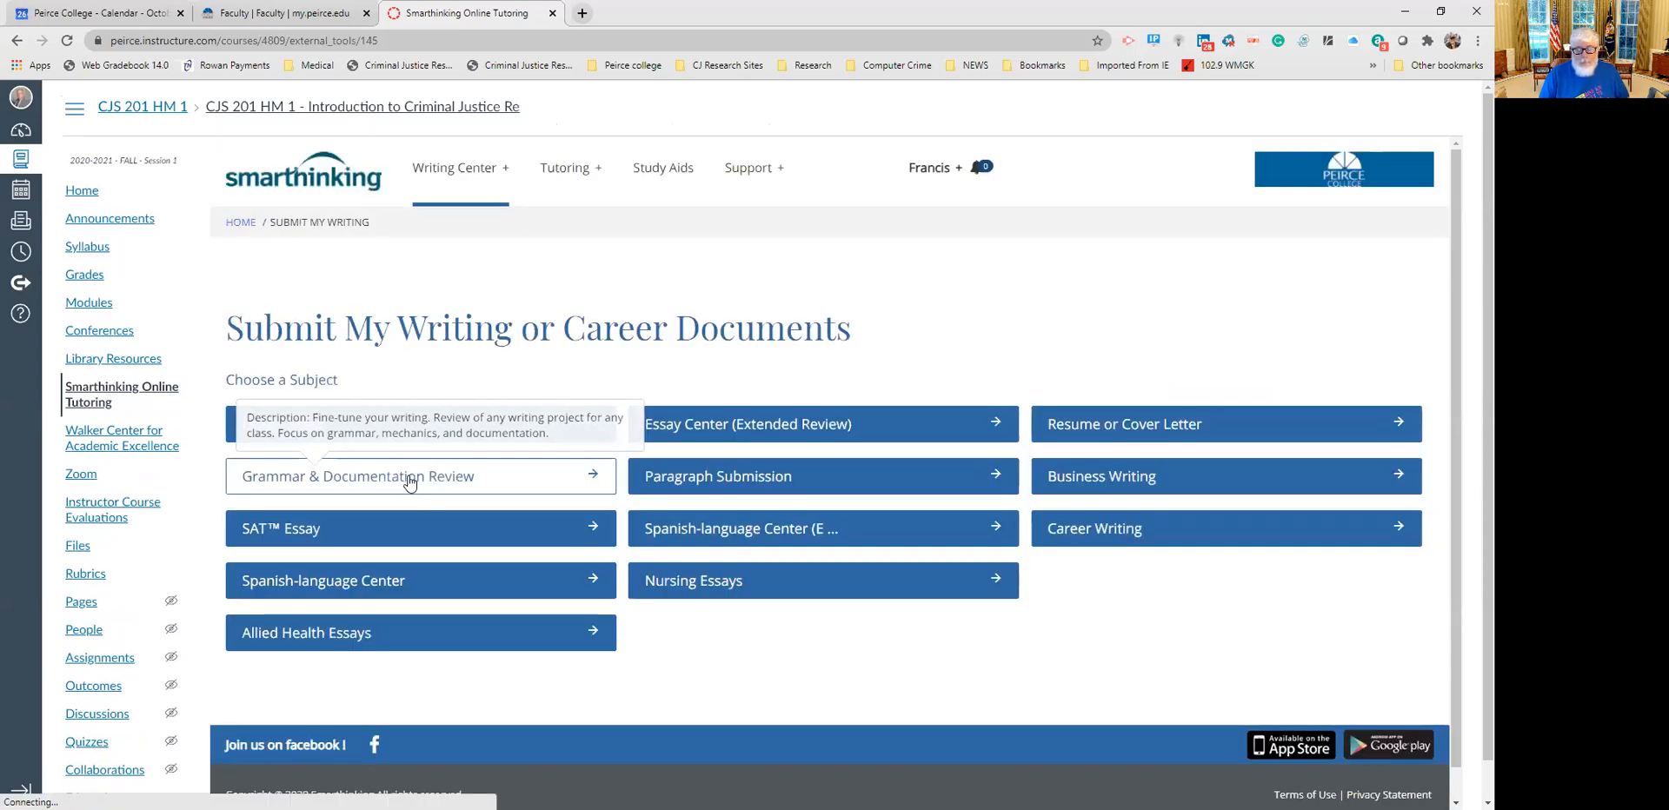
Choose Grammar & Documentation Review to bring up its blank submission form.
{"action": "left_click", "coordinate": [419, 476]}
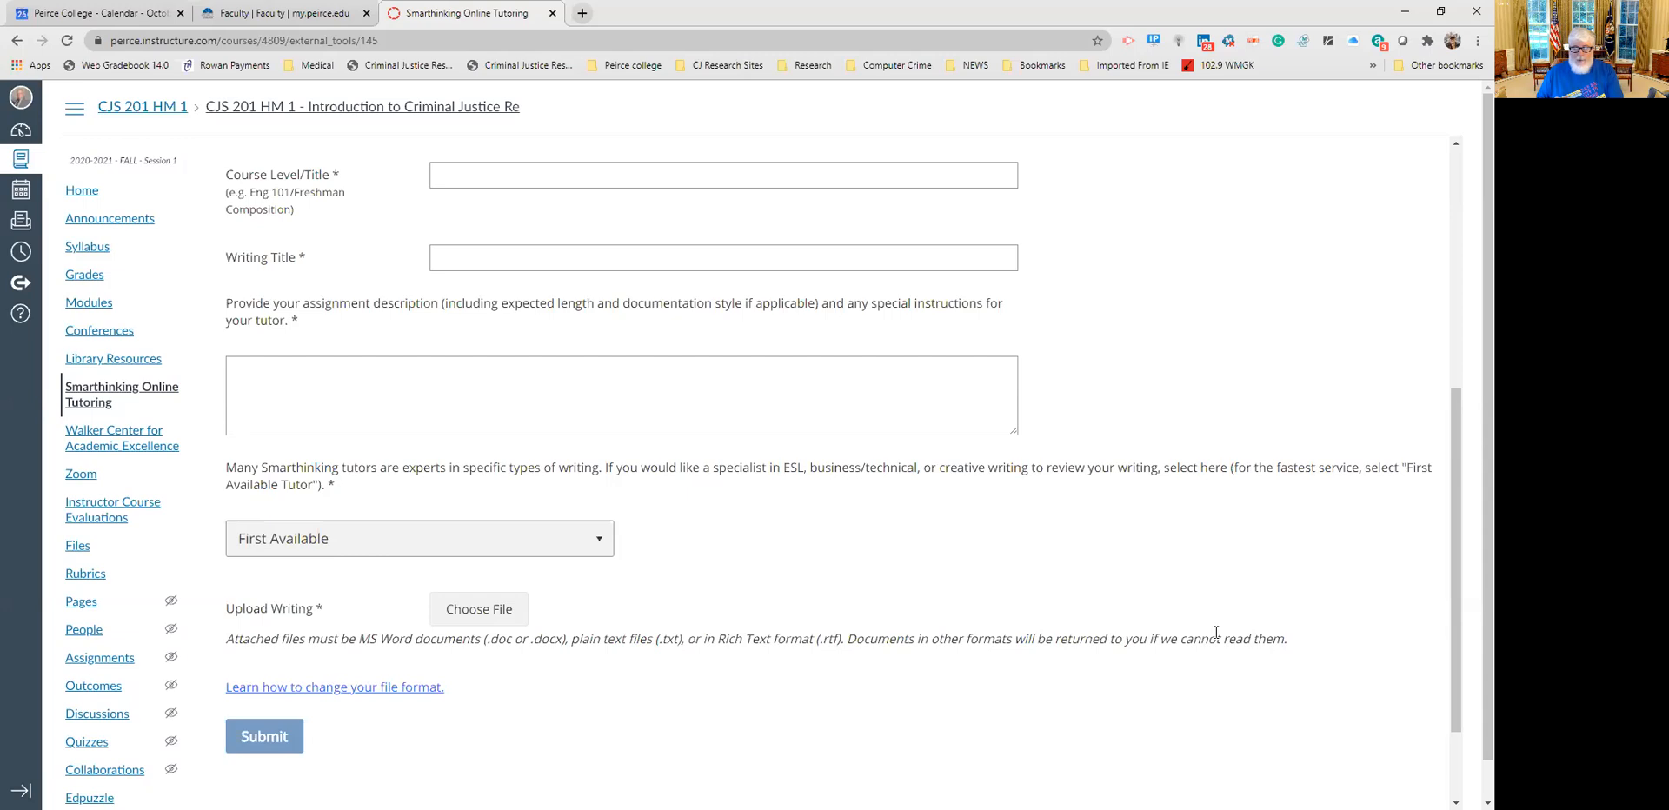
{"action": "mouse_move", "coordinate": [1325, 369]}
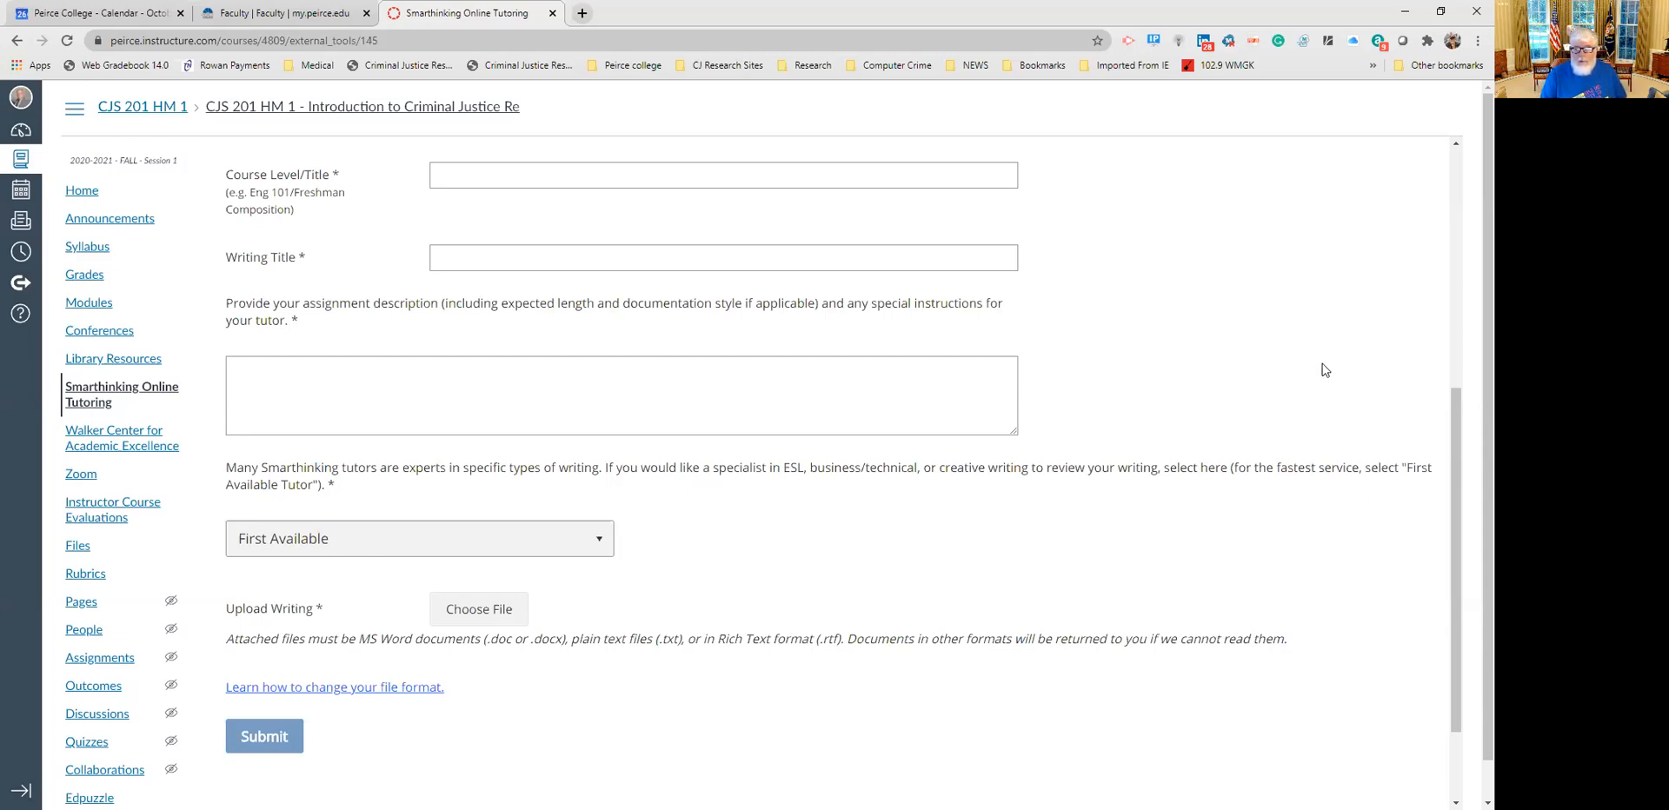
{"action": "mouse_move", "coordinate": [1068, 75]}
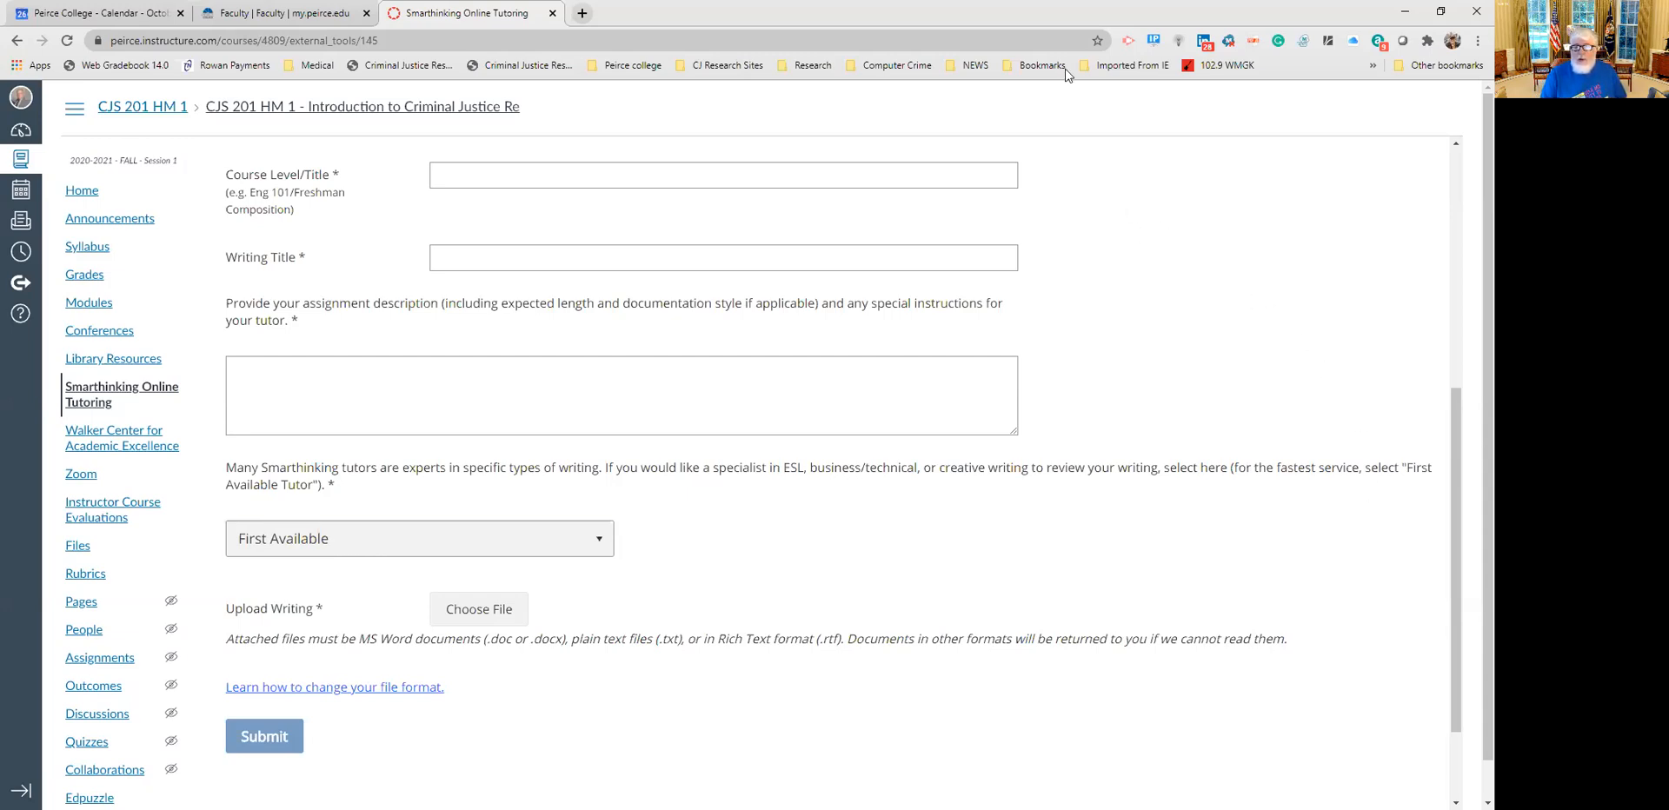